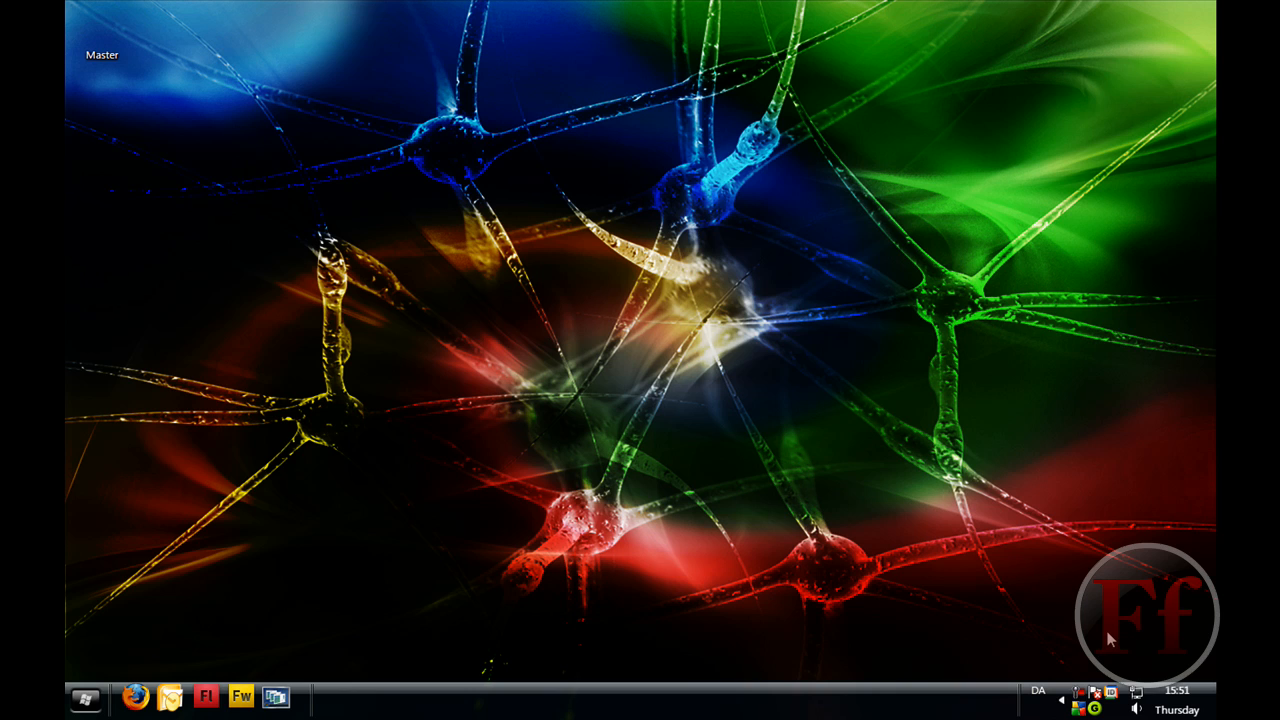
mouse_move(1164, 192)
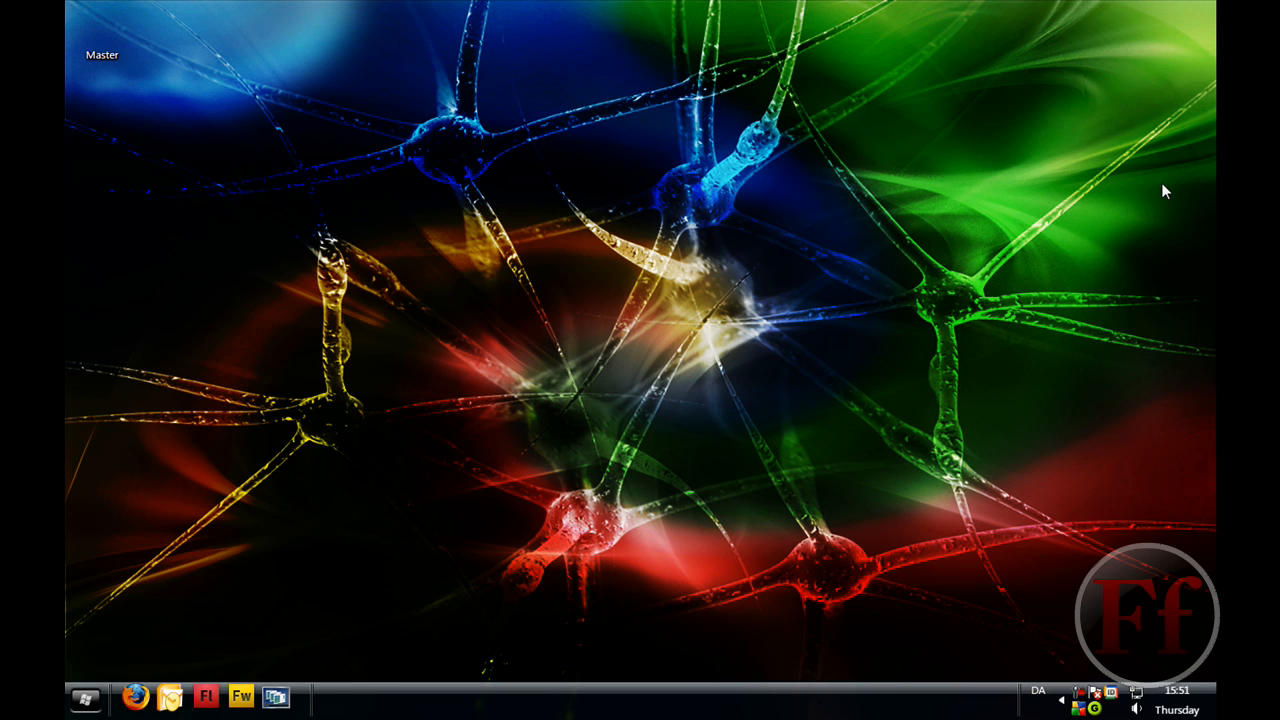
mouse_move(1182, 114)
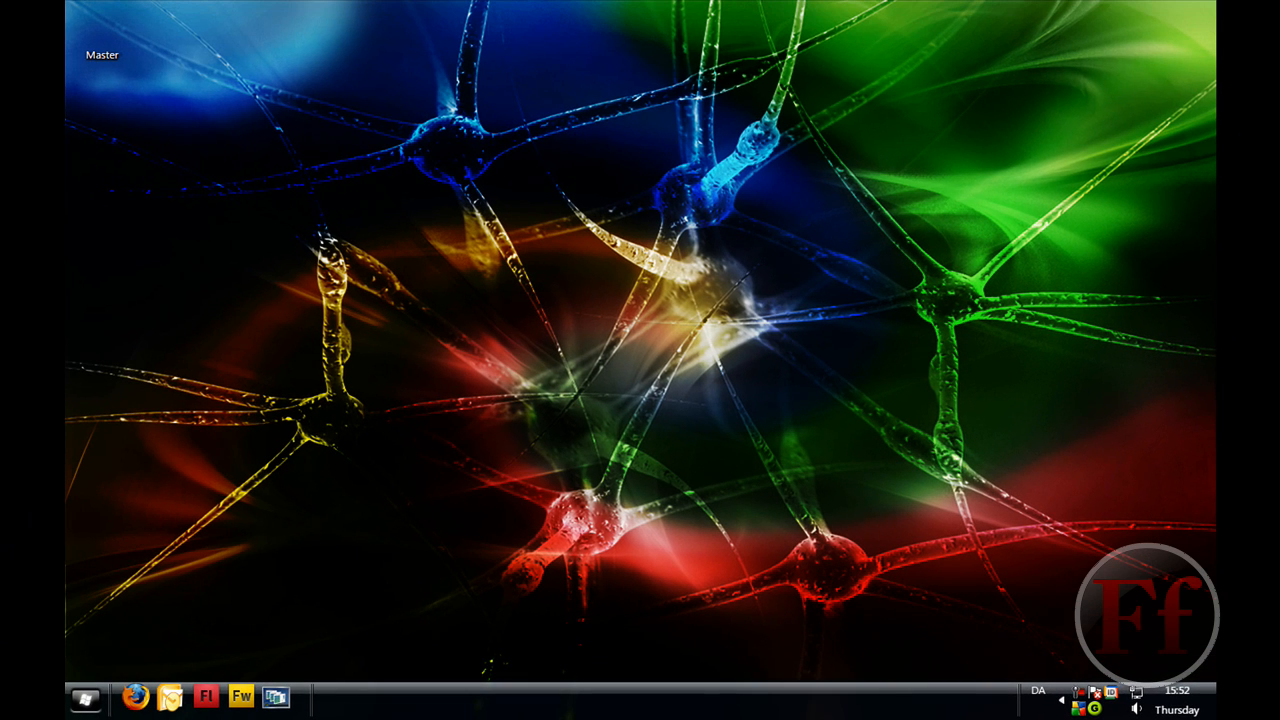
Step: Reach the Start menu customization options from the taskbar's Properties
left_click(86, 696)
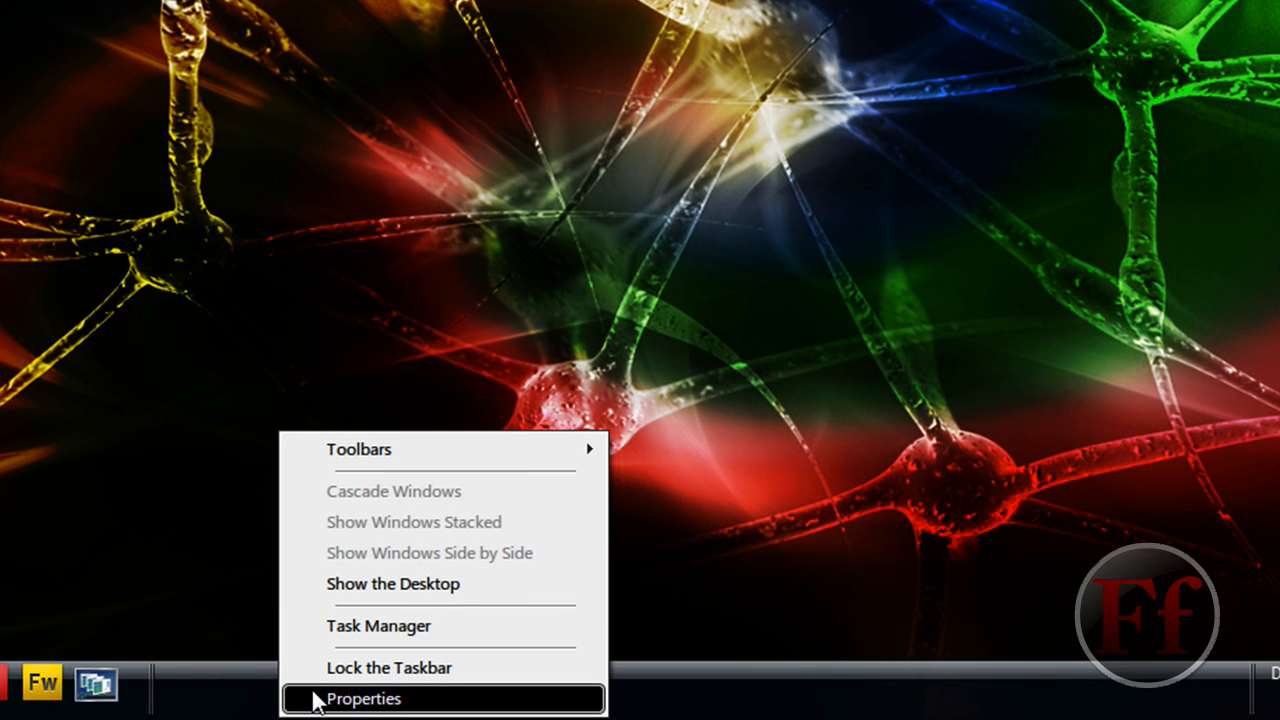
left_click(372, 700)
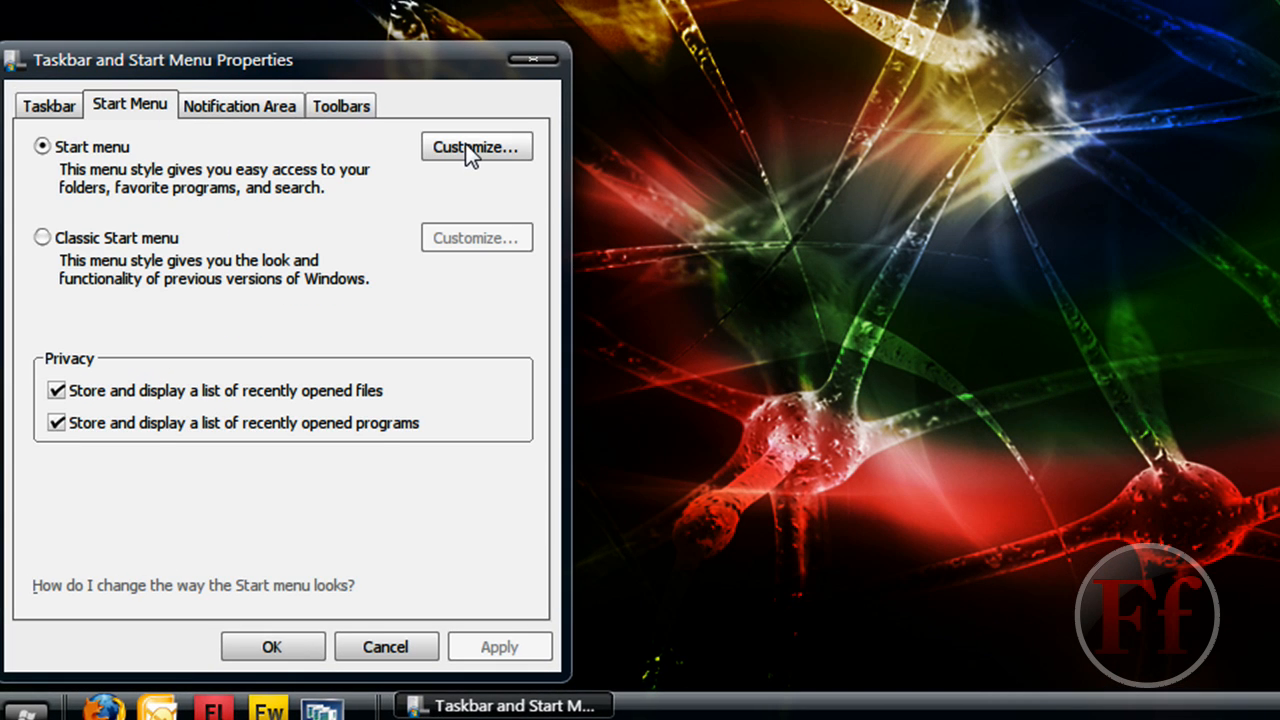
left_click(464, 148)
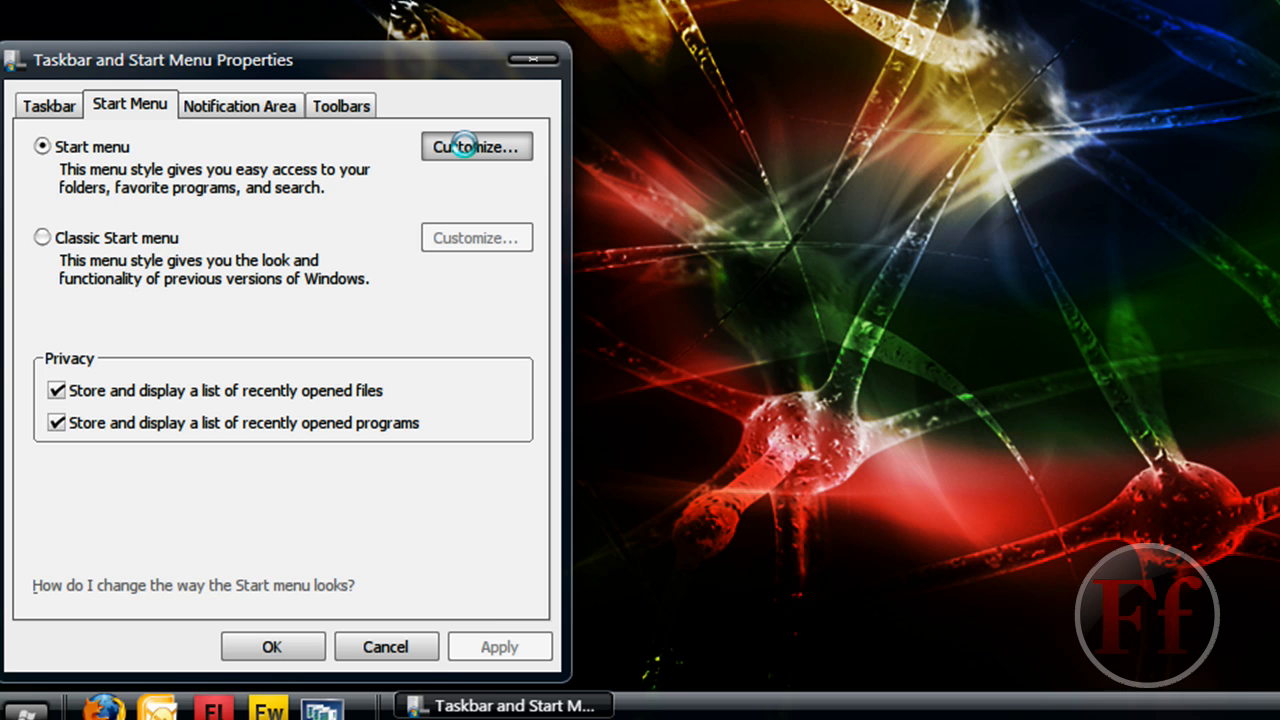
left_click(476, 146)
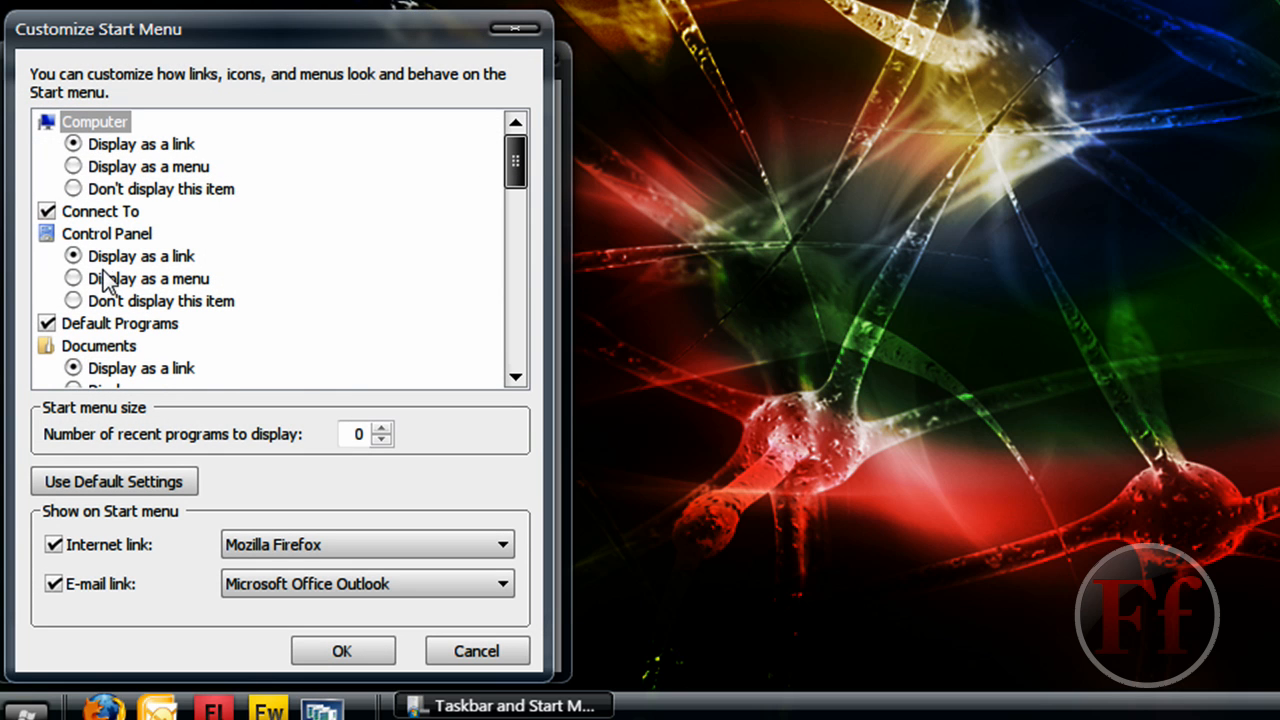
Step: Toggle Control Panel off and back to display as a link, then confirm
left_click(72, 300)
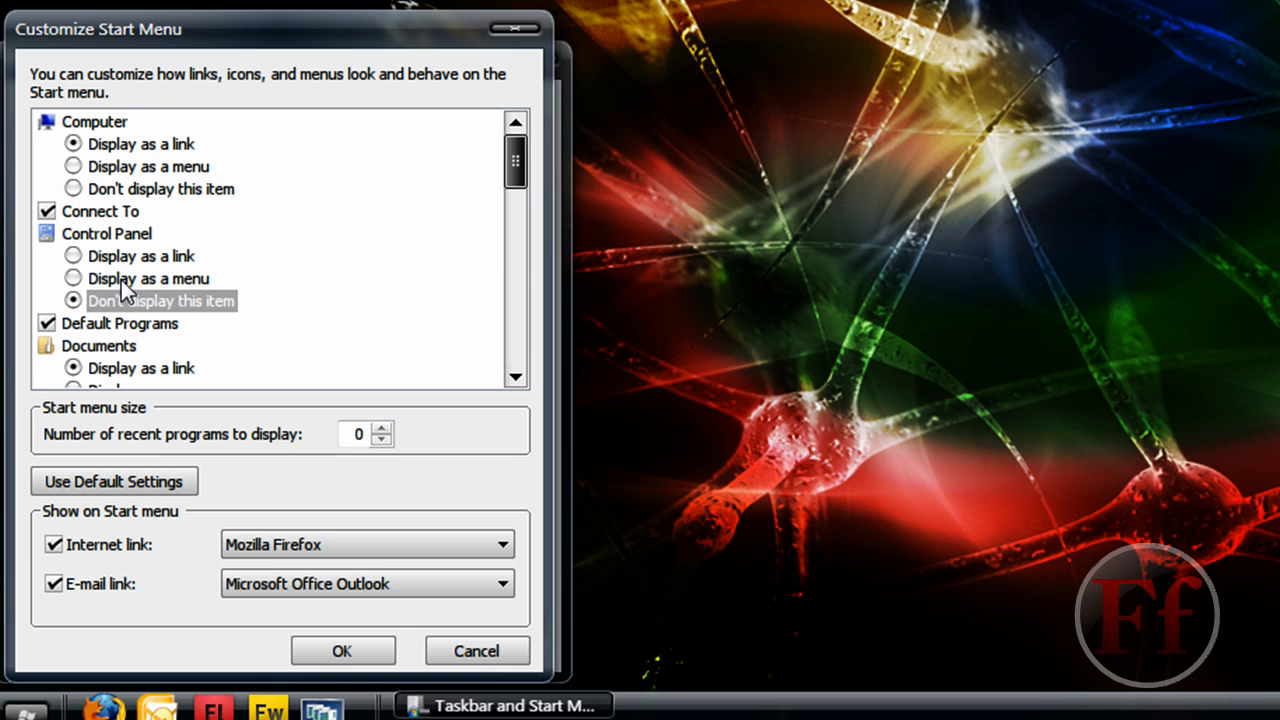
left_click(74, 256)
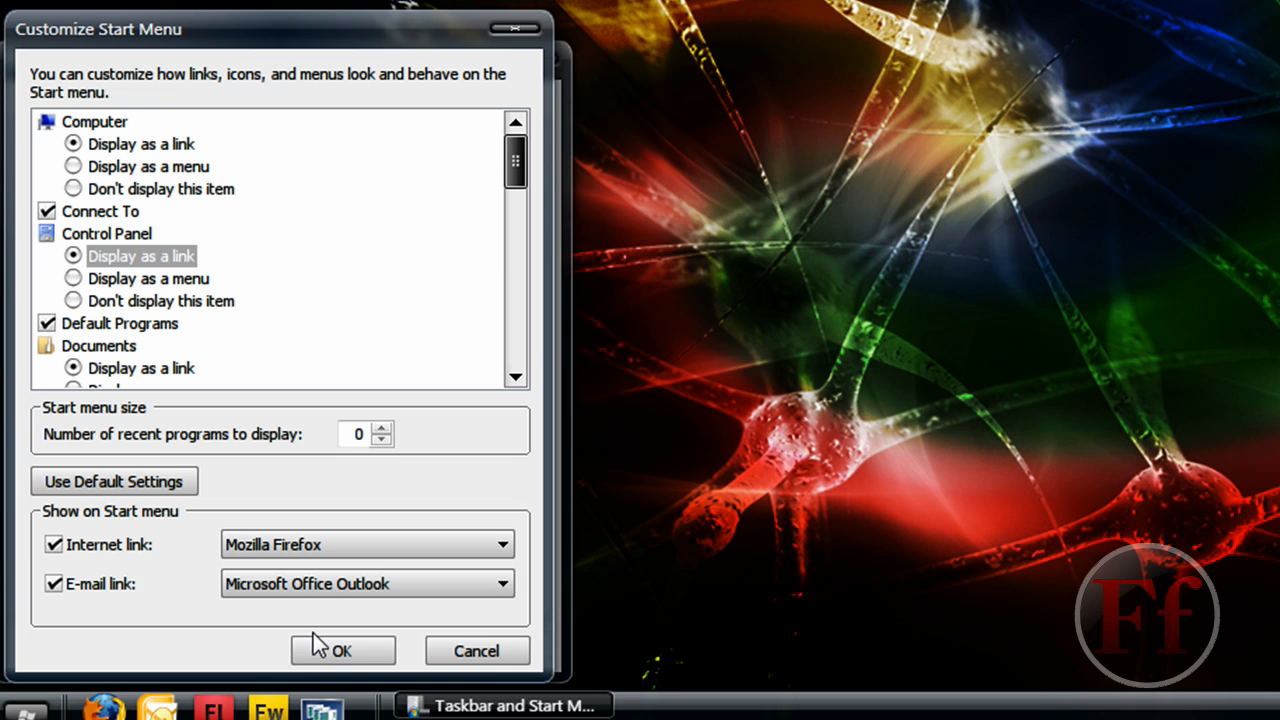
left_click(344, 650)
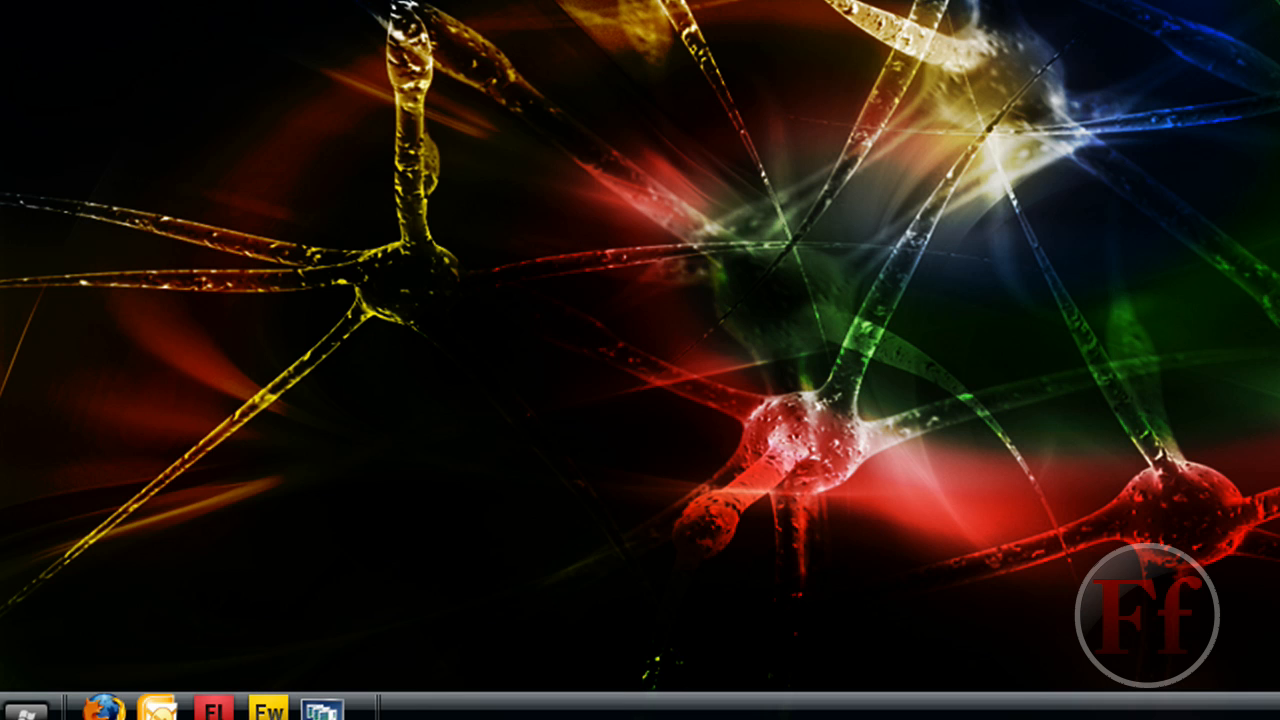
Step: Go from the Start menu into Control Panel's Clock, Language, and Region category
left_click(42, 704)
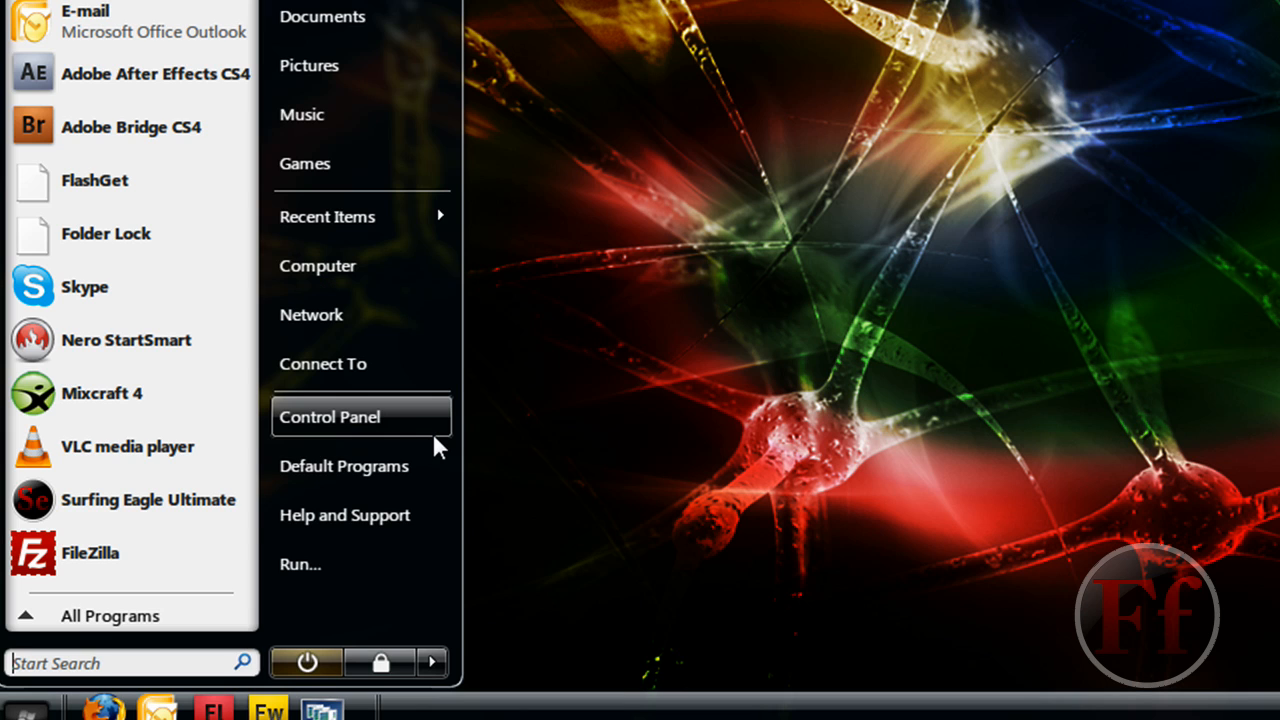
left_click(330, 416)
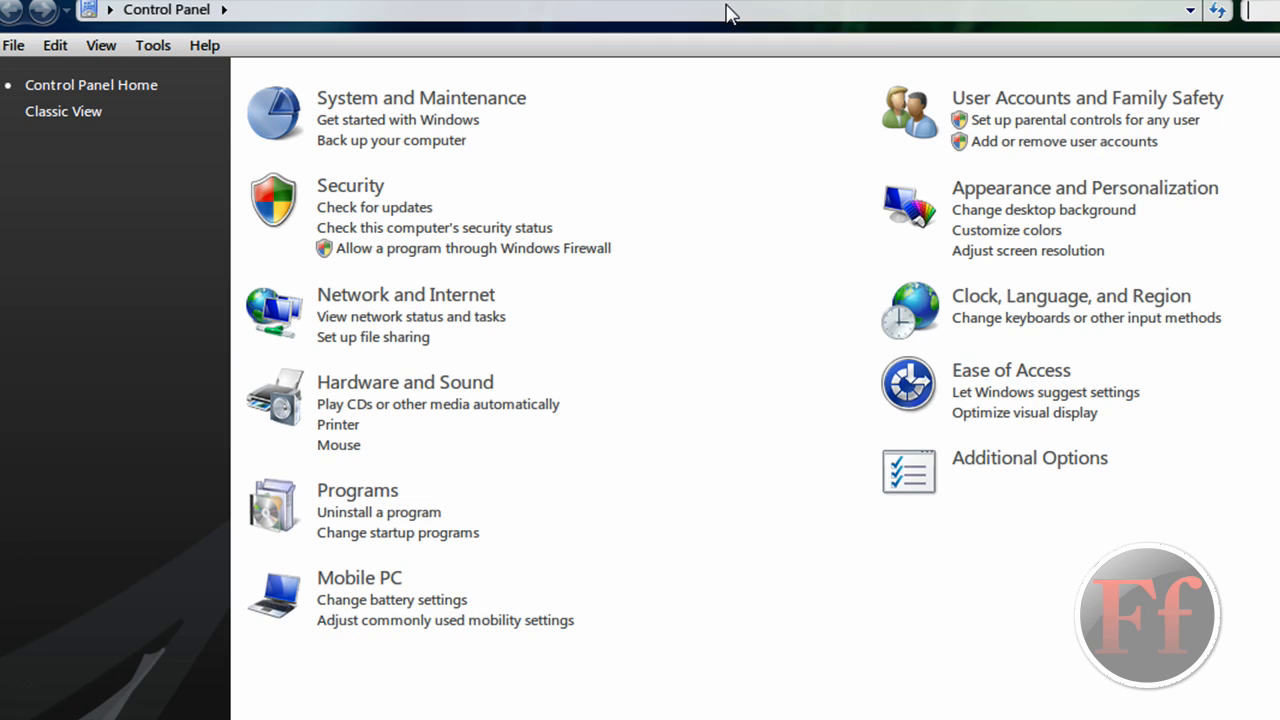
mouse_move(196, 164)
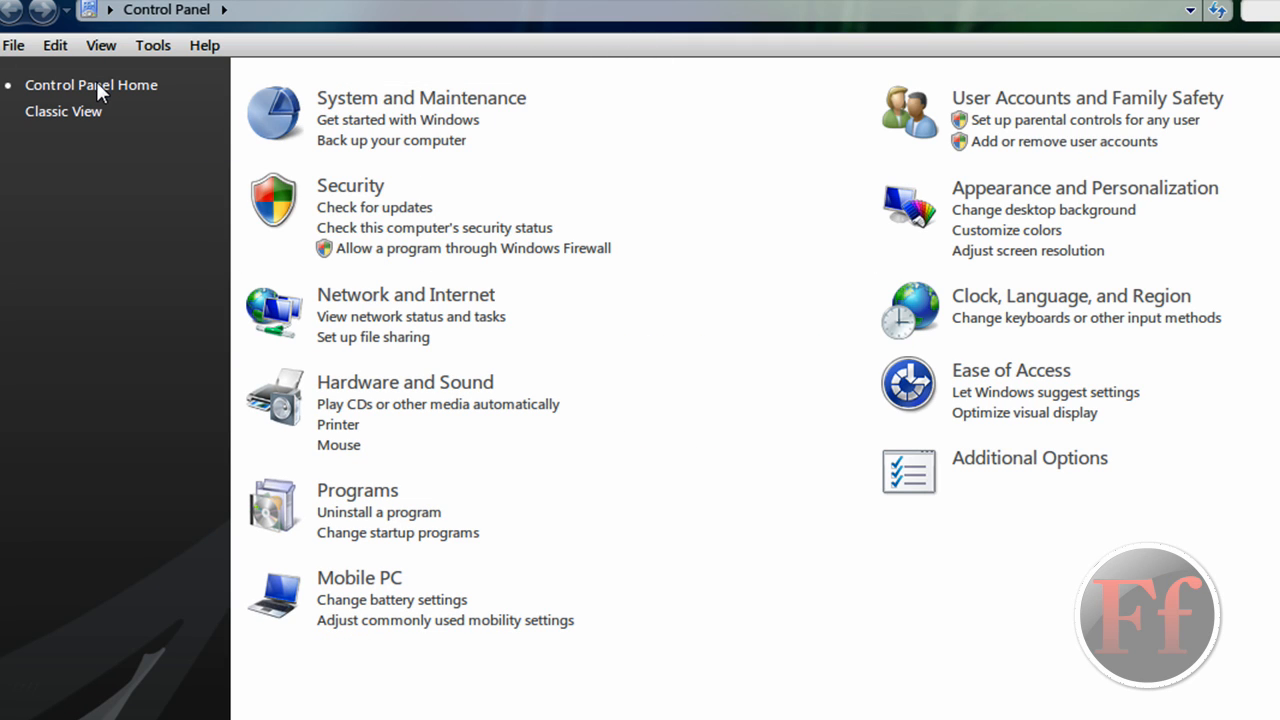
mouse_move(282, 670)
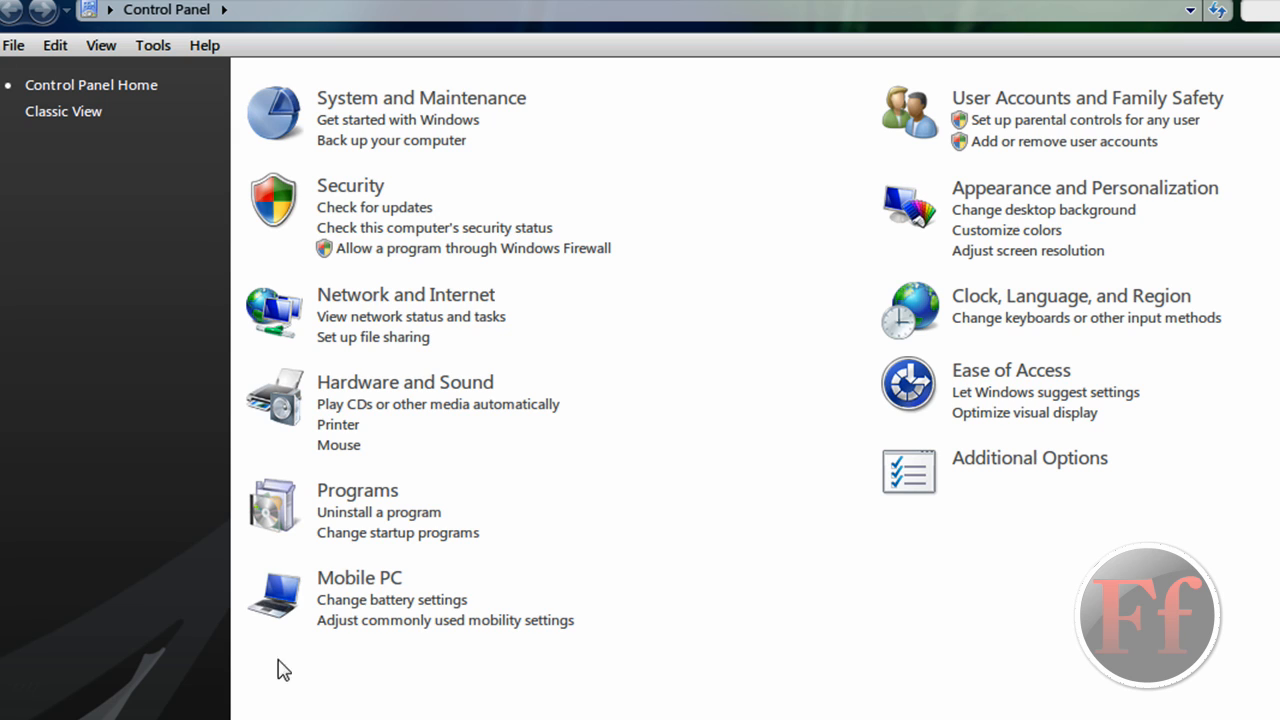
mouse_move(940, 296)
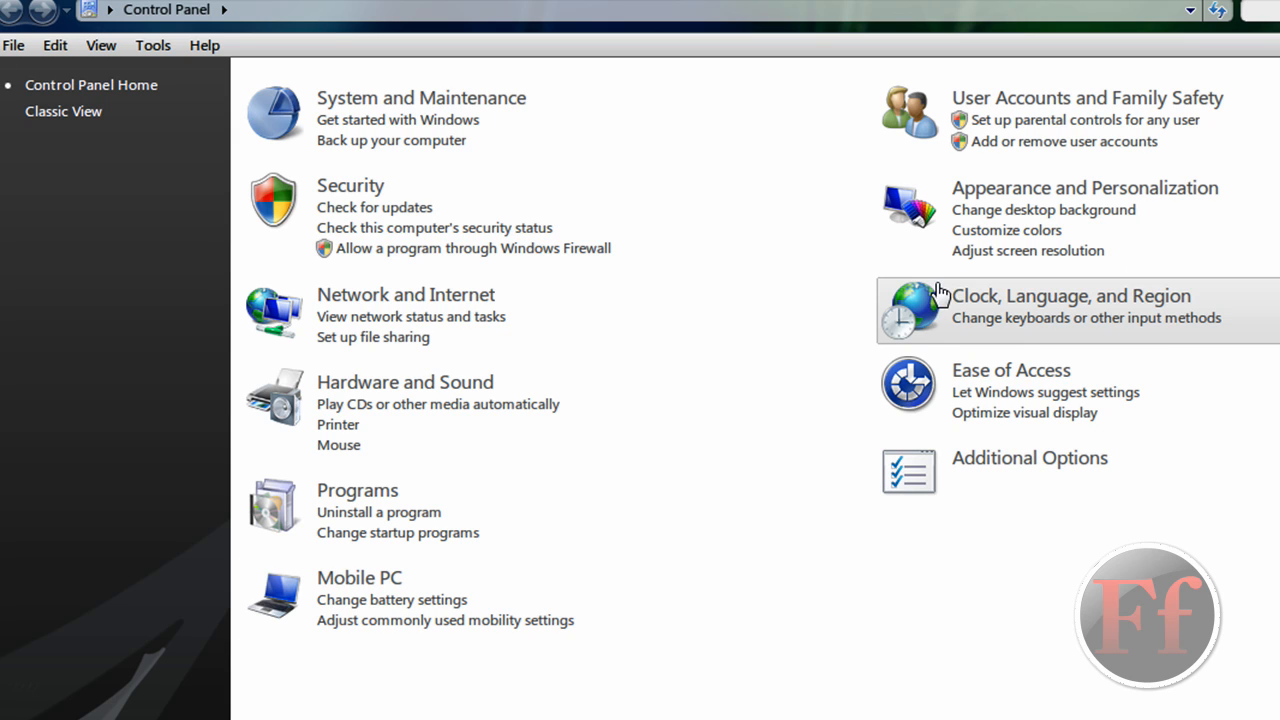
mouse_move(964, 312)
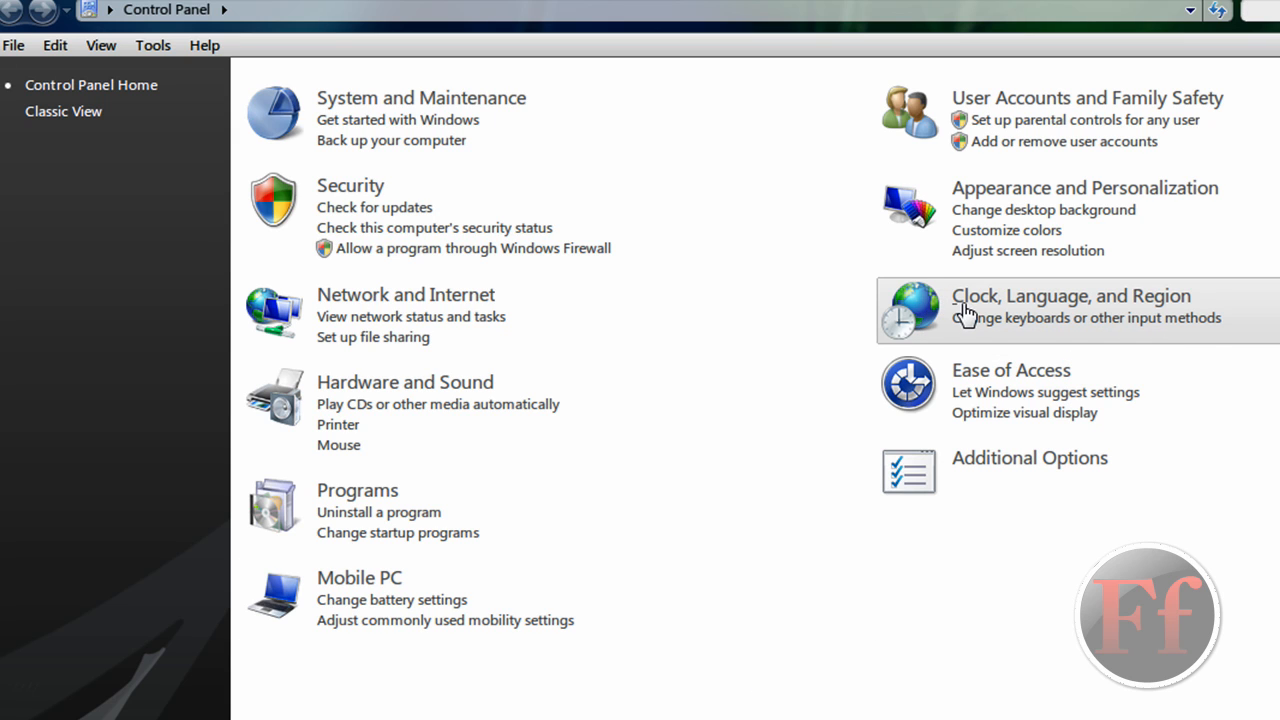
mouse_move(1170, 296)
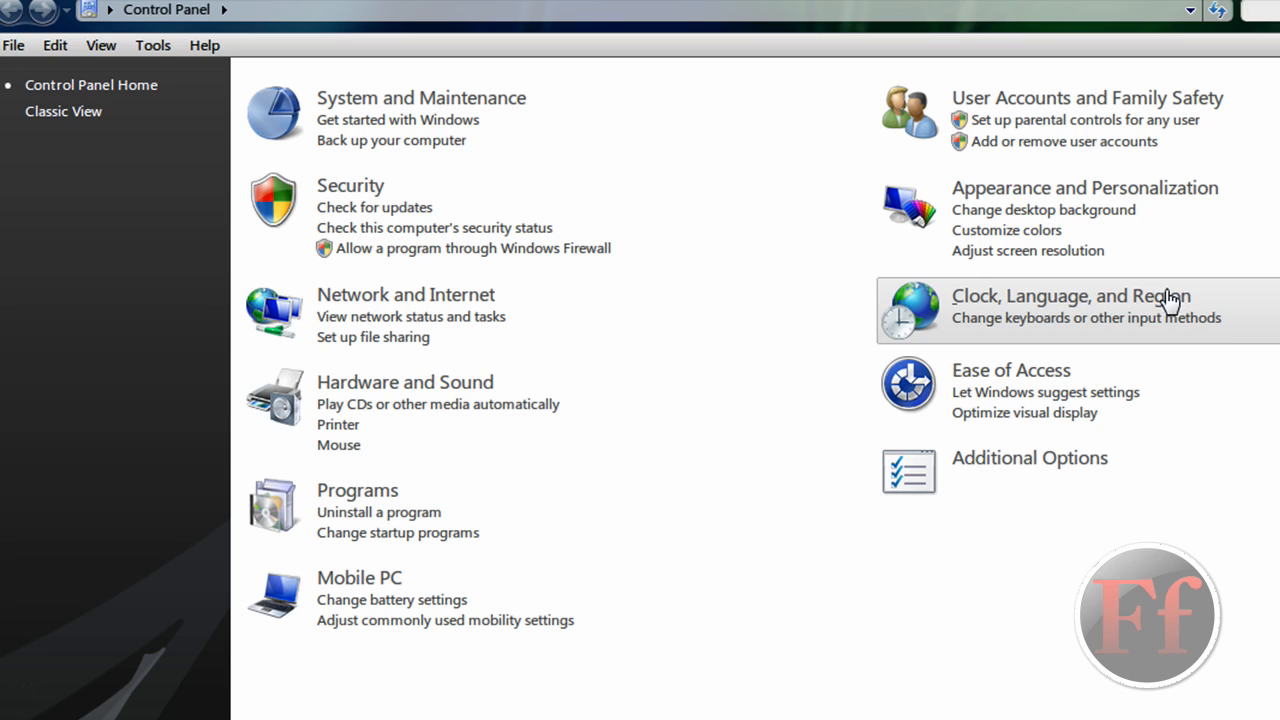
left_click(1070, 296)
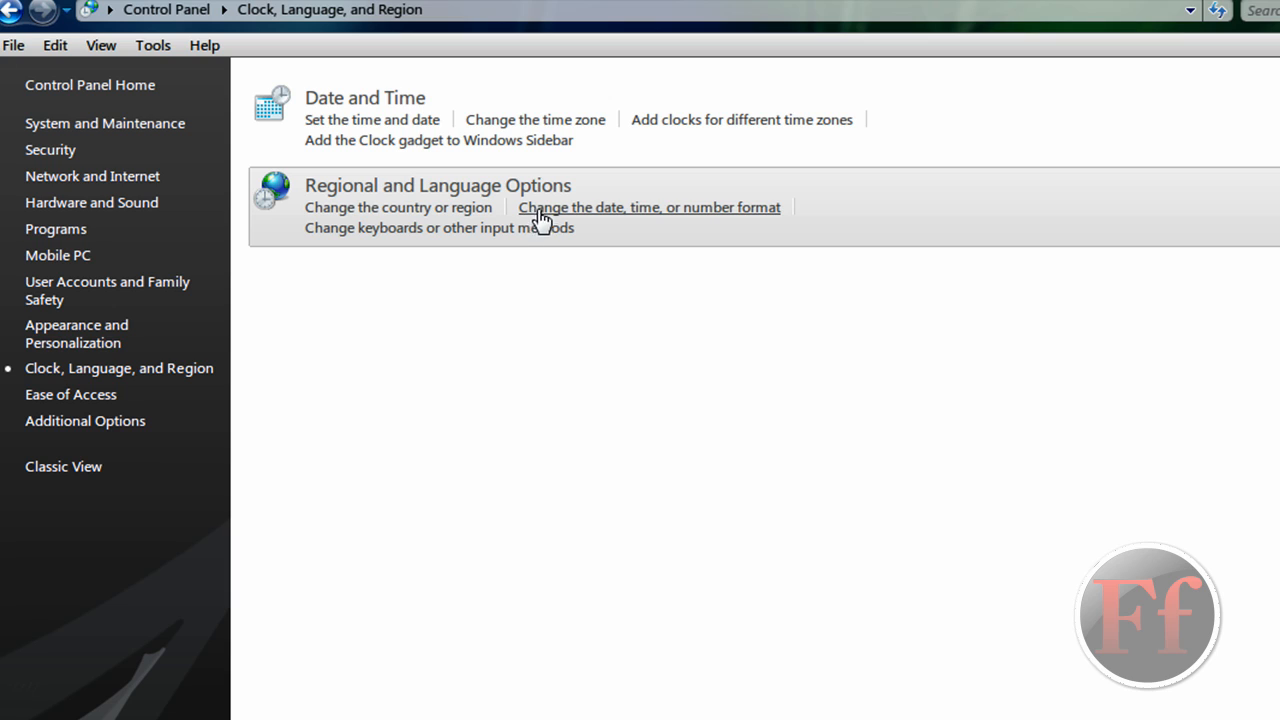
mouse_move(560, 216)
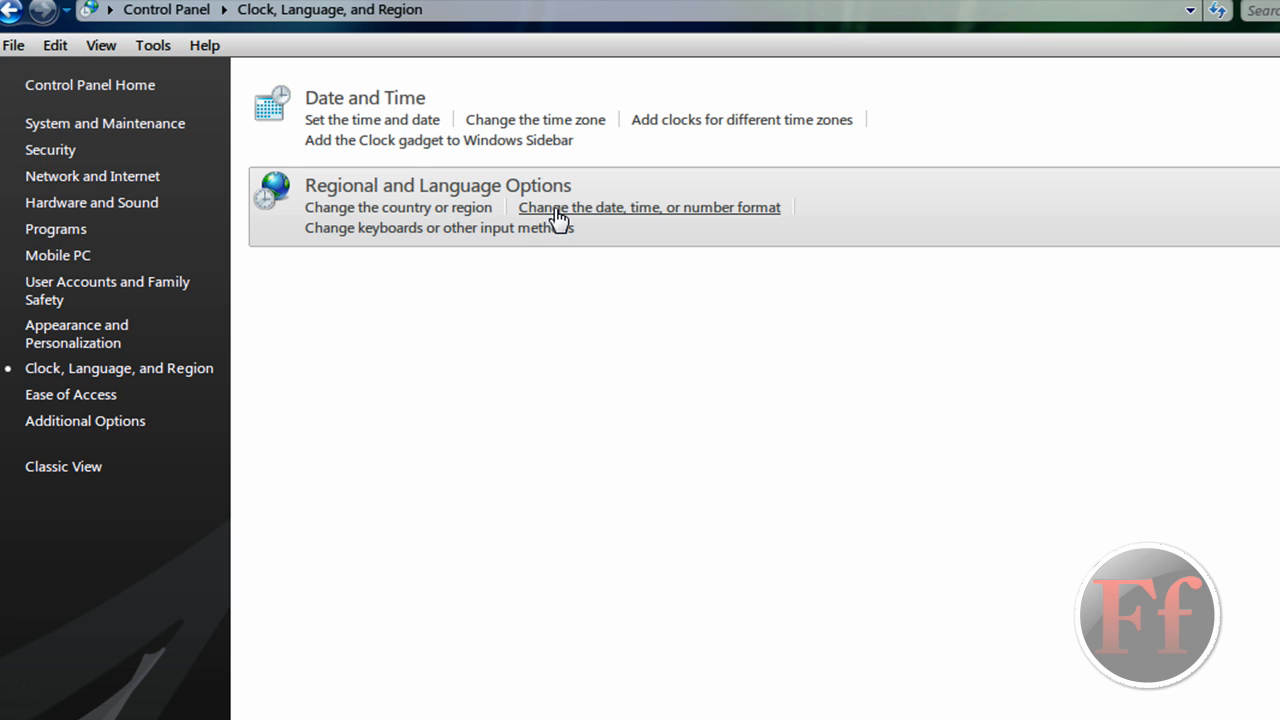
mouse_move(520, 244)
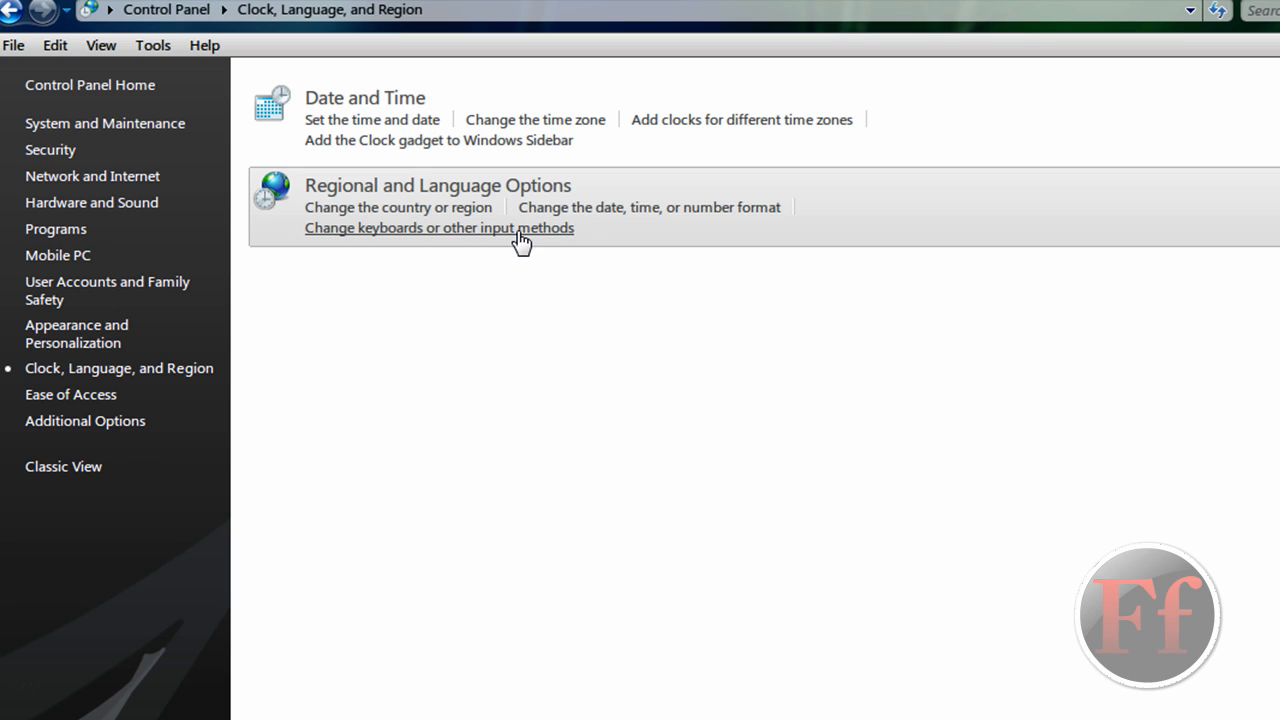
mouse_move(576, 244)
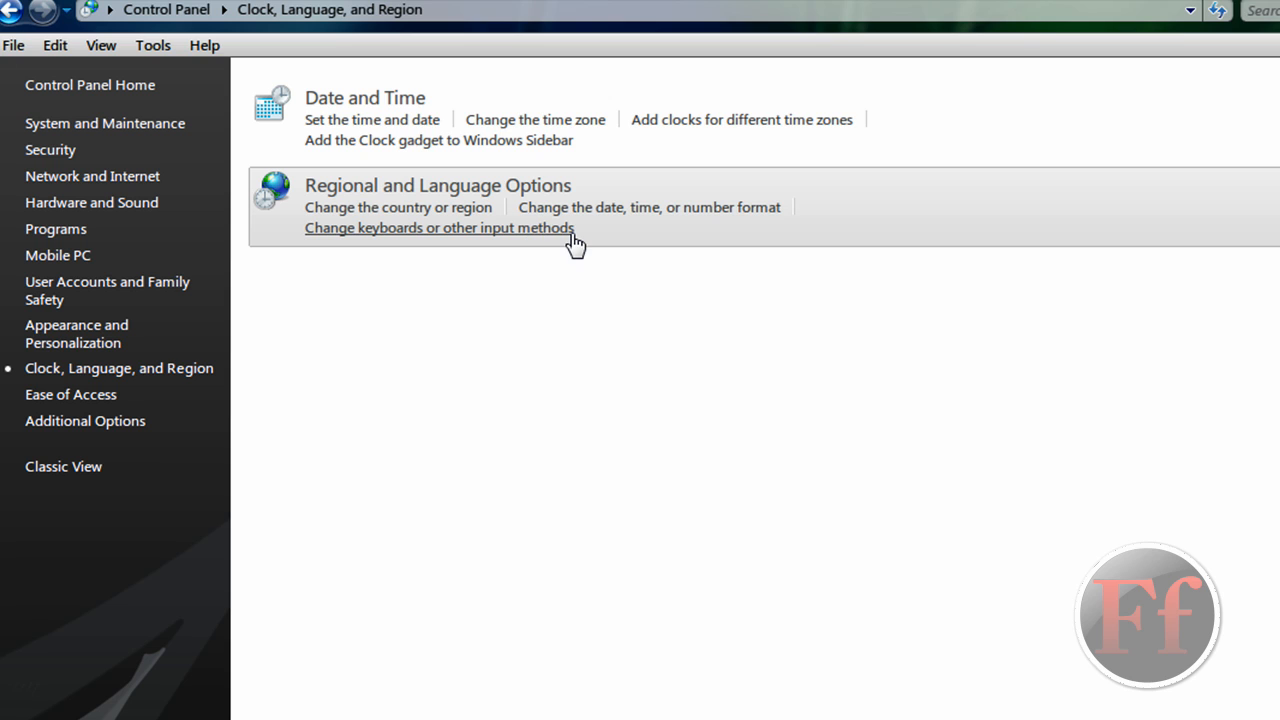
Step: Reach the installed keyboards and input languages via 'Change keyboards or other input methods'
left_click(440, 228)
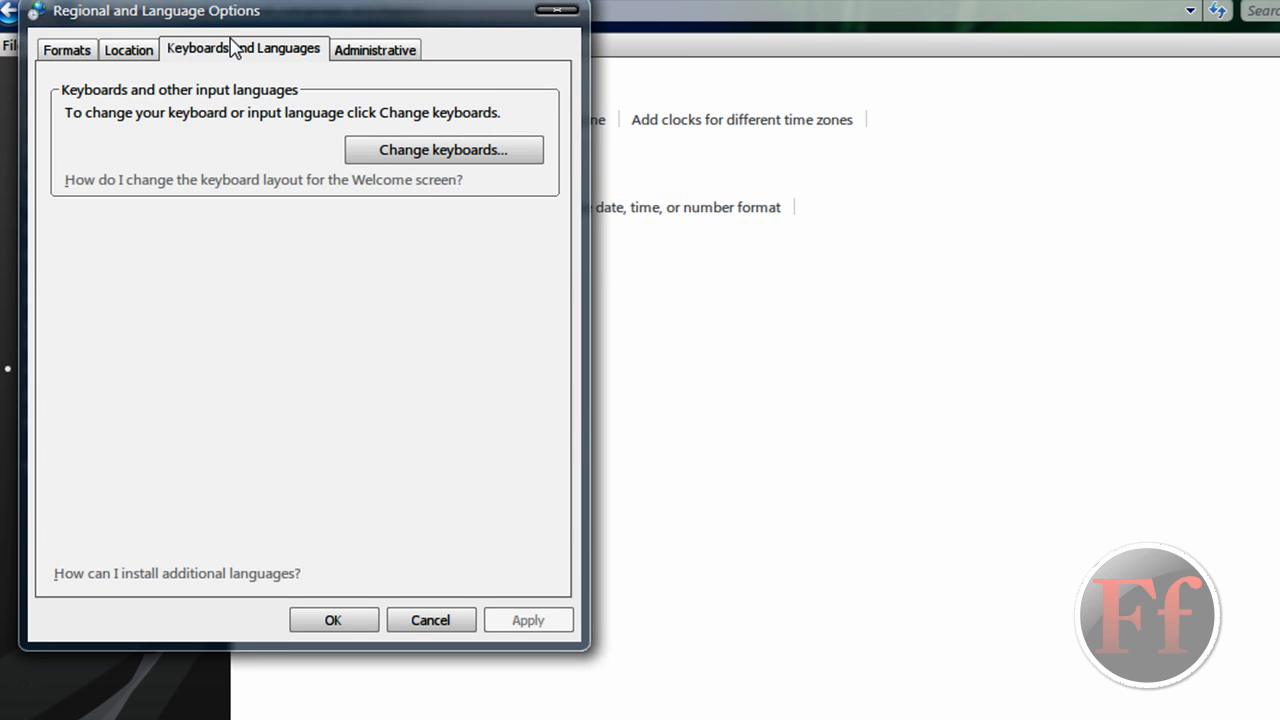
mouse_move(322, 68)
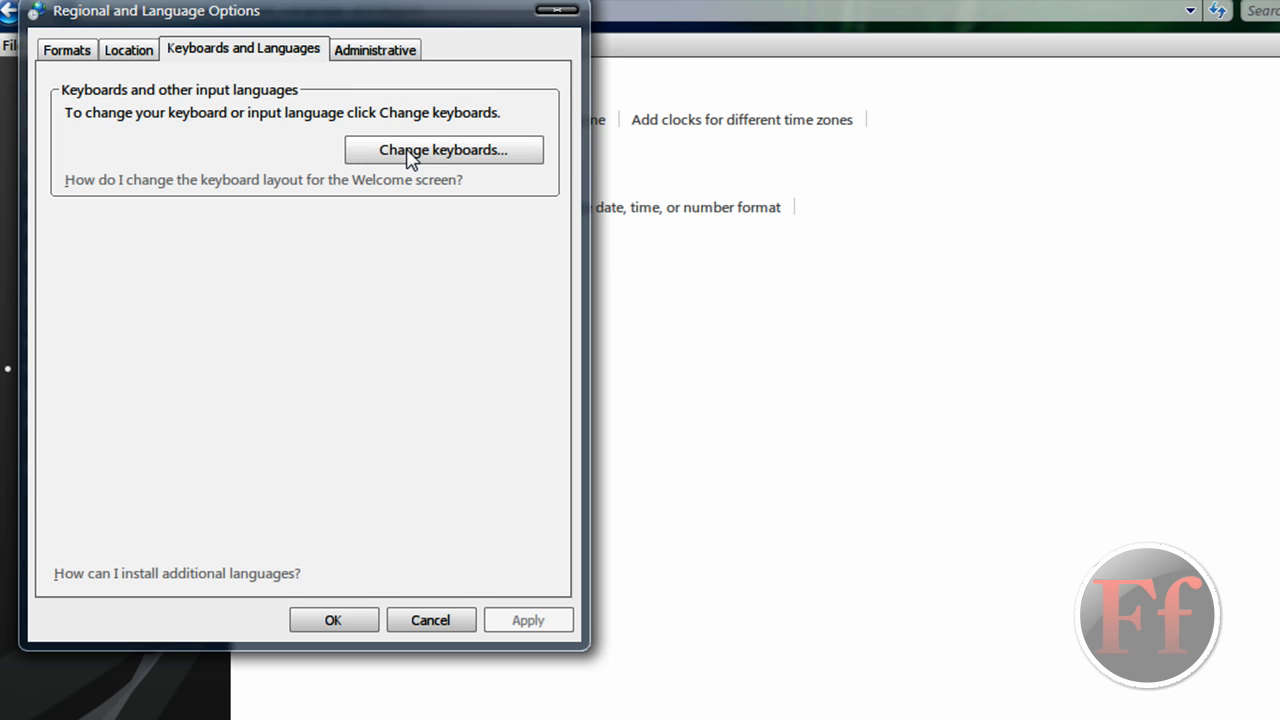
left_click(420, 148)
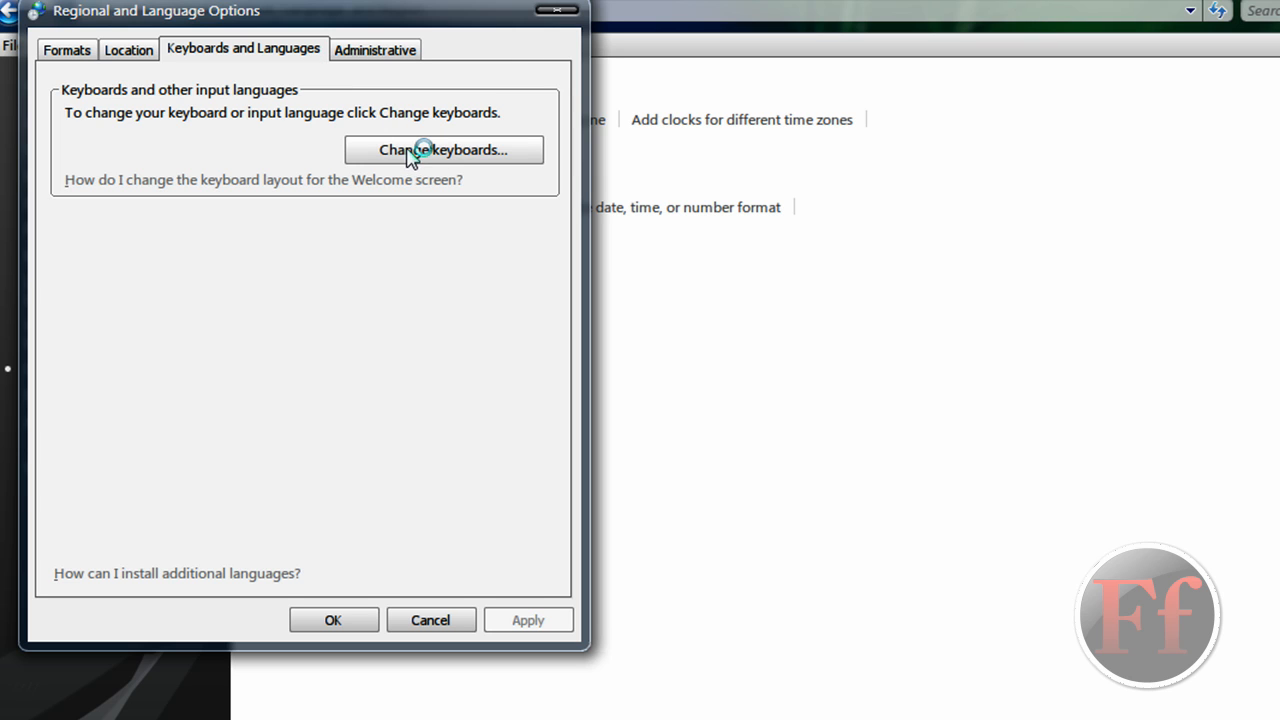
left_click(444, 148)
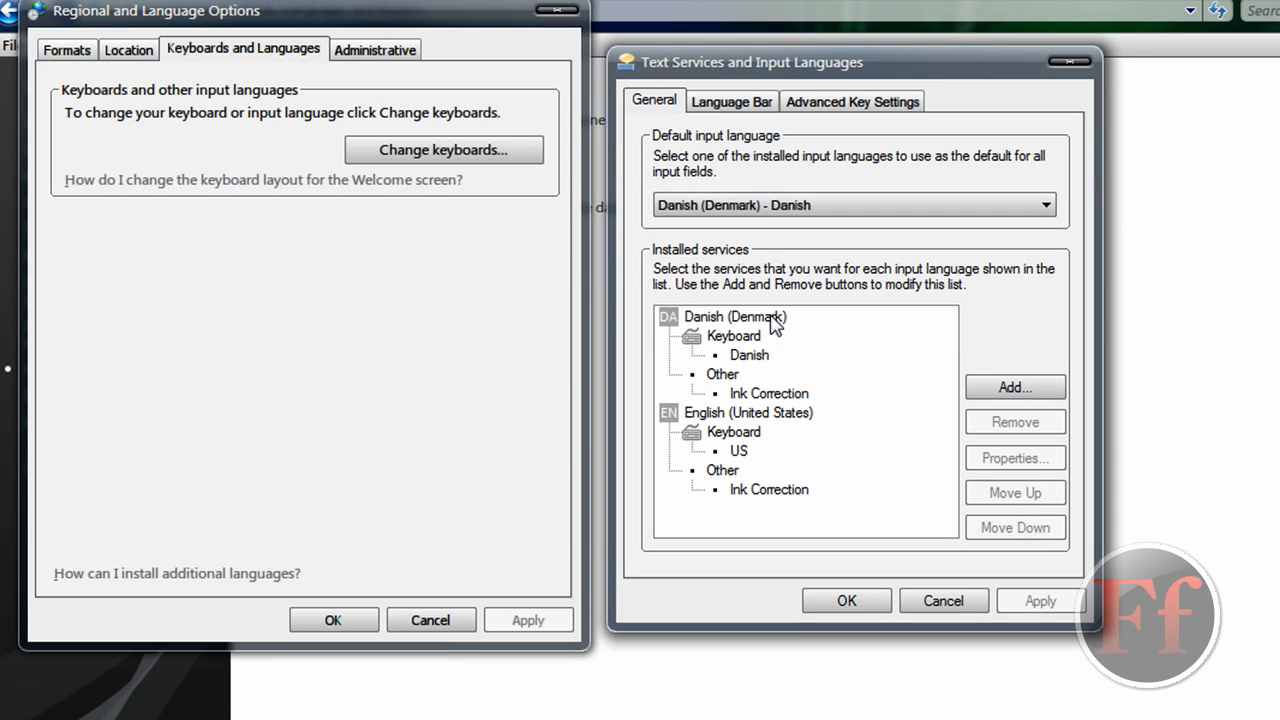
mouse_move(888, 212)
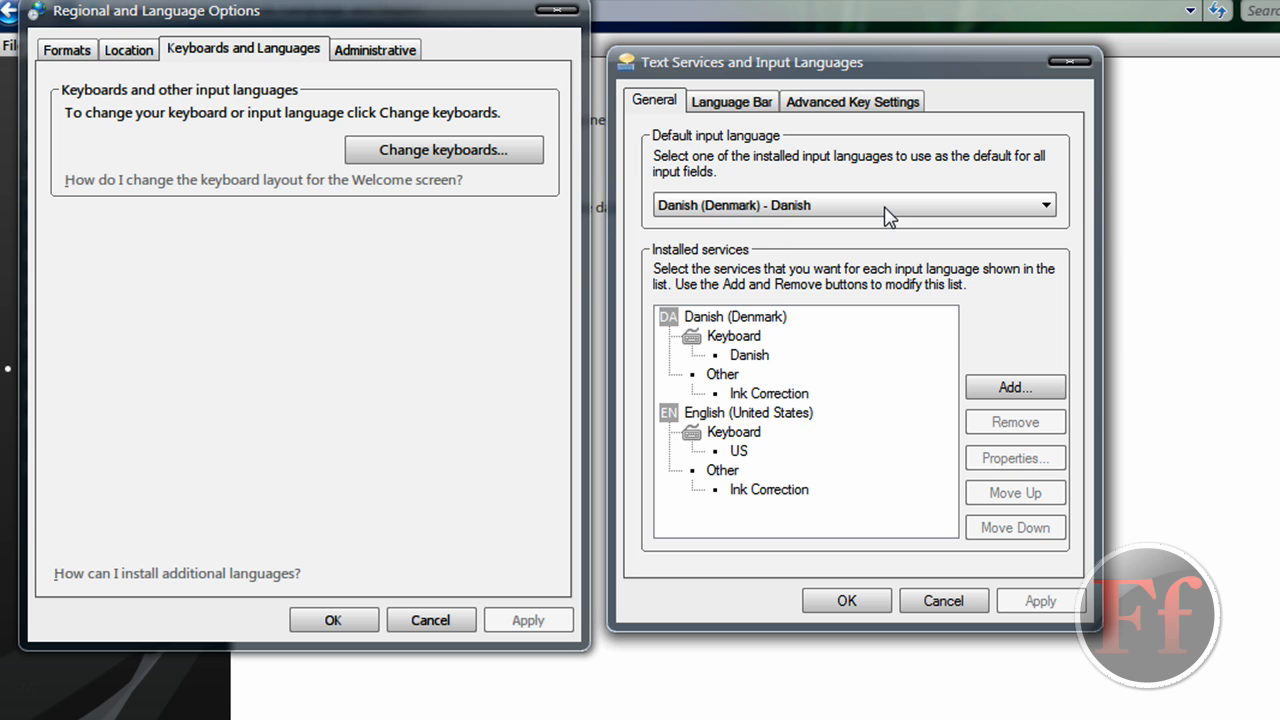
left_click(1044, 204)
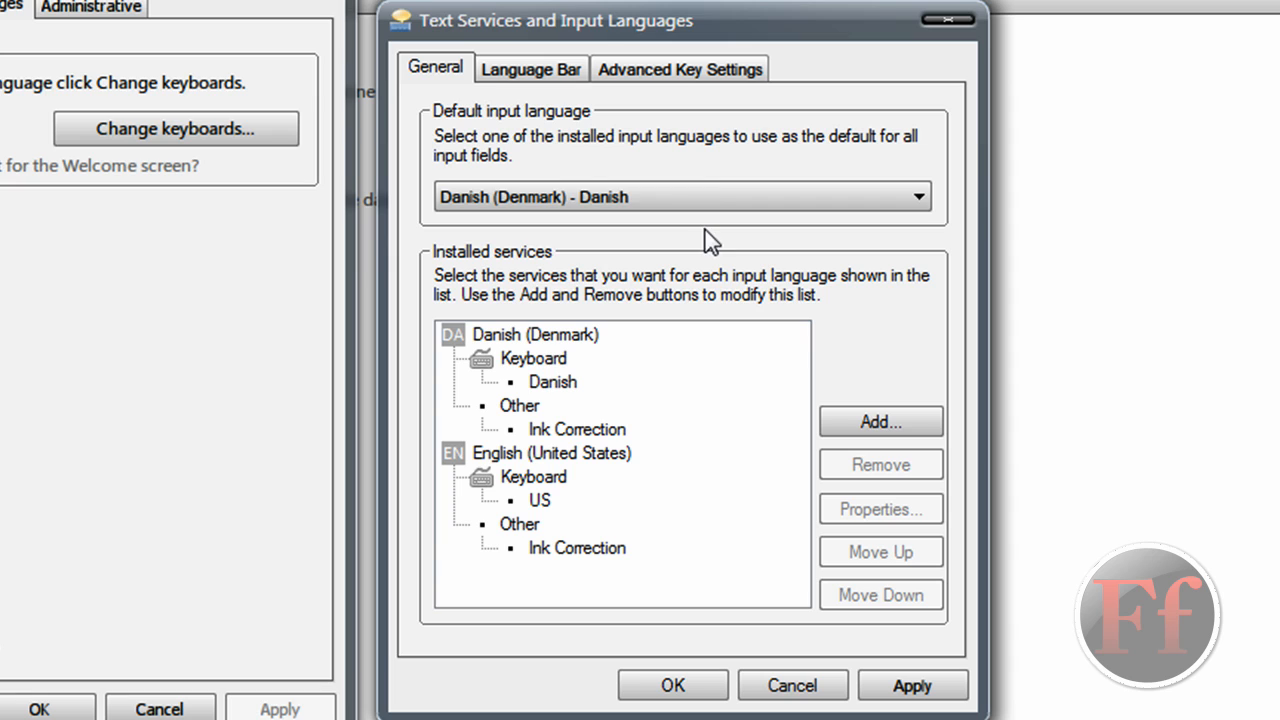
left_click(916, 196)
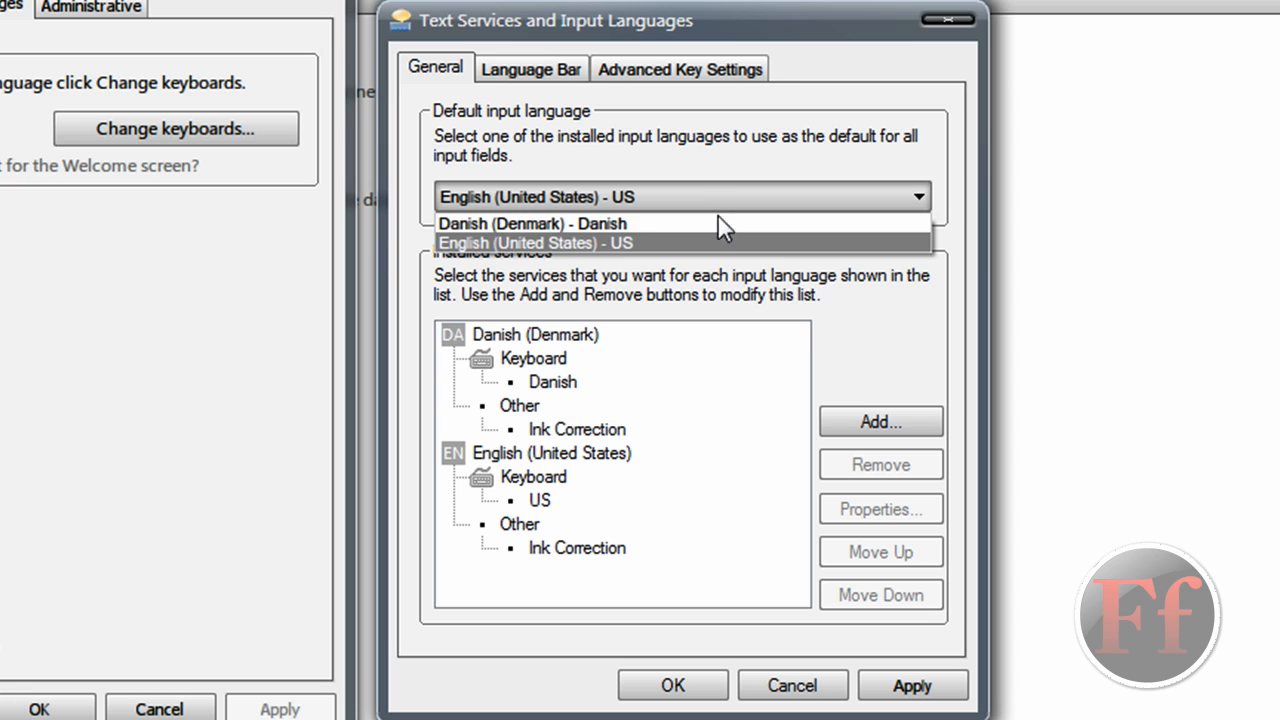
mouse_move(724, 228)
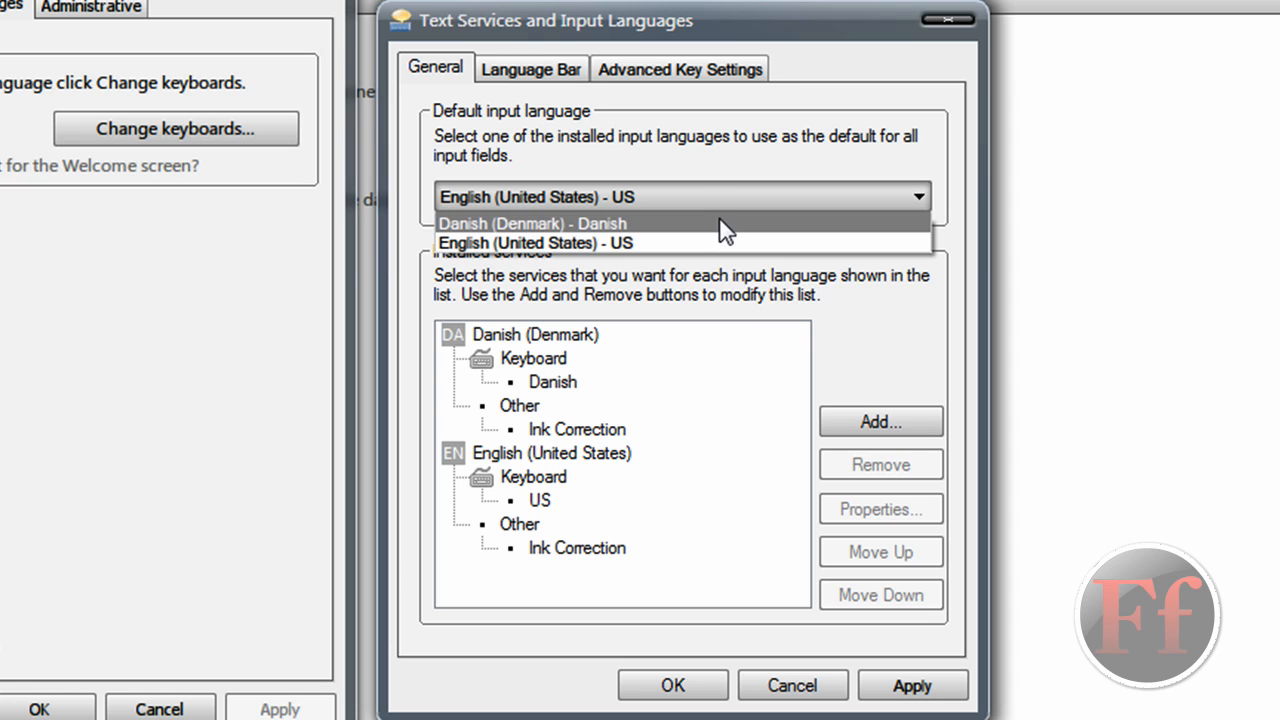
left_click(530, 224)
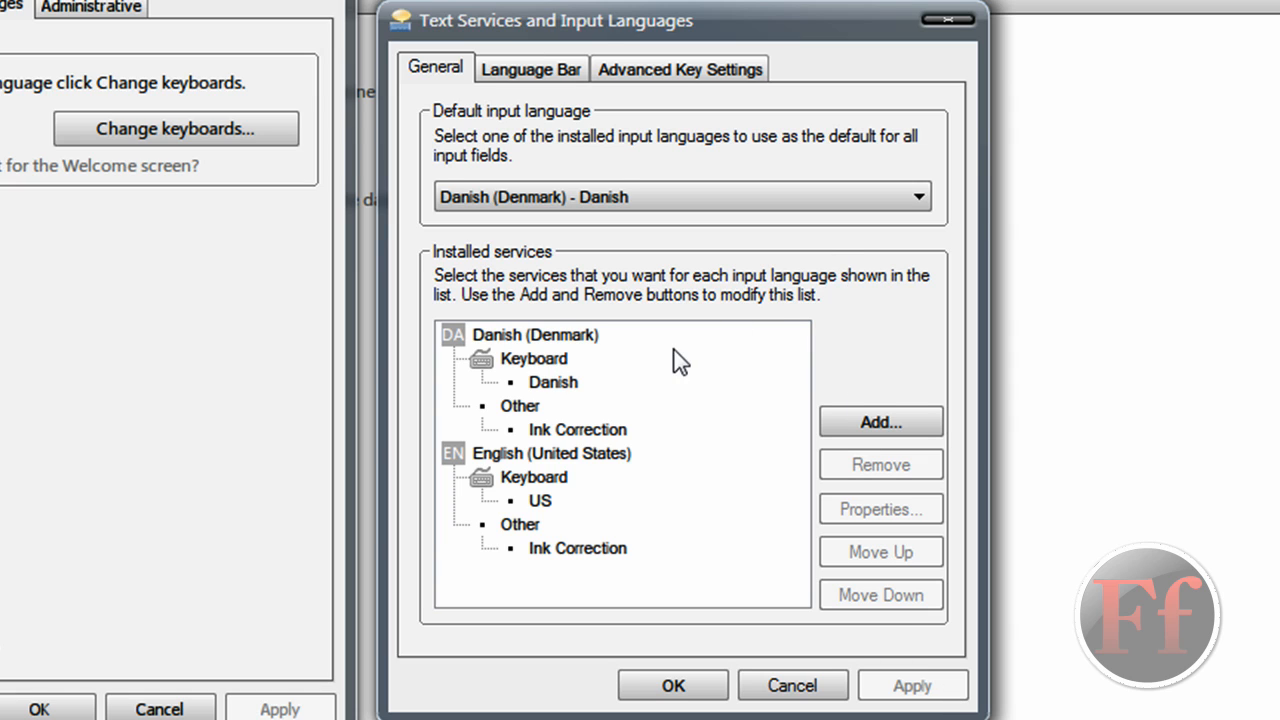
left_click(552, 452)
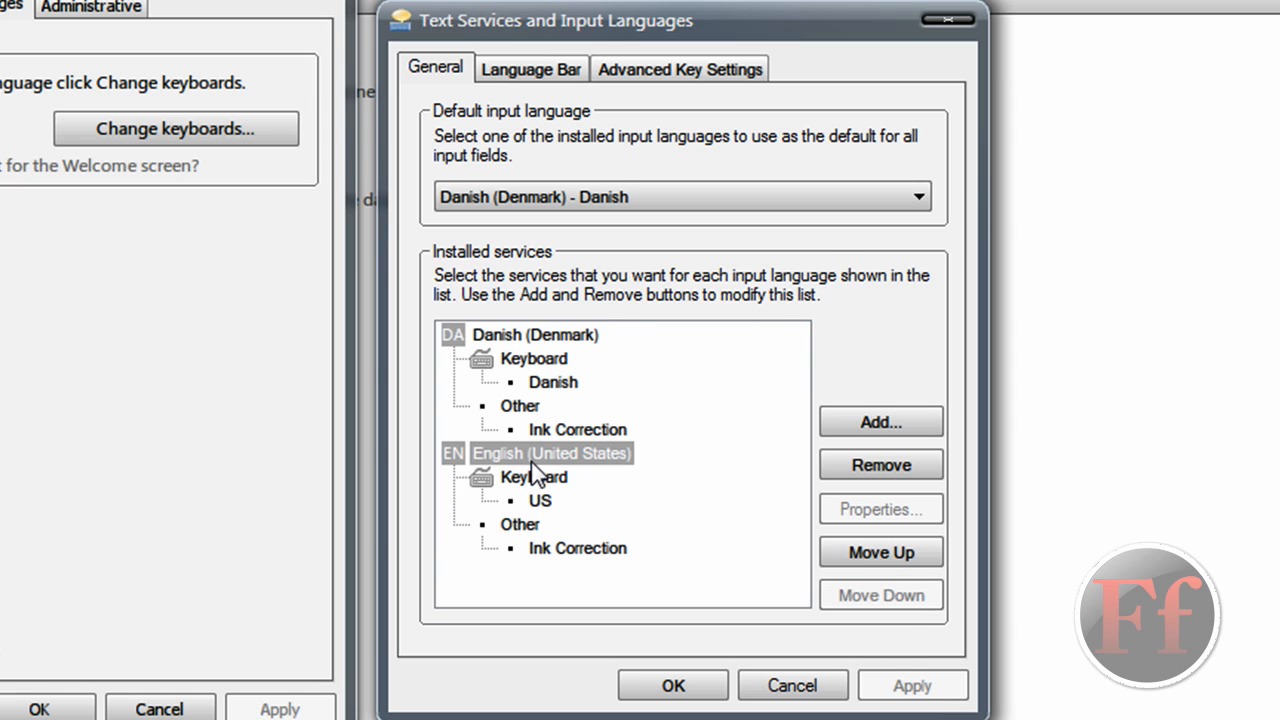
mouse_move(572, 488)
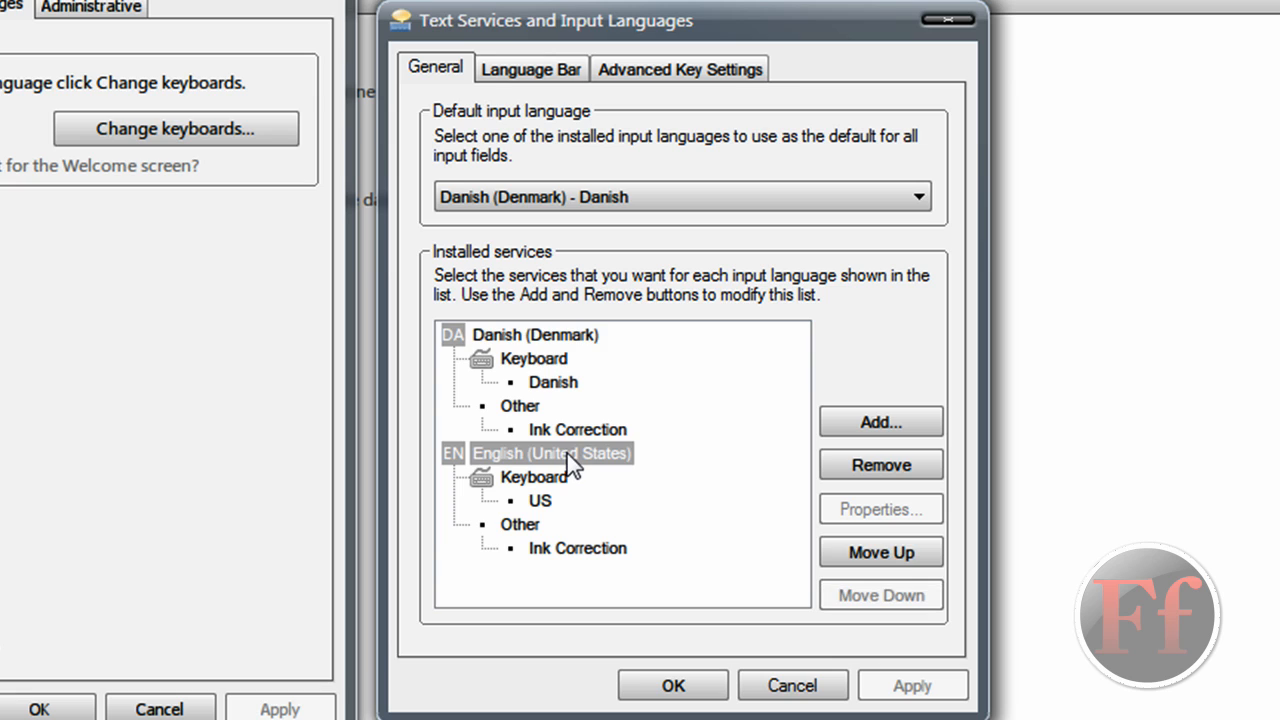
left_click(536, 334)
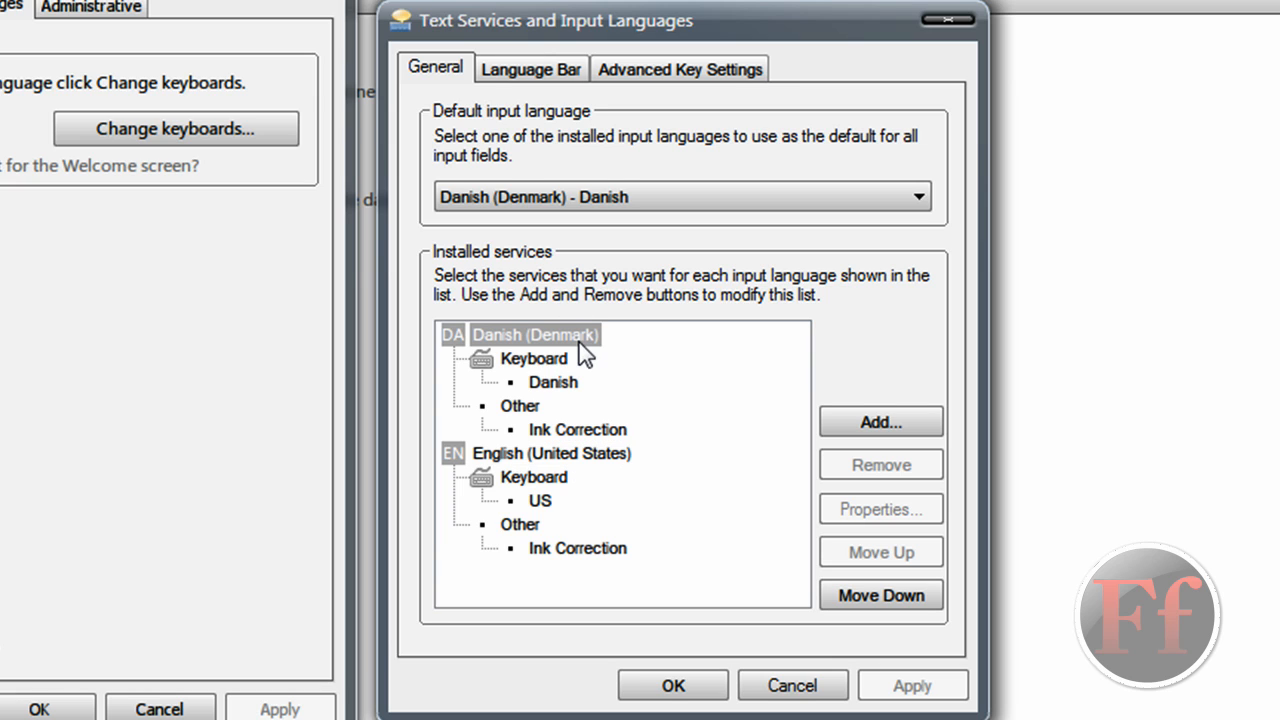
mouse_move(952, 472)
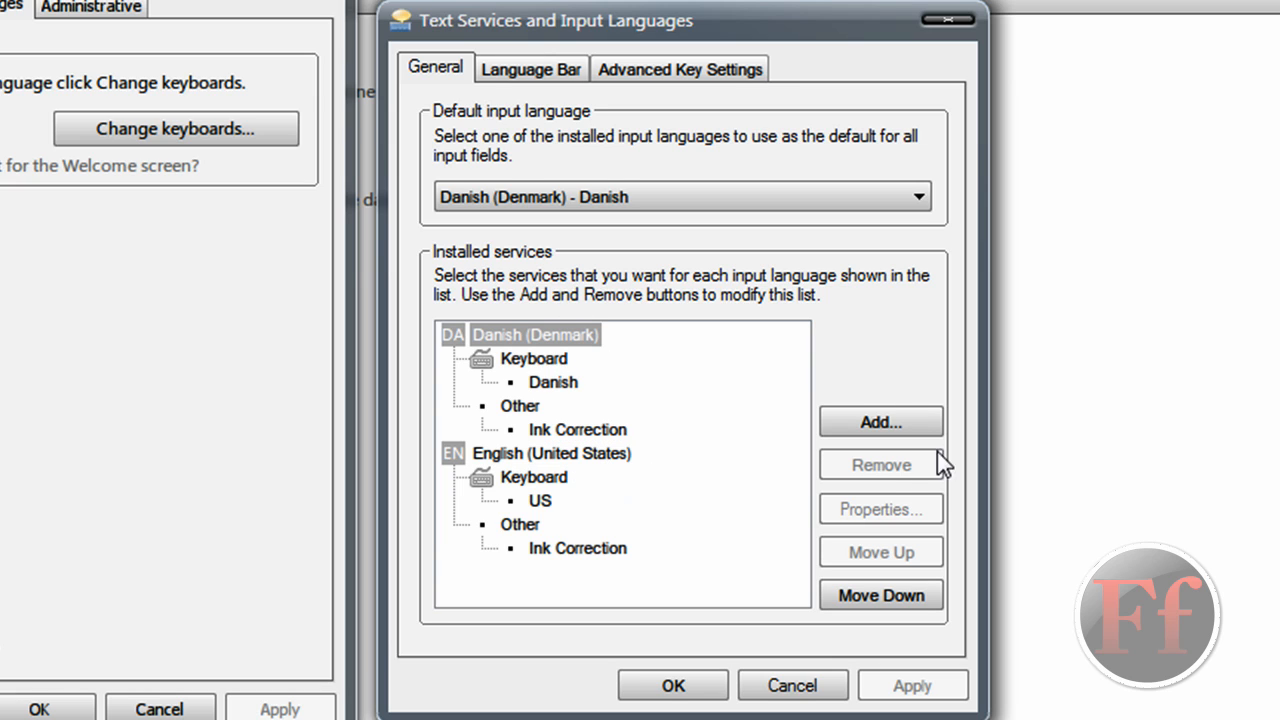
mouse_move(880, 596)
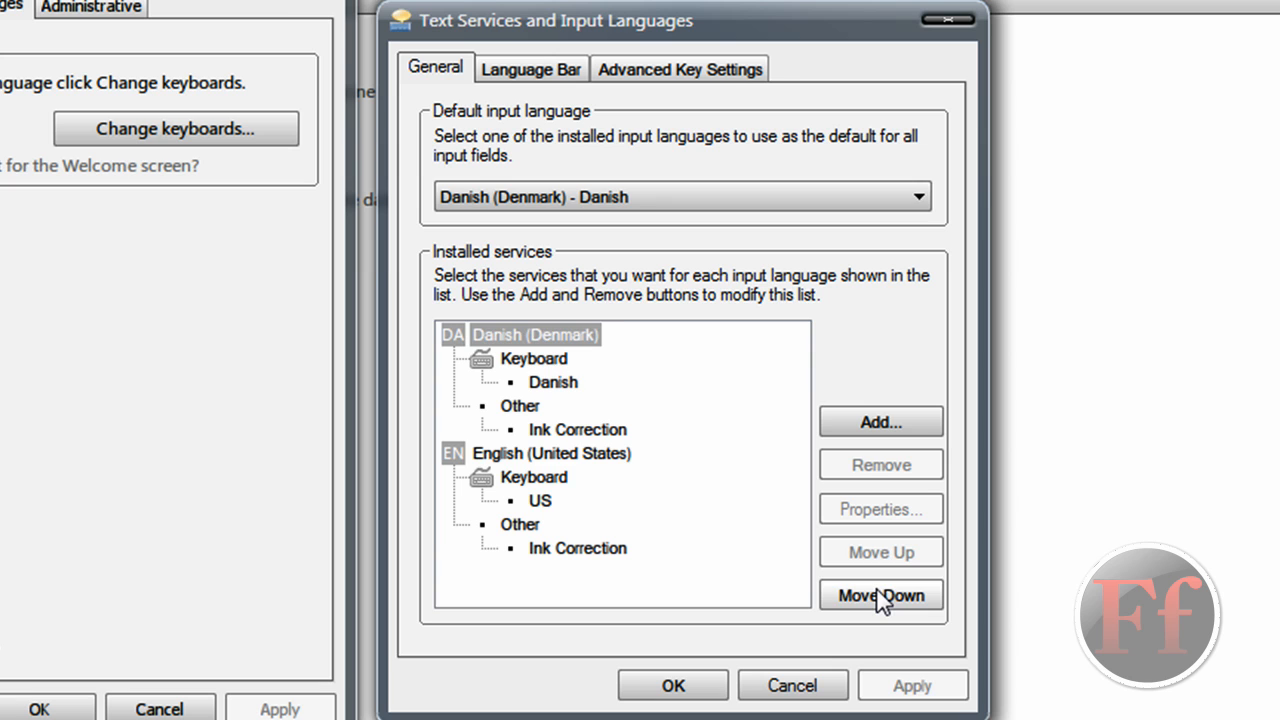
left_click(880, 594)
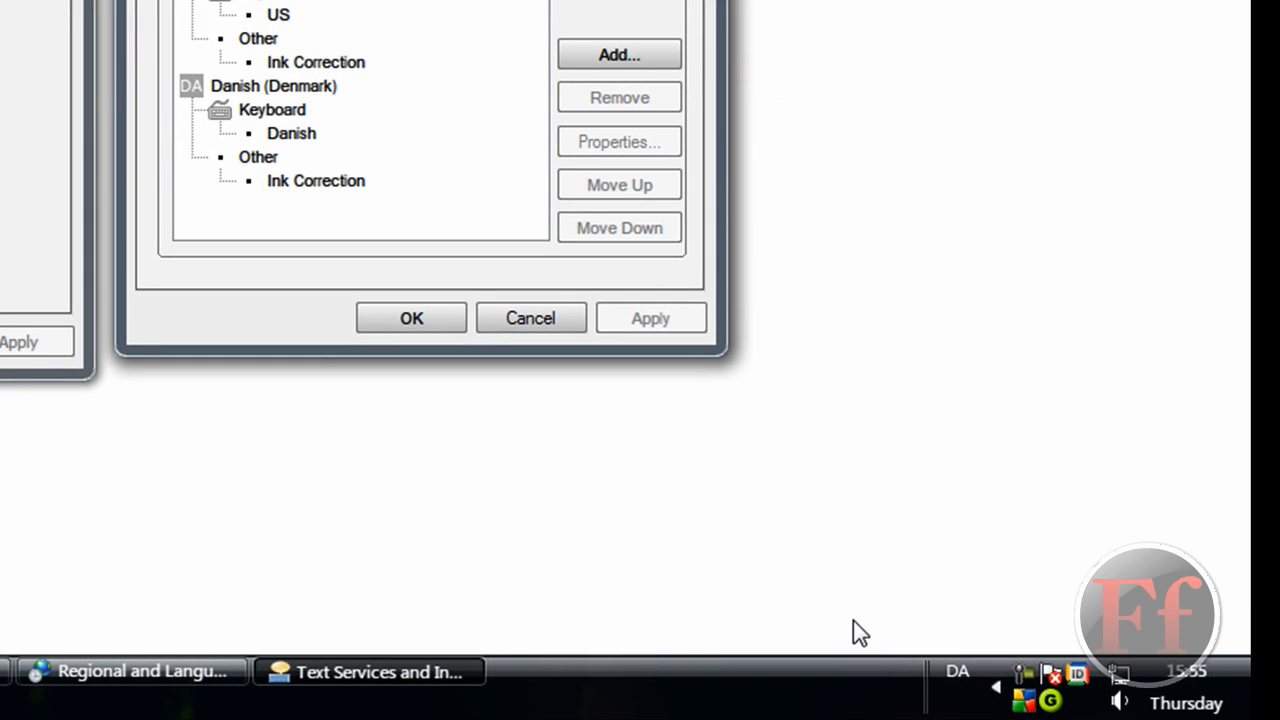
mouse_move(956, 676)
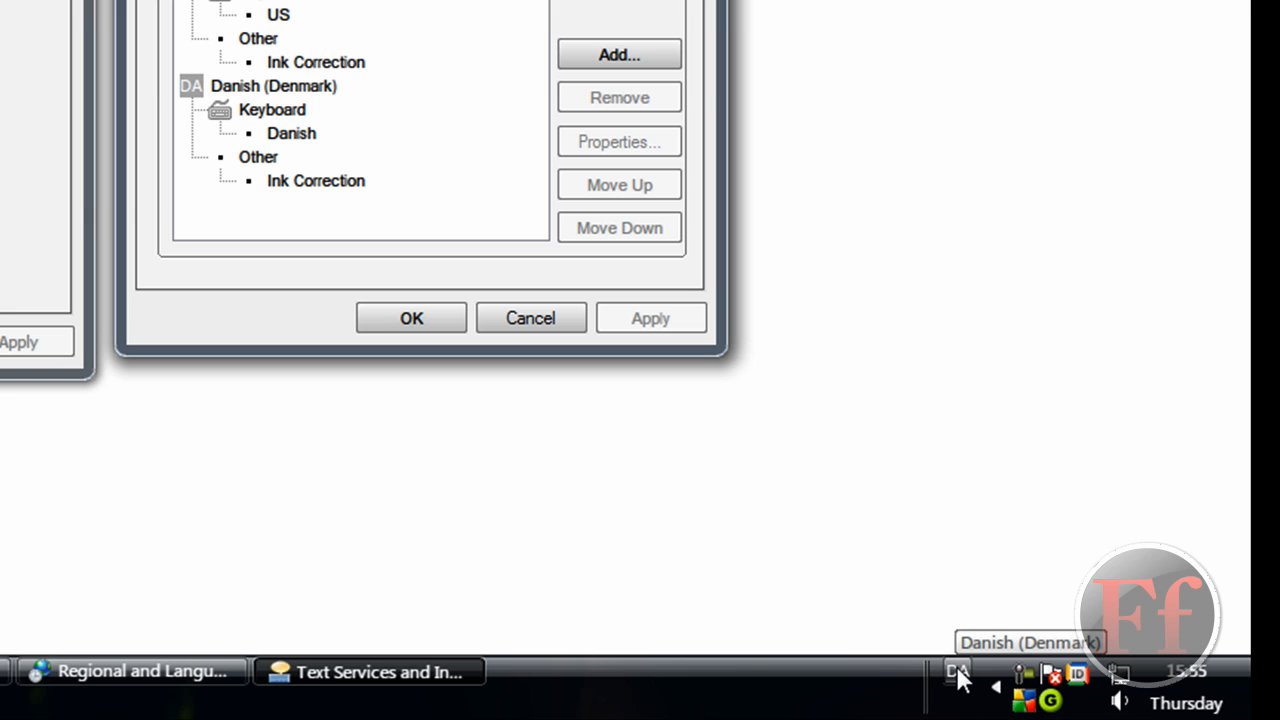
left_click(956, 672)
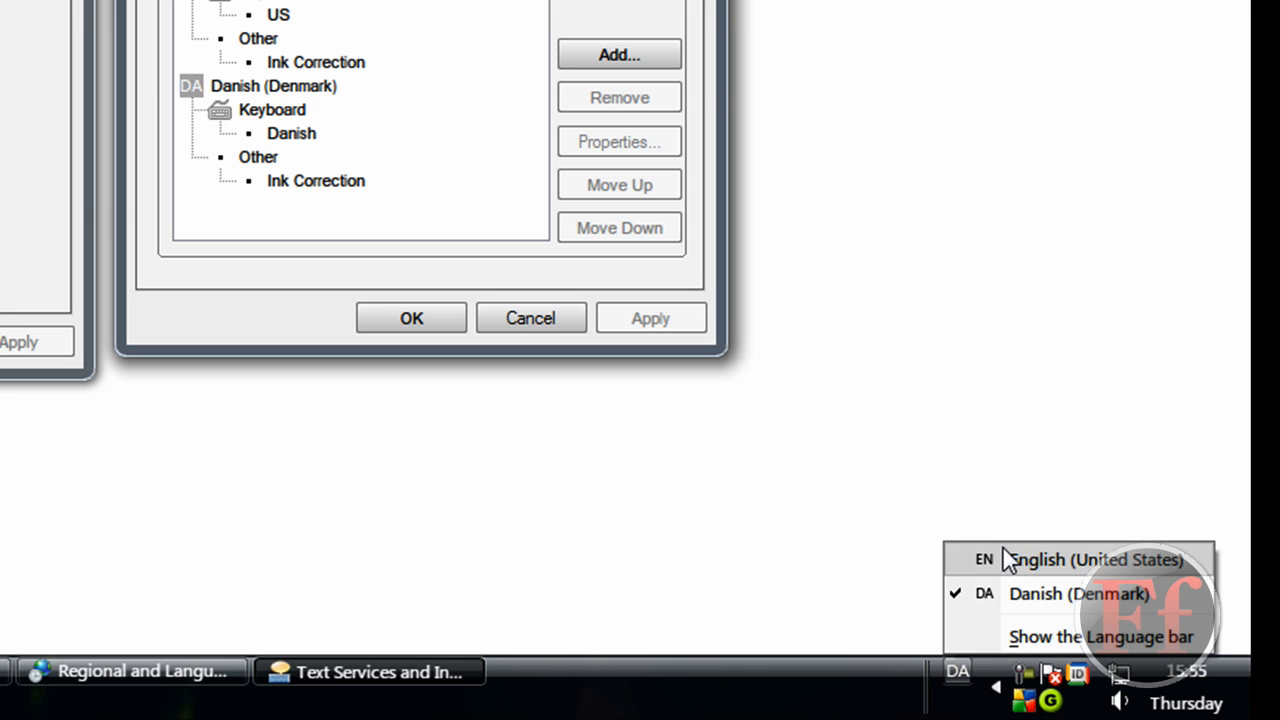
mouse_move(996, 566)
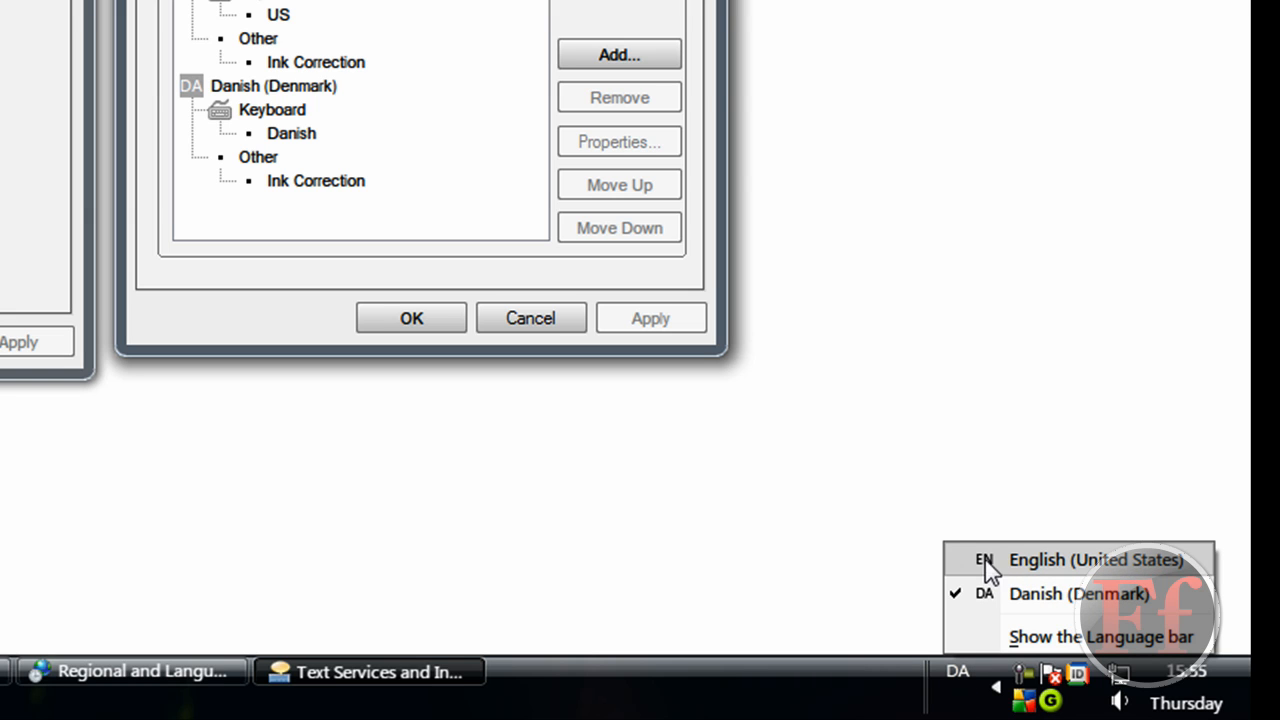
left_click(272, 84)
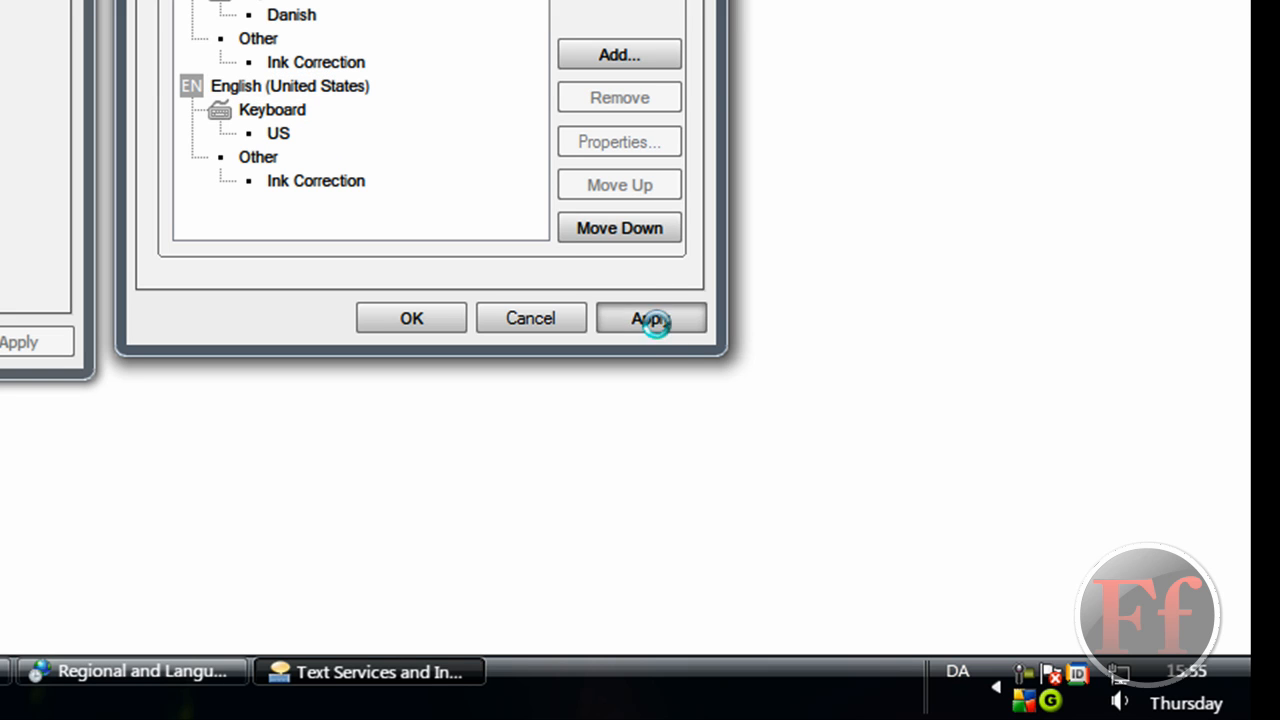
left_click(956, 672)
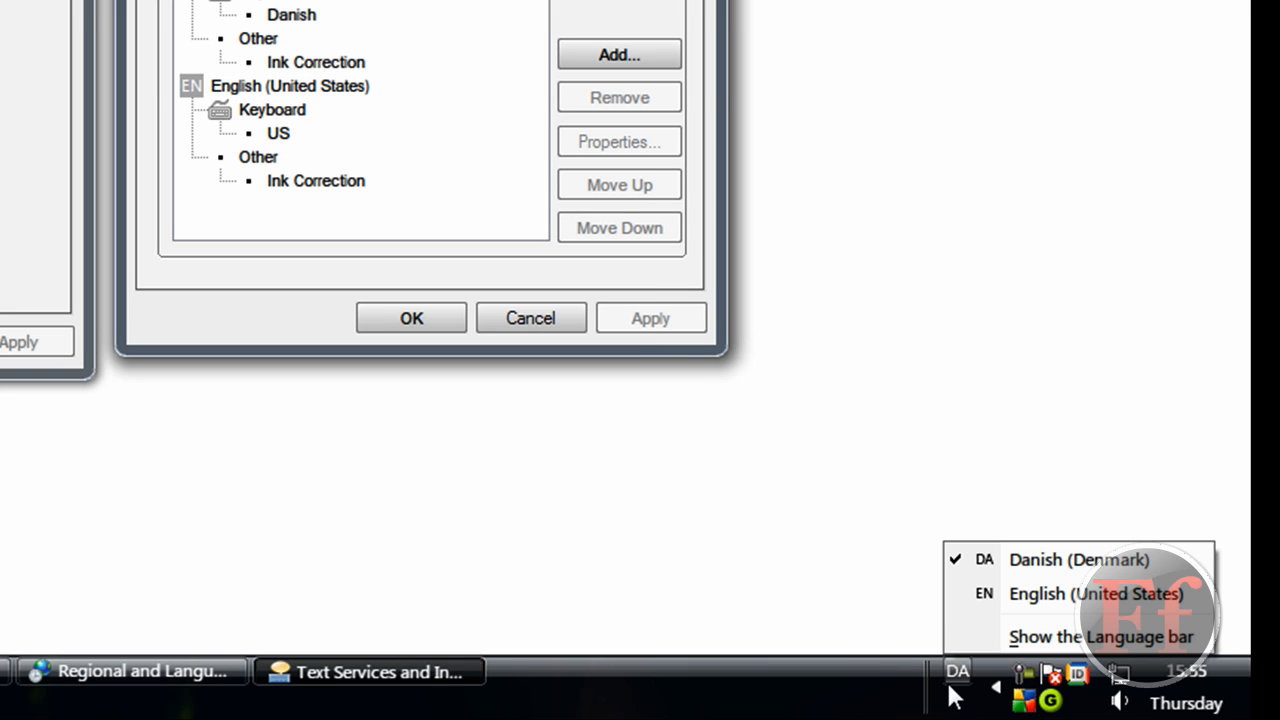
mouse_move(808, 540)
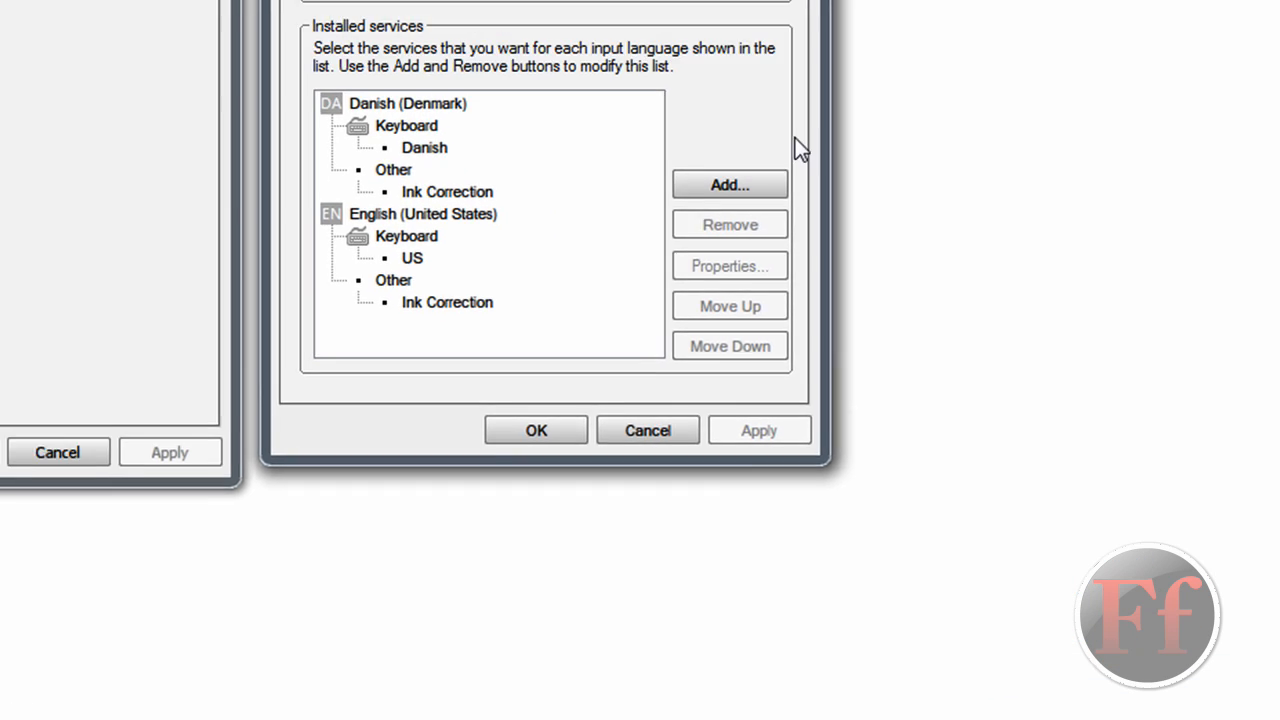
Step: Start adding an input language and browse the list past the Danish (Default) entry
left_click(728, 184)
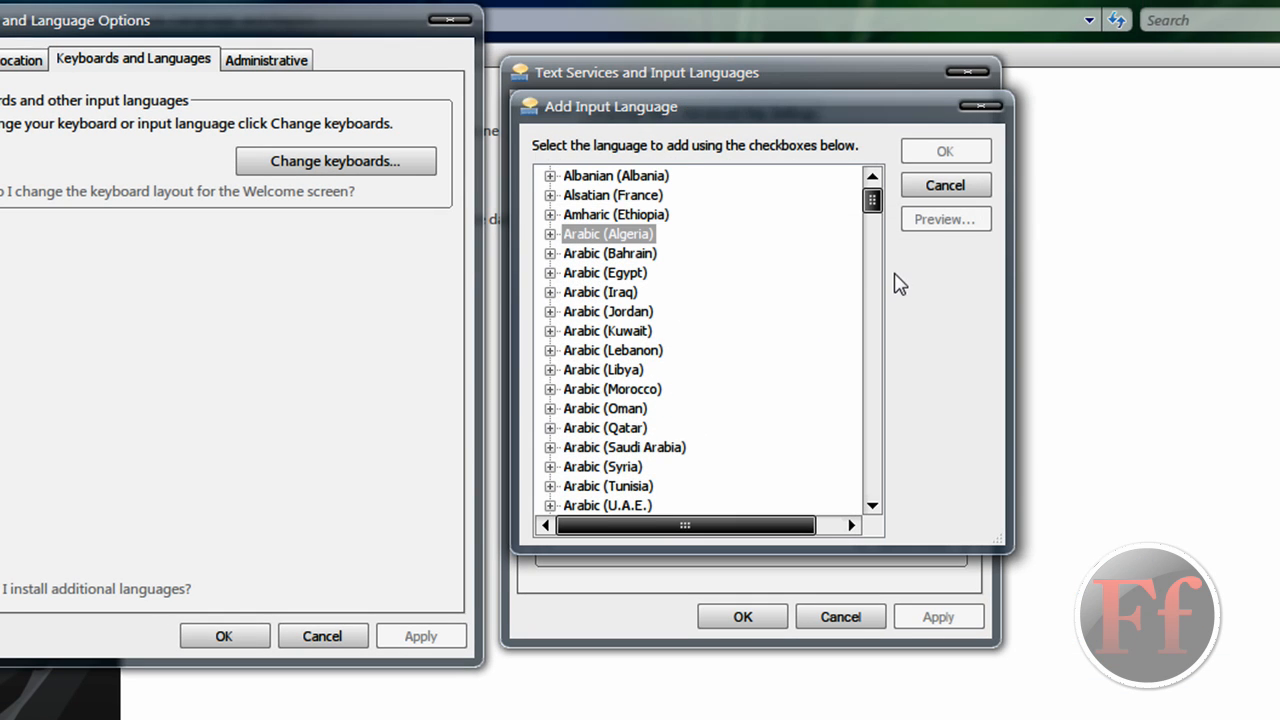
left_click_drag(872, 200, 872, 240)
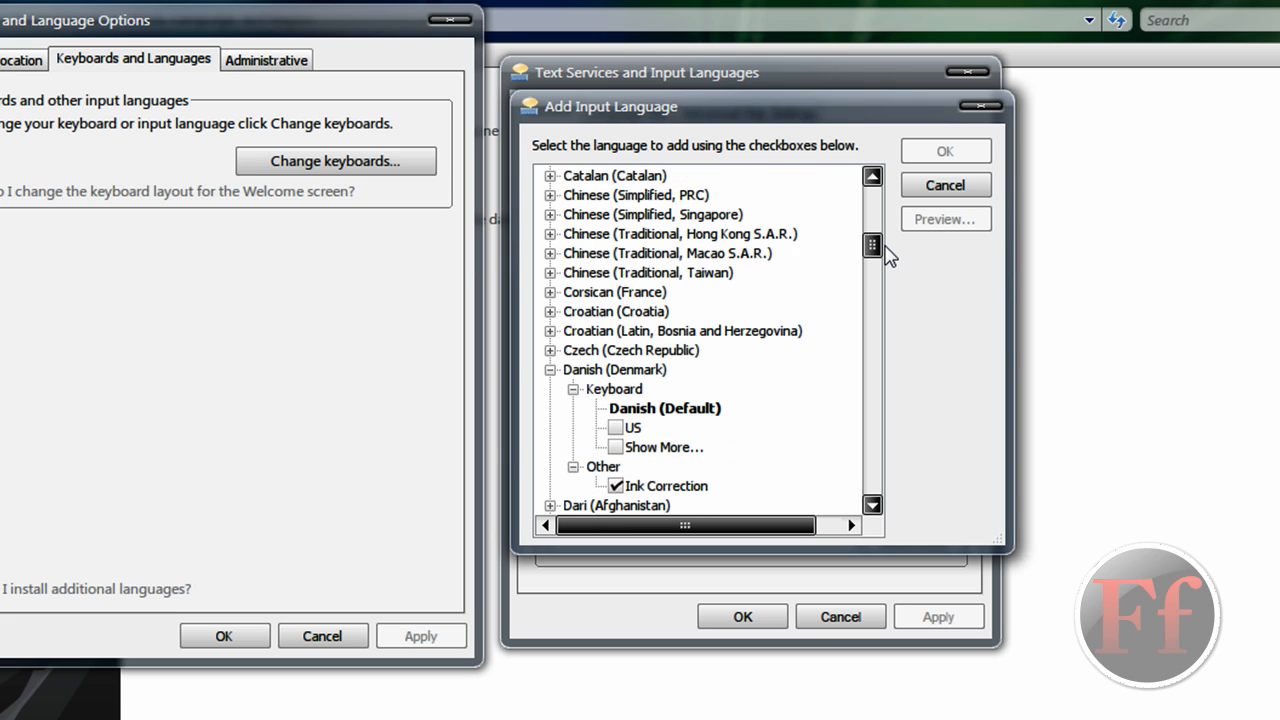
scroll("down", 3)
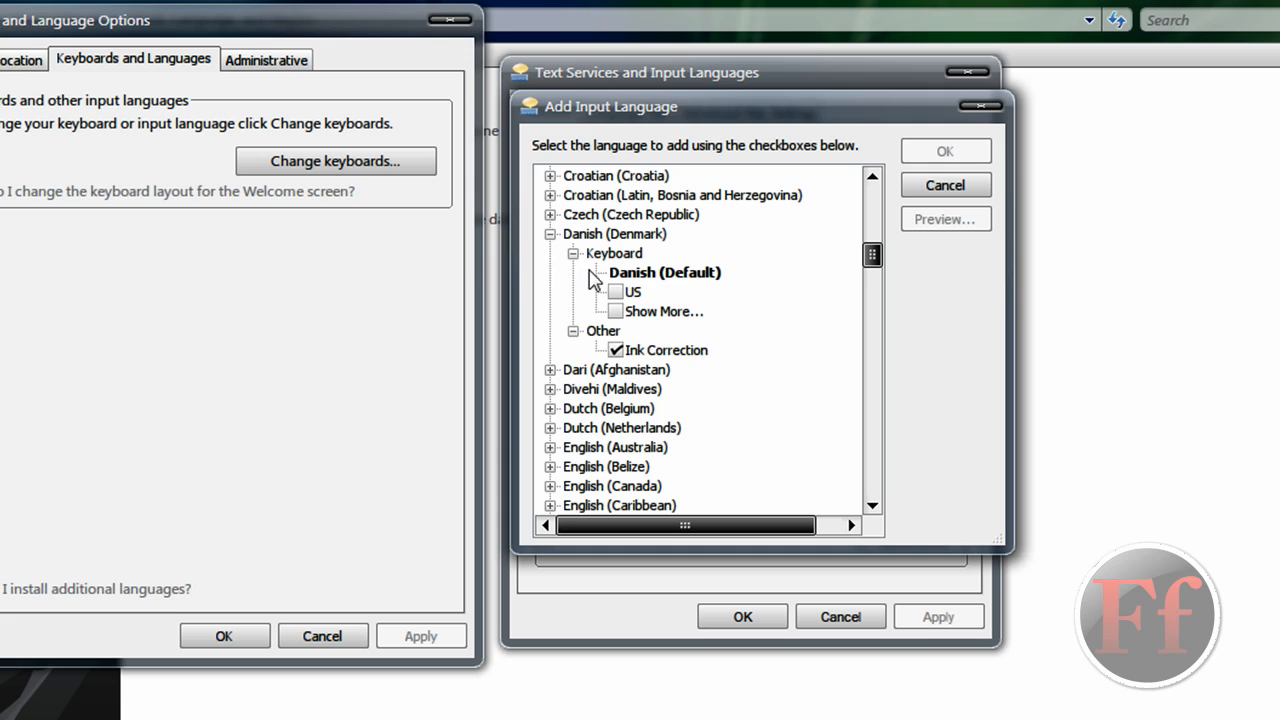
left_click(662, 272)
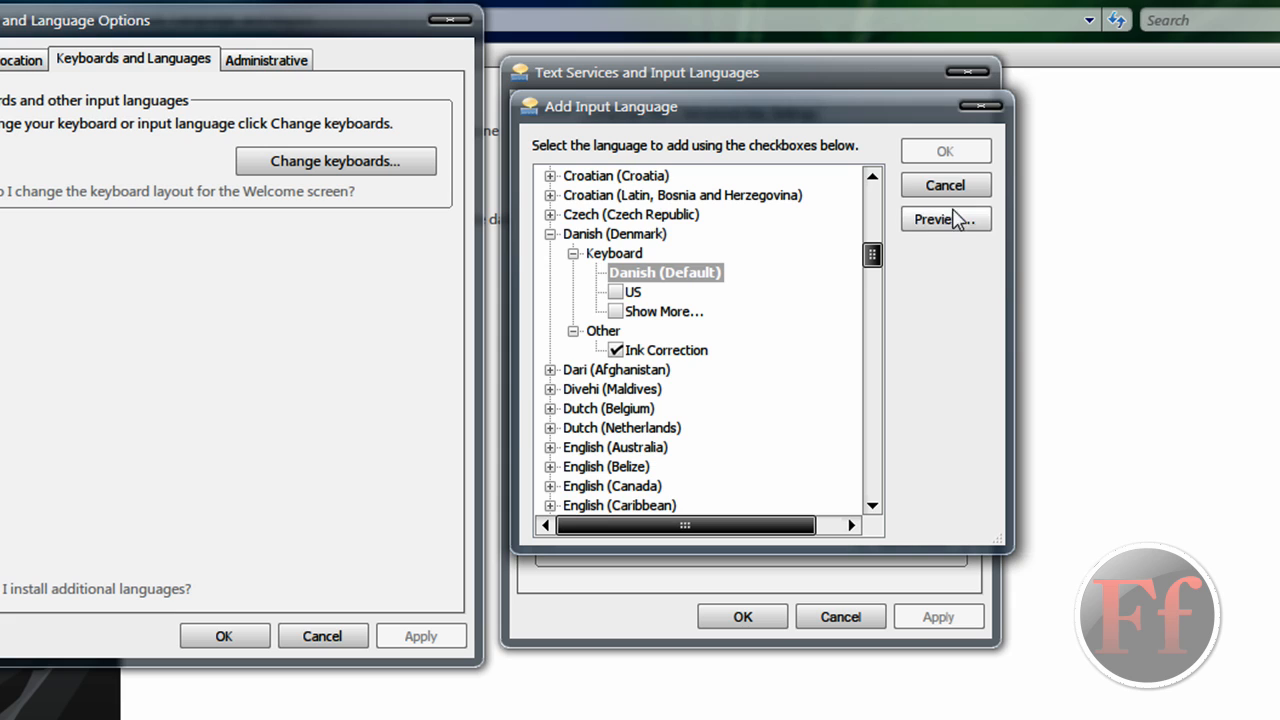
mouse_move(608, 548)
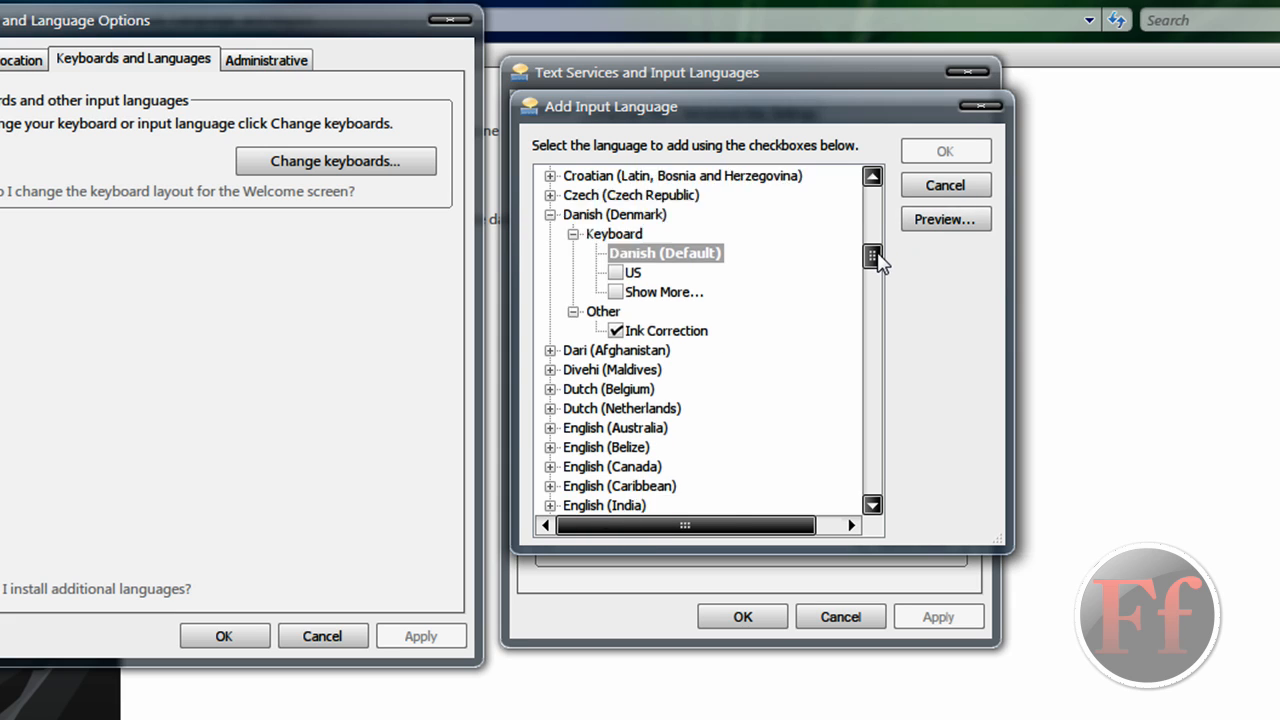
Step: Add English (United Kingdom) with its United Kingdom keyboard and Ink Correction
scroll("down", 3)
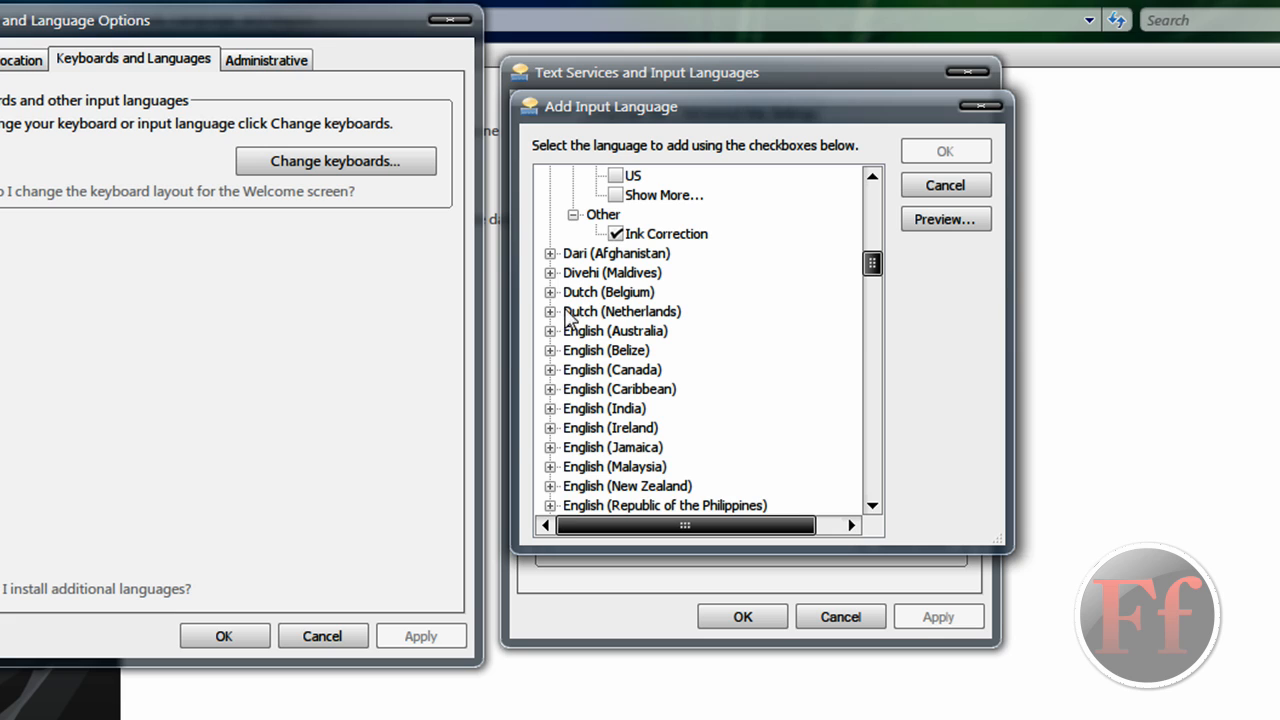
mouse_move(562, 436)
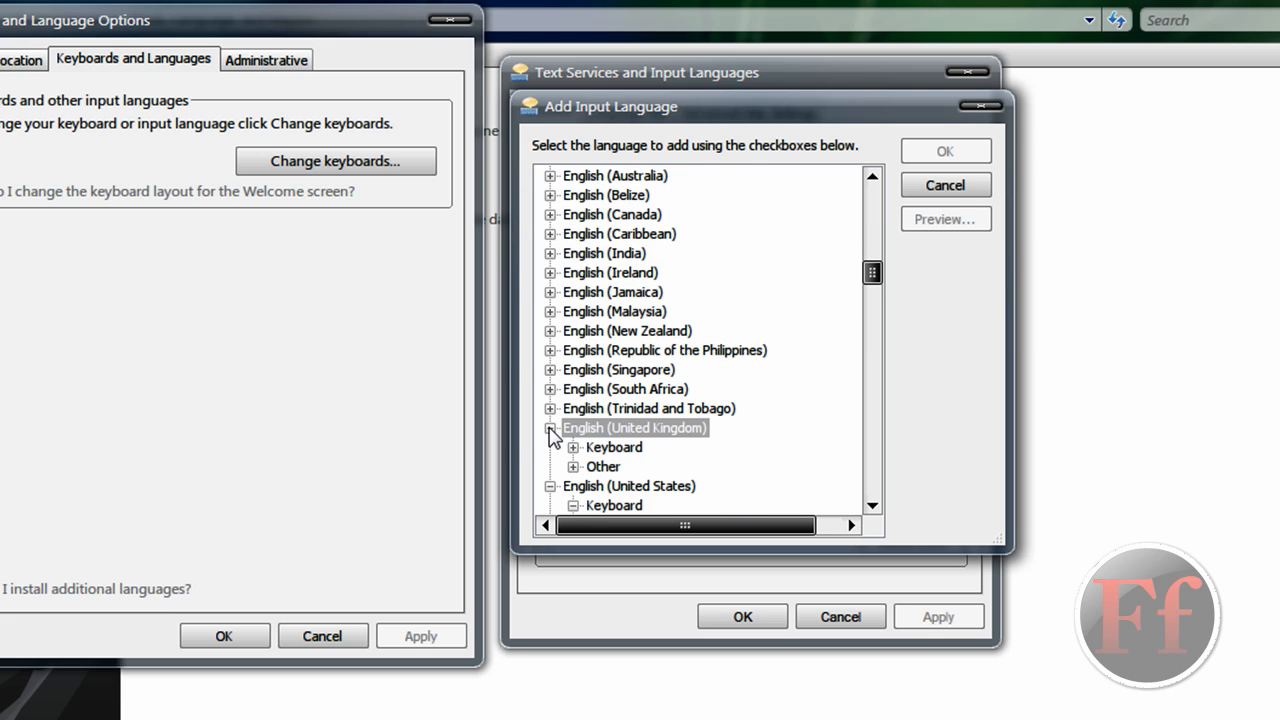
left_click(552, 434)
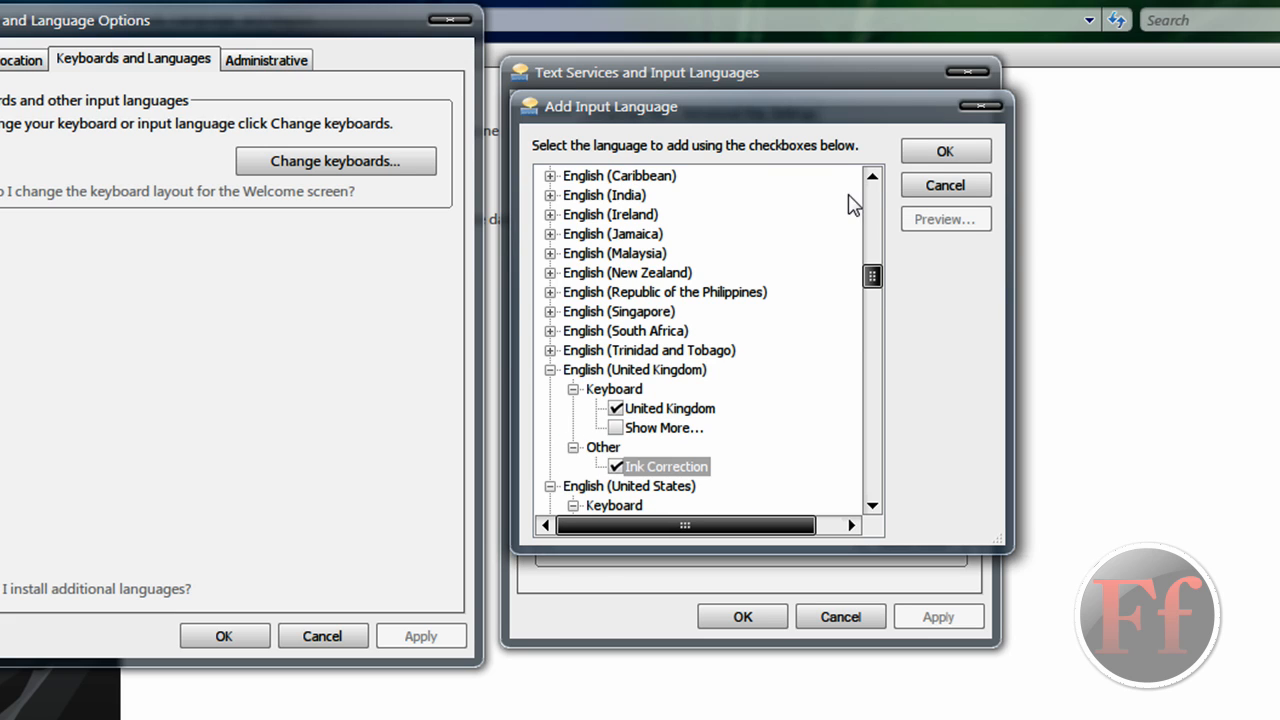
left_click(944, 152)
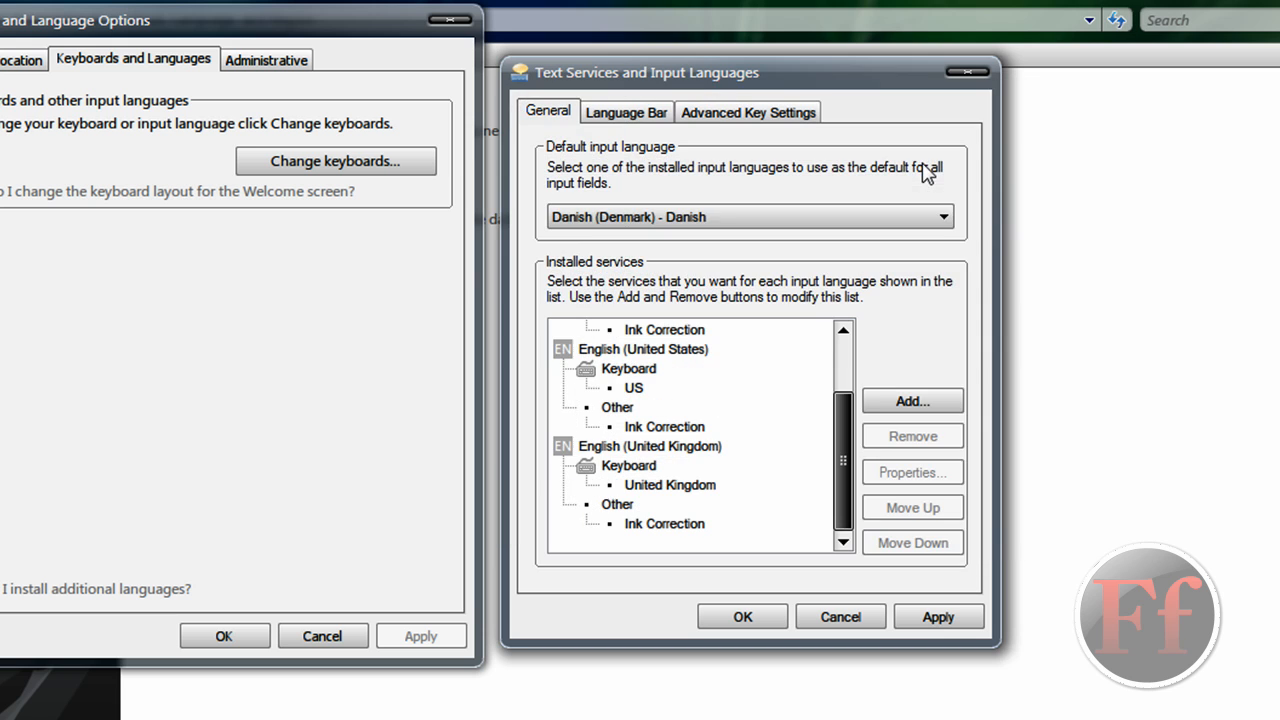
mouse_move(940, 616)
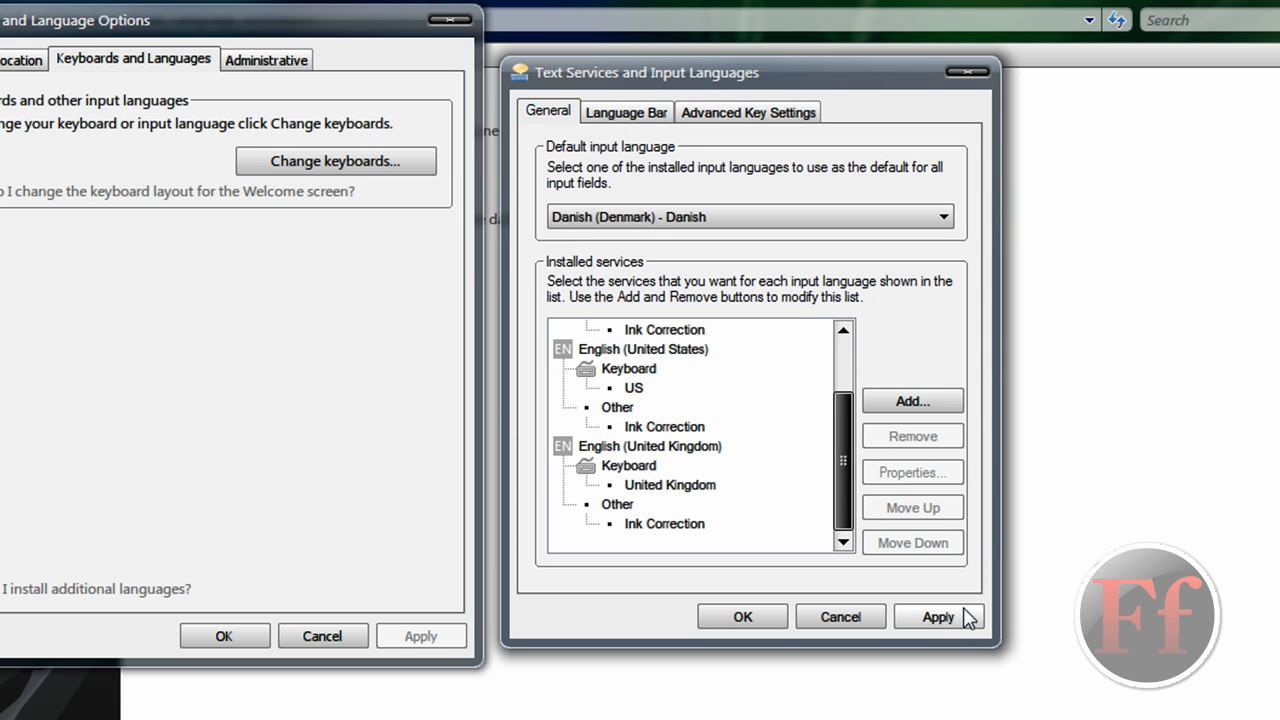
Step: Apply the addition and select the English (United Kingdom) entry in Installed services
left_click(940, 616)
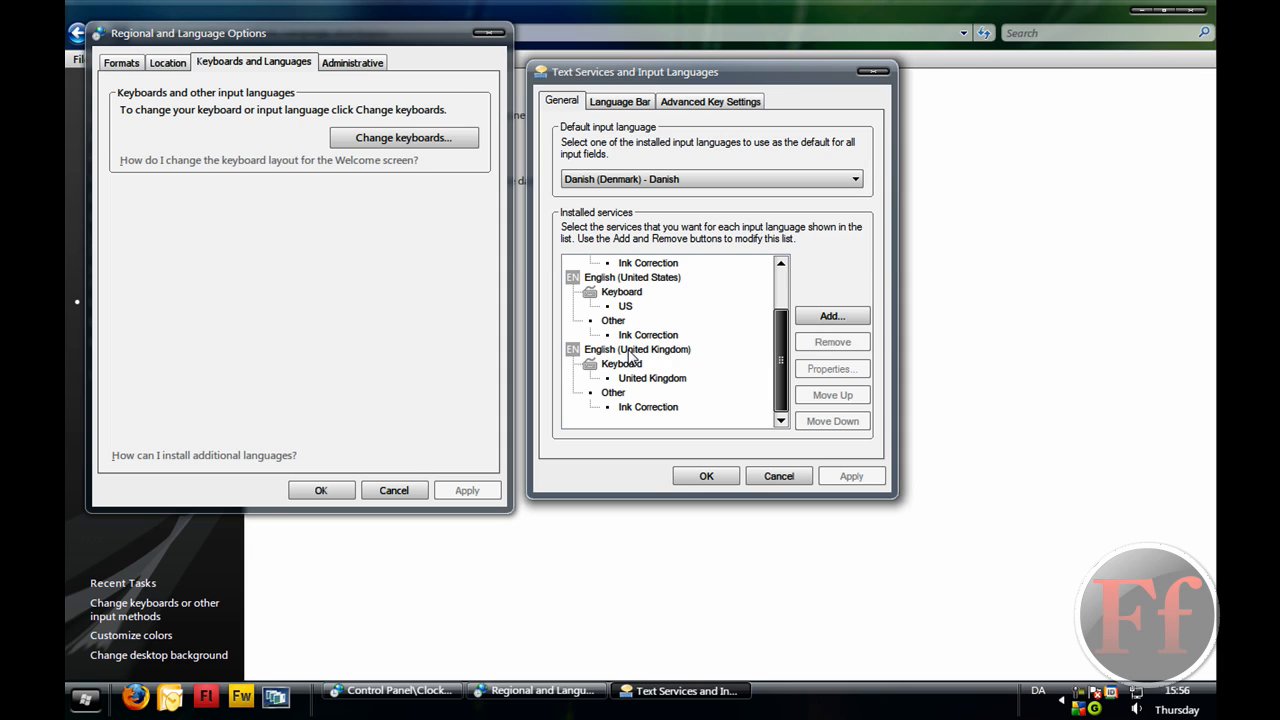
left_click(636, 348)
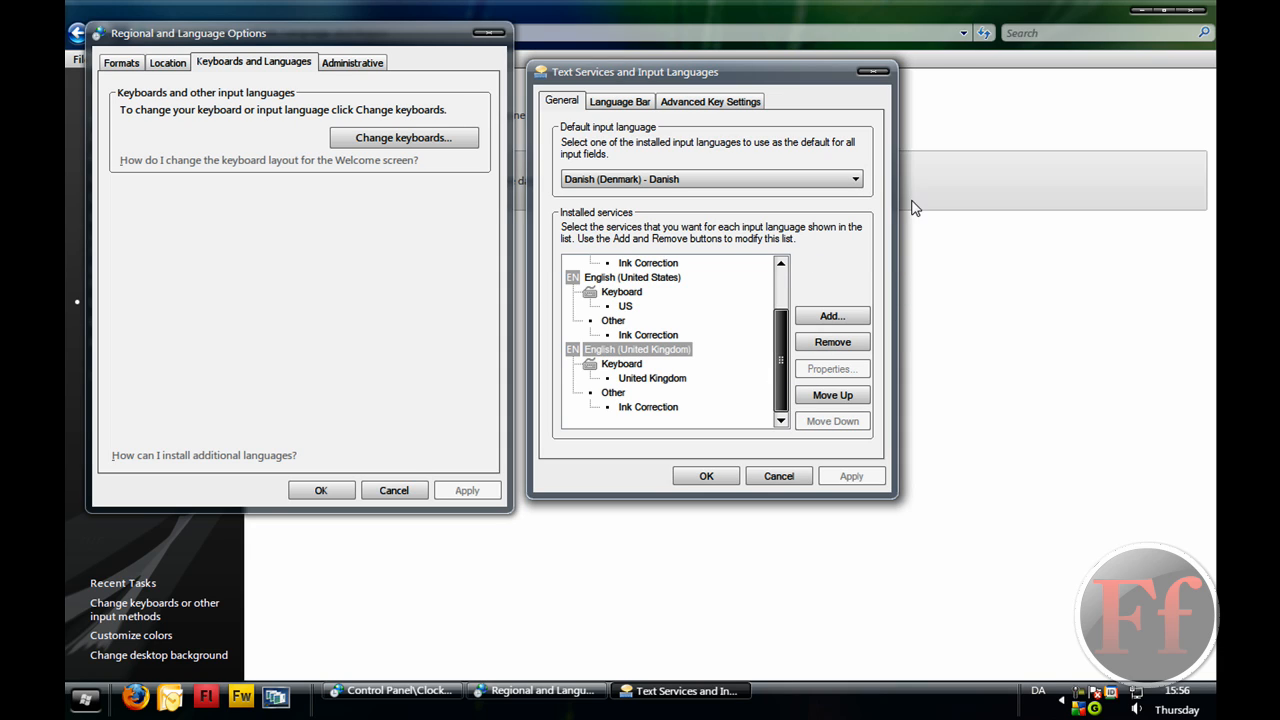
mouse_move(850, 234)
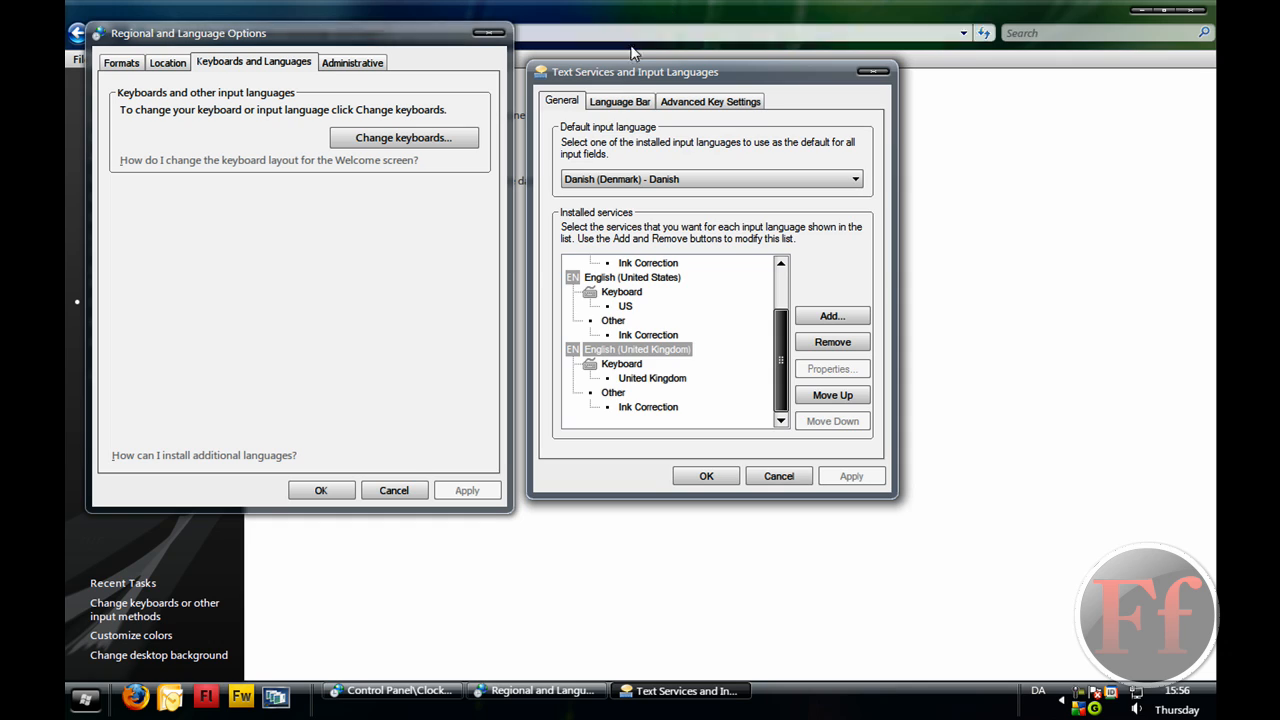
Step: Set the language bar to float on the desktop and apply it
left_click(616, 100)
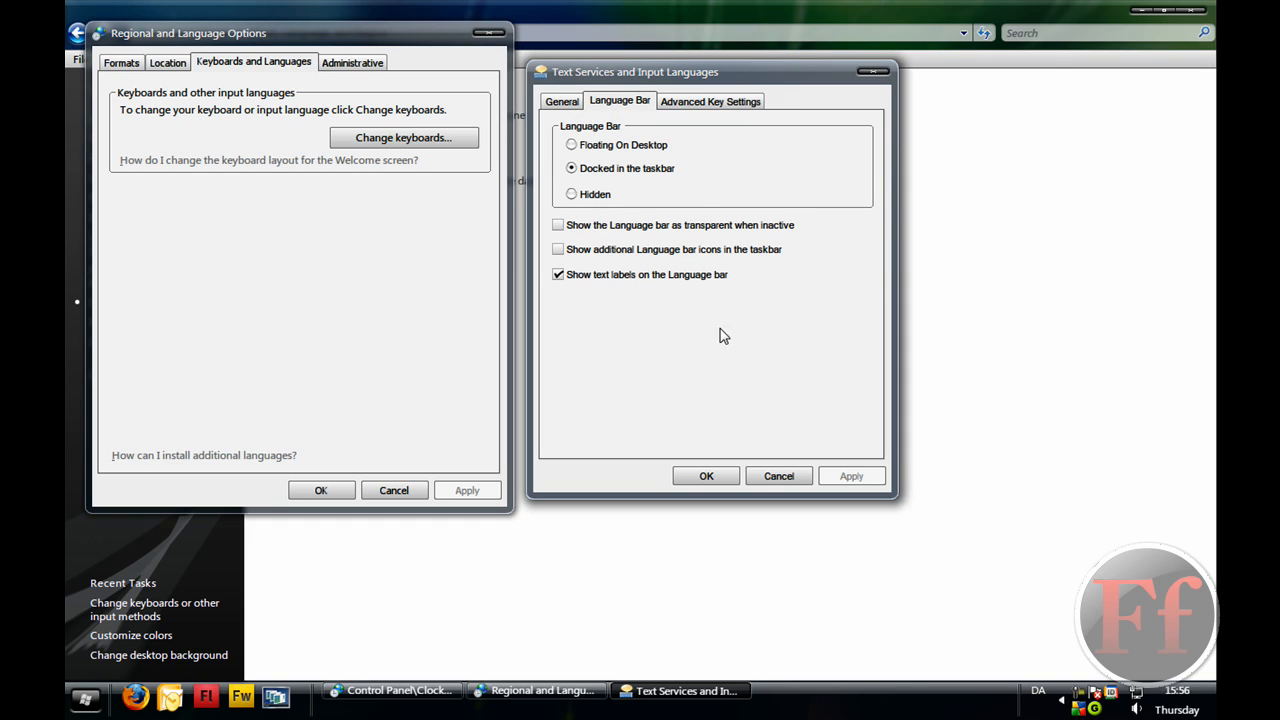
mouse_move(700, 232)
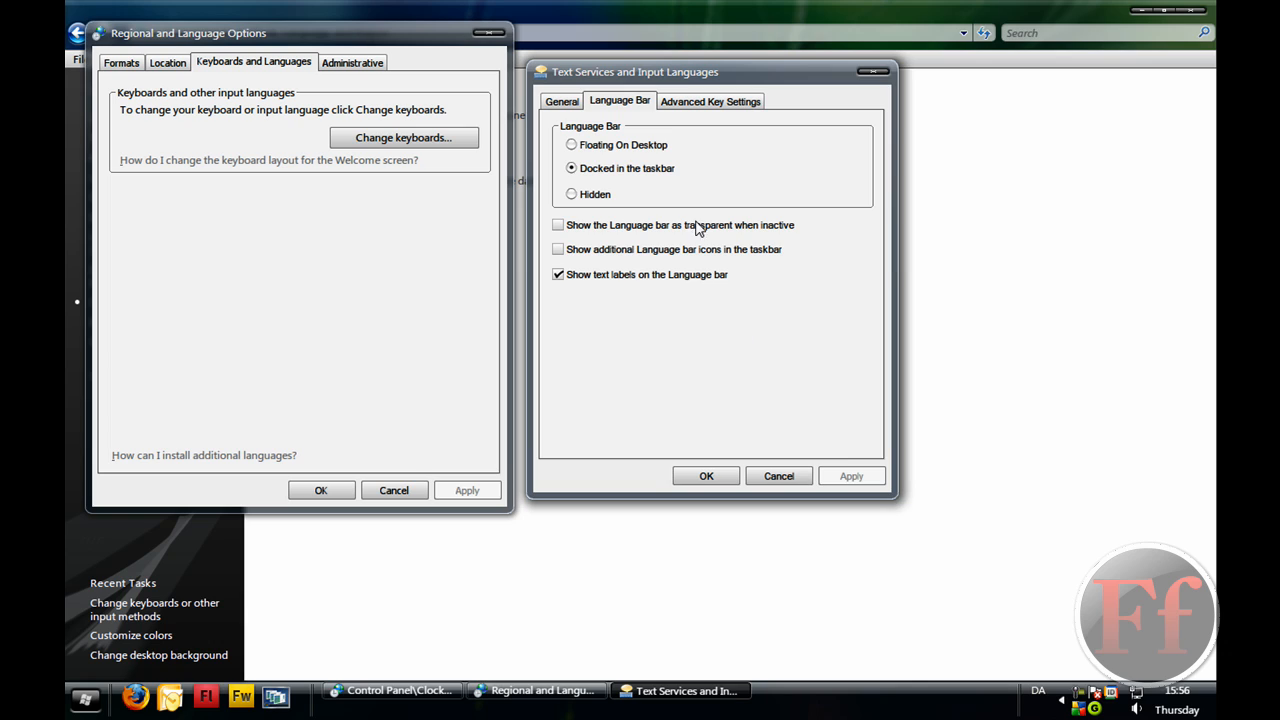
left_click(568, 144)
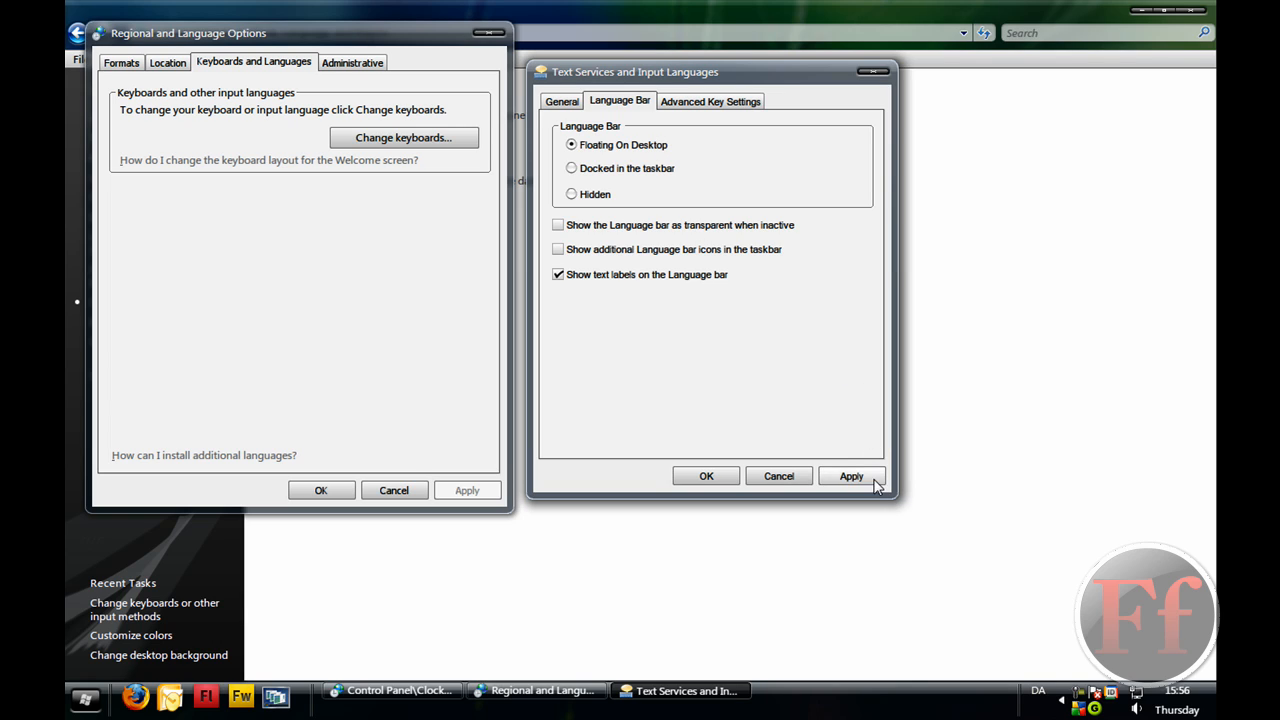
left_click(852, 476)
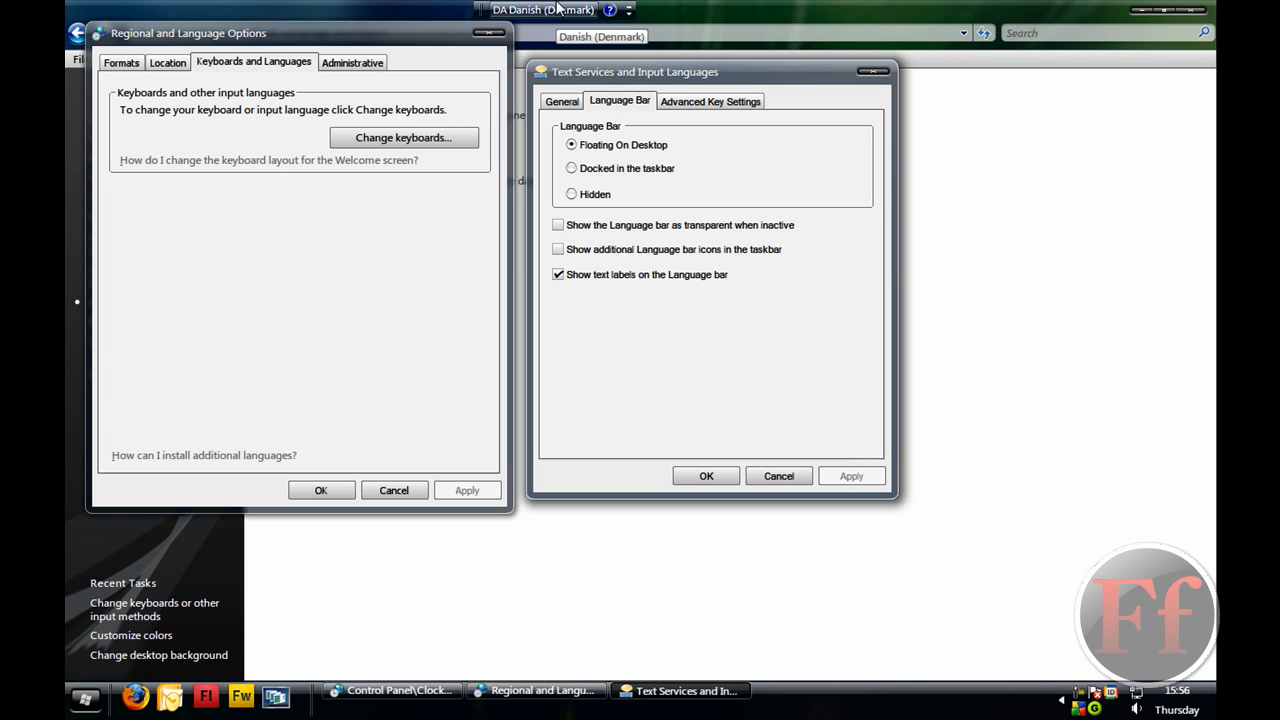
Step: Dock the language bar back in the taskbar and apply it
left_click(552, 16)
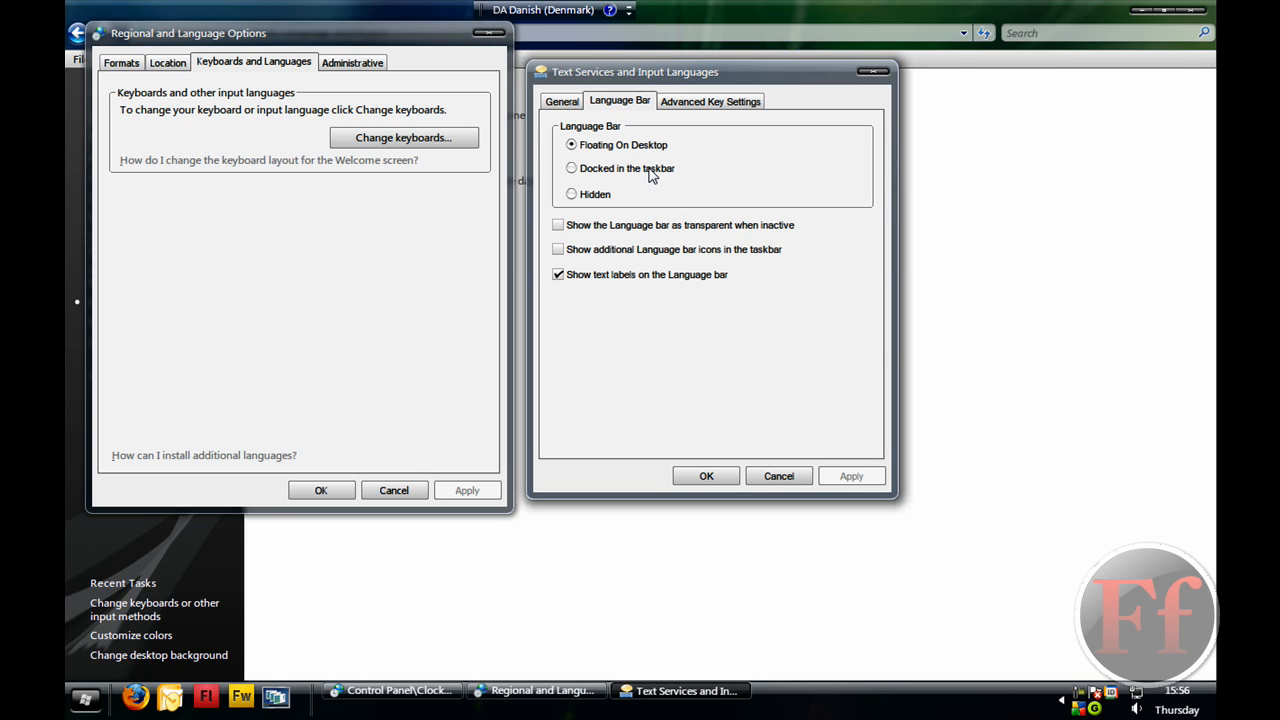
left_click(568, 168)
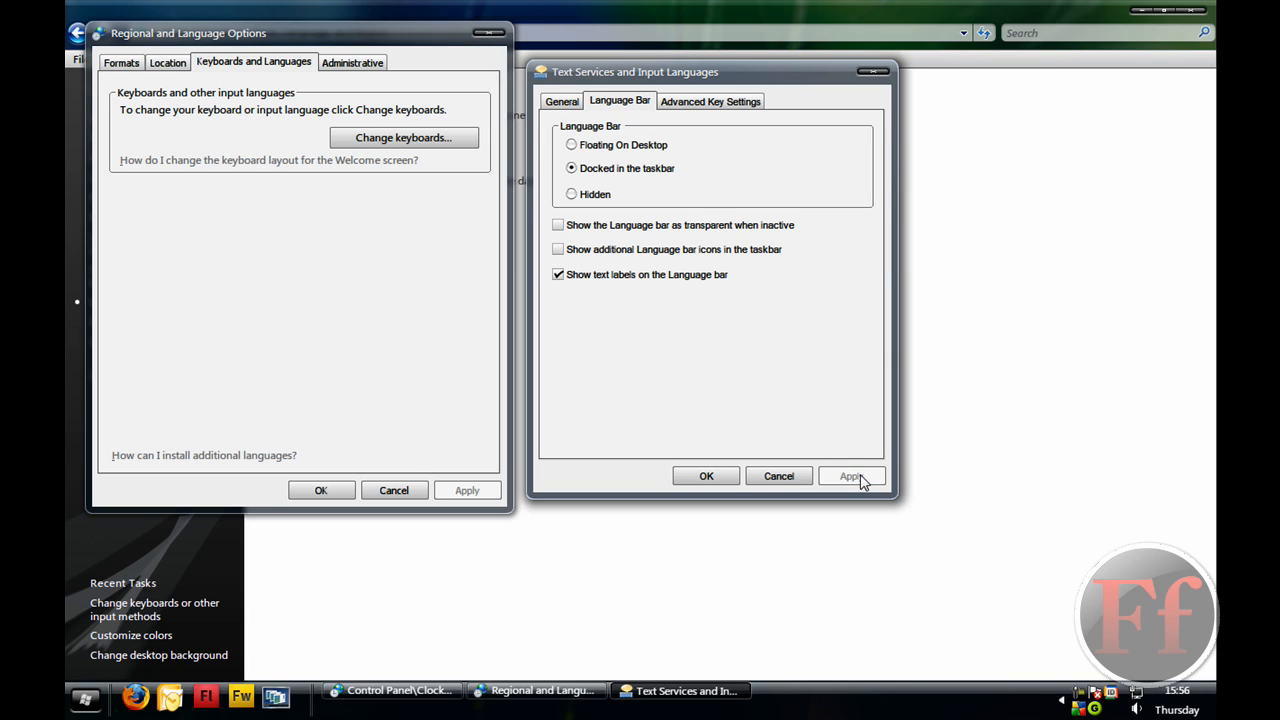
left_click(852, 476)
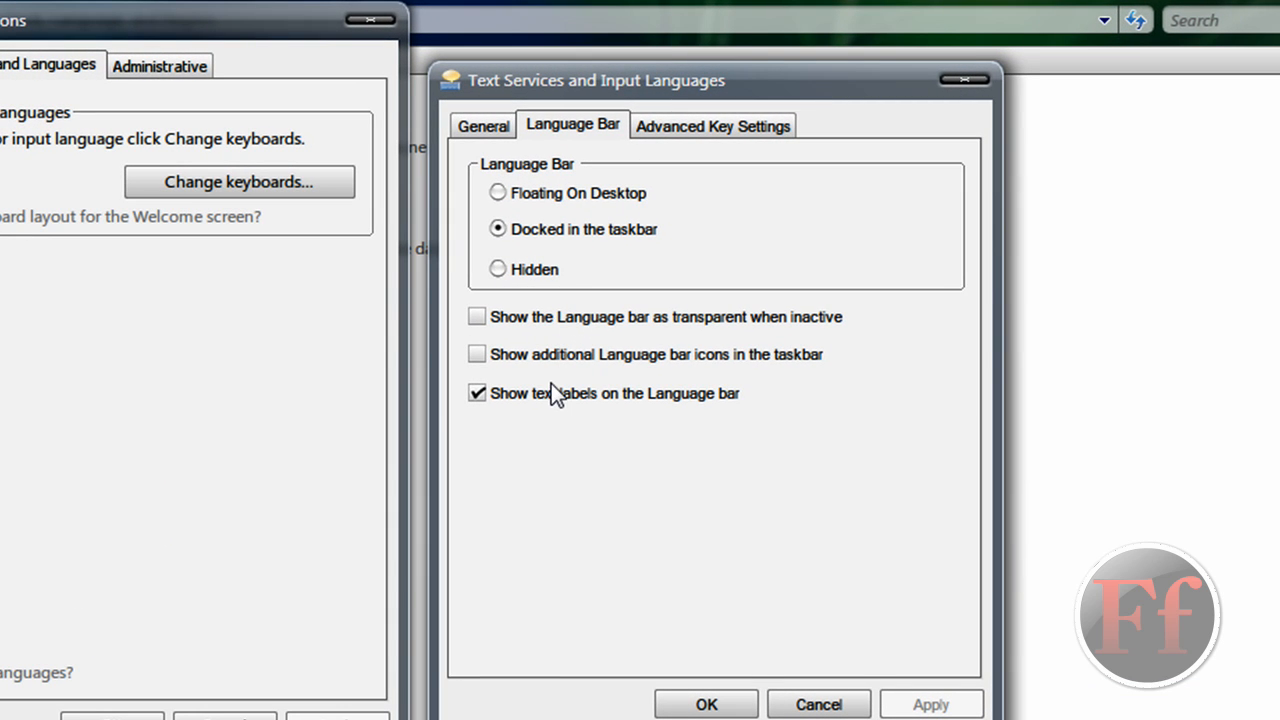
mouse_move(590, 392)
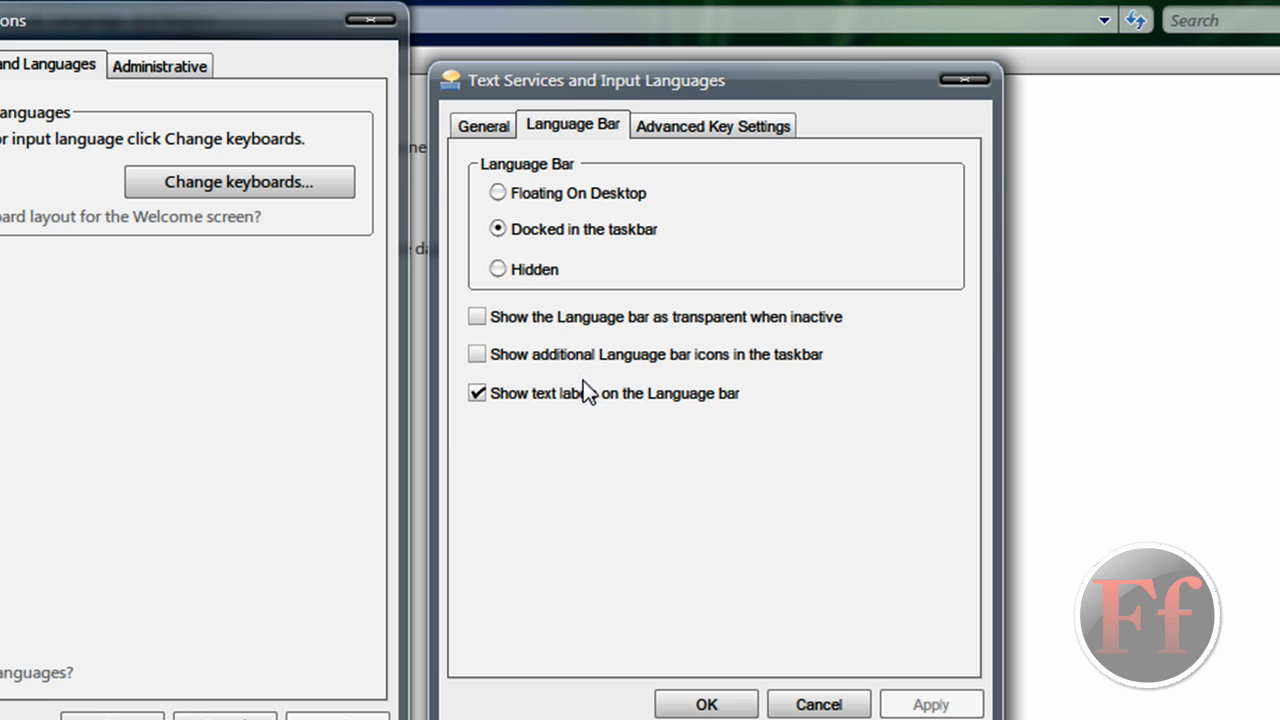
mouse_move(688, 264)
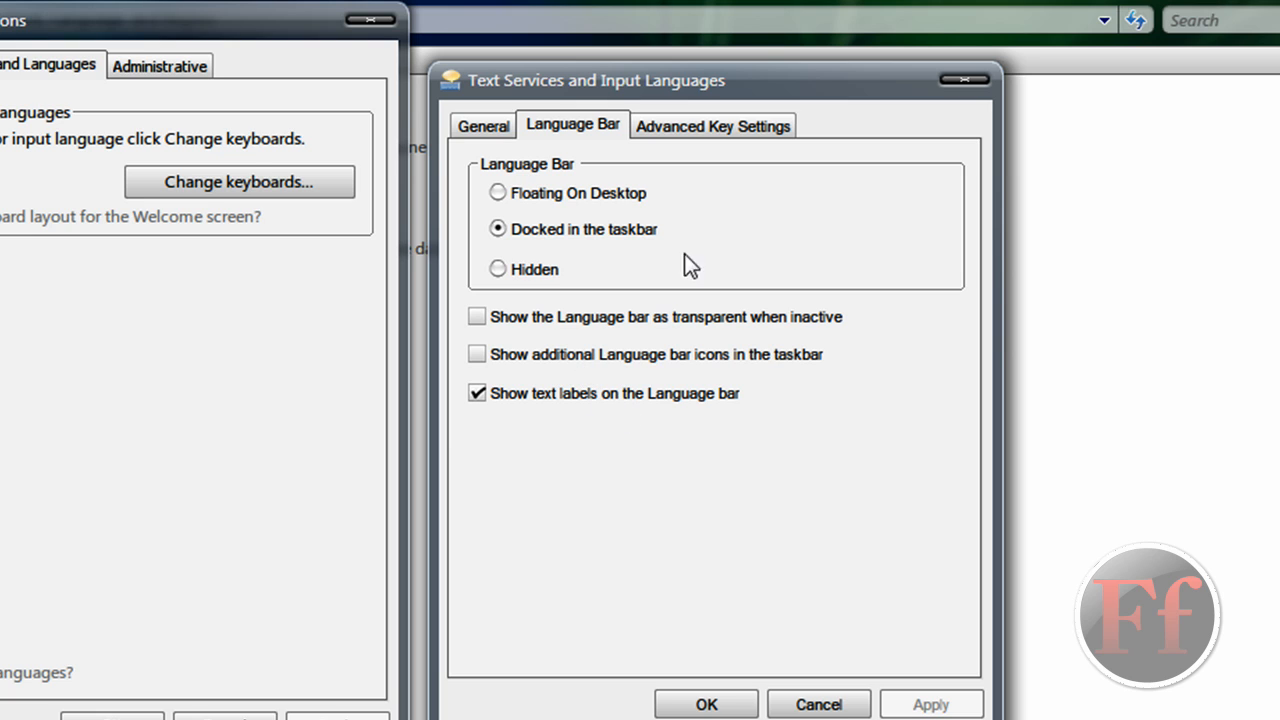
mouse_move(720, 132)
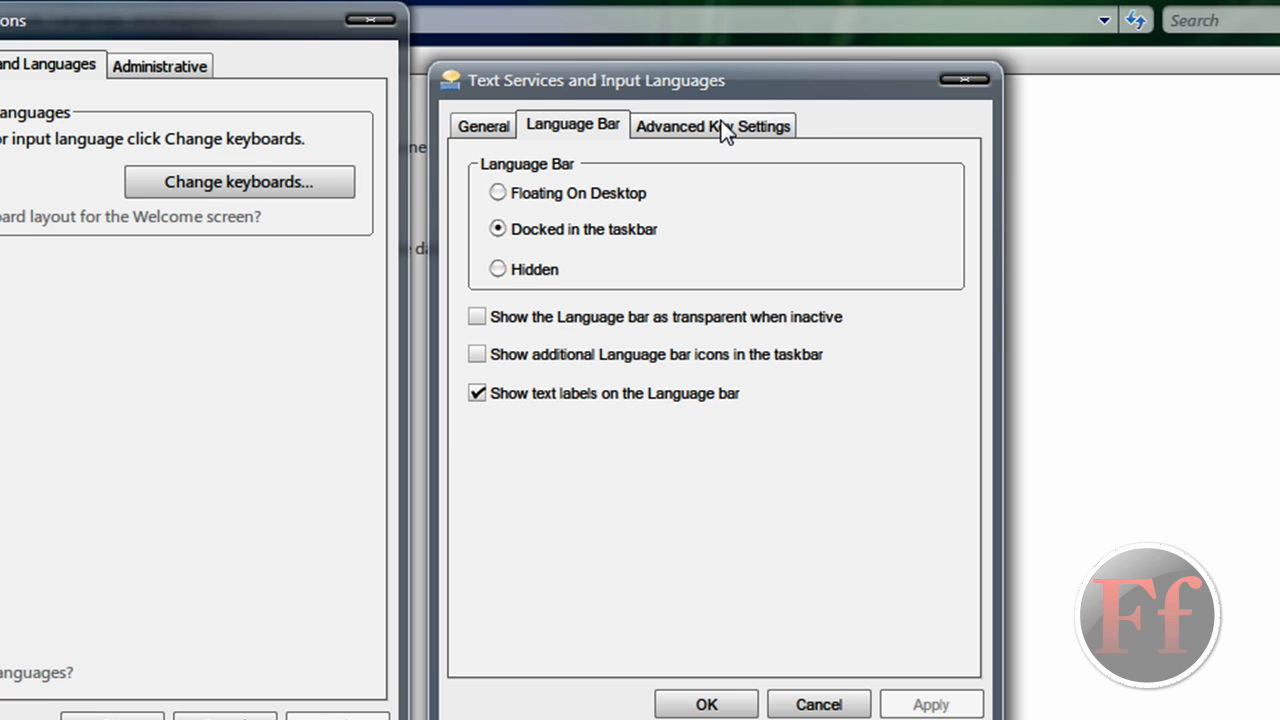
Step: View the Advanced Key Settings listing the Left Alt+Shift language-switching hotkey
left_click(714, 124)
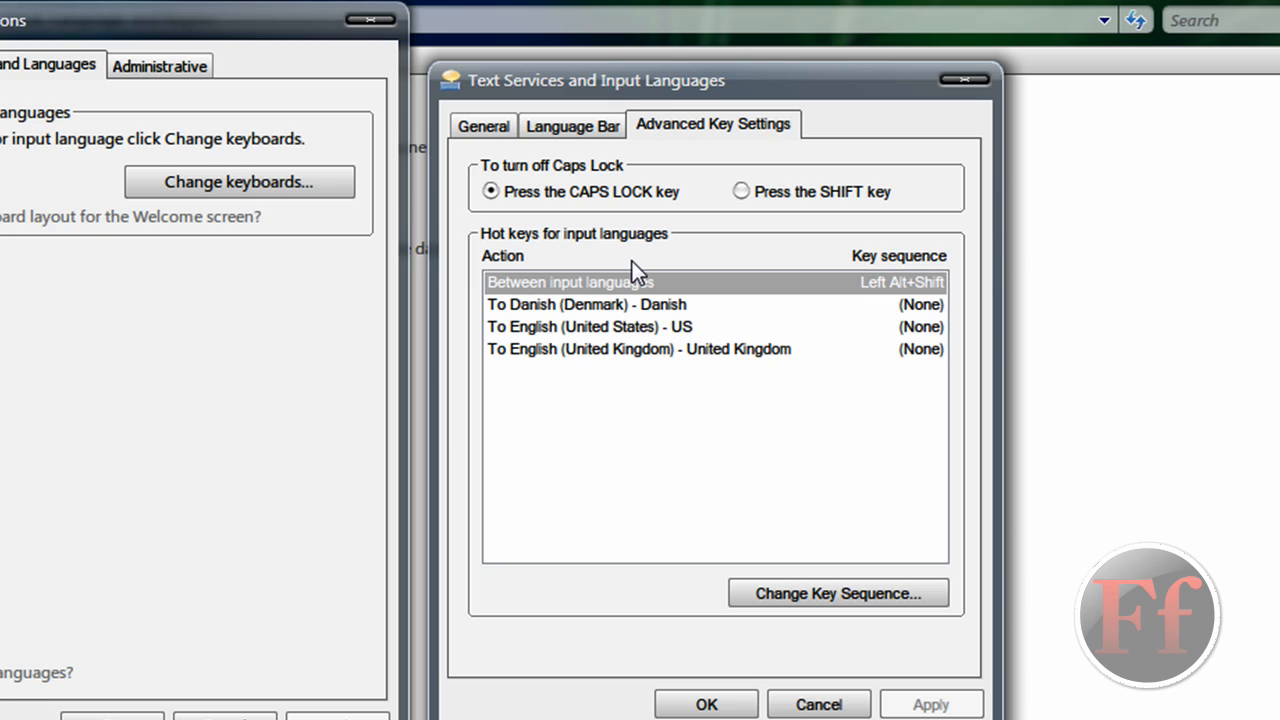
mouse_move(816, 406)
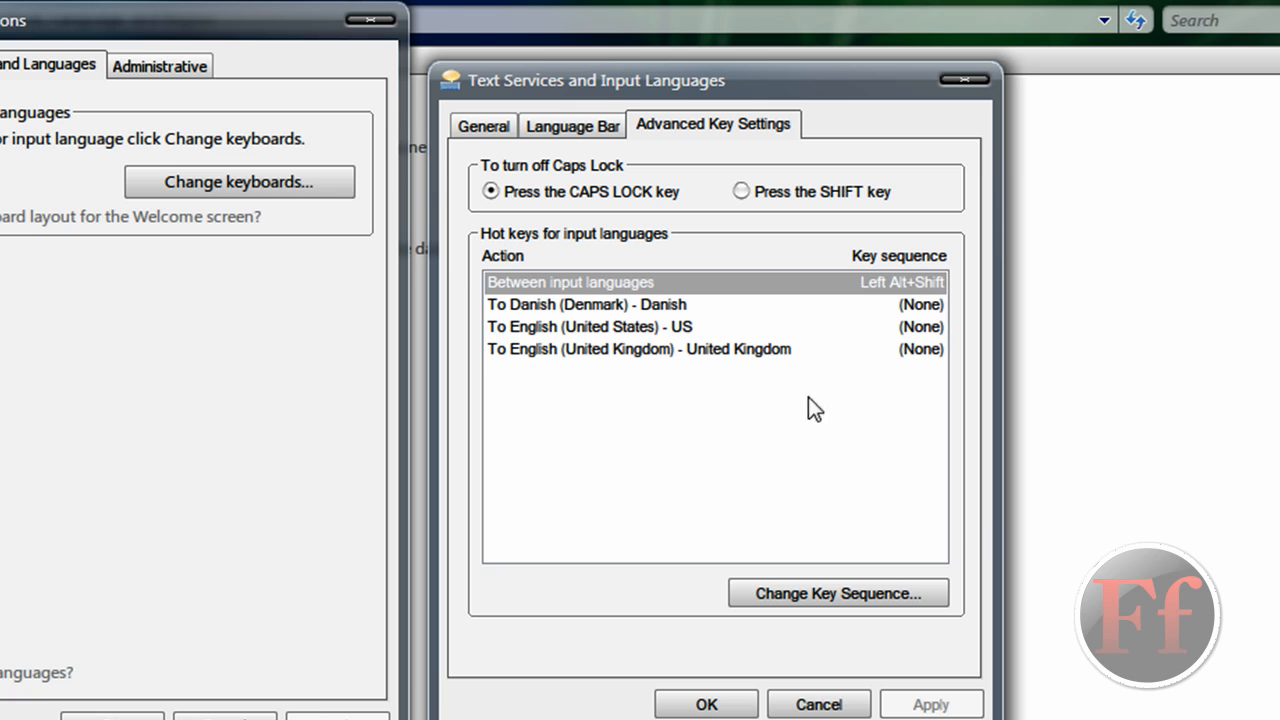
mouse_move(610, 300)
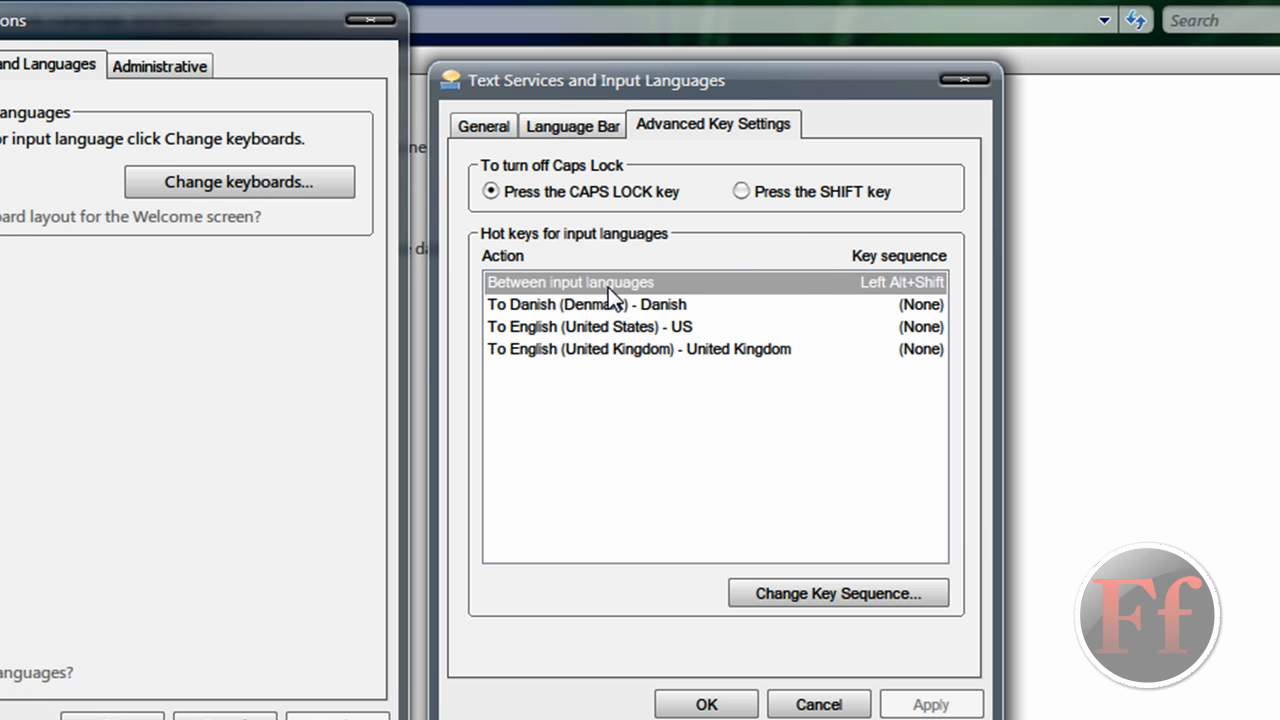
mouse_move(784, 540)
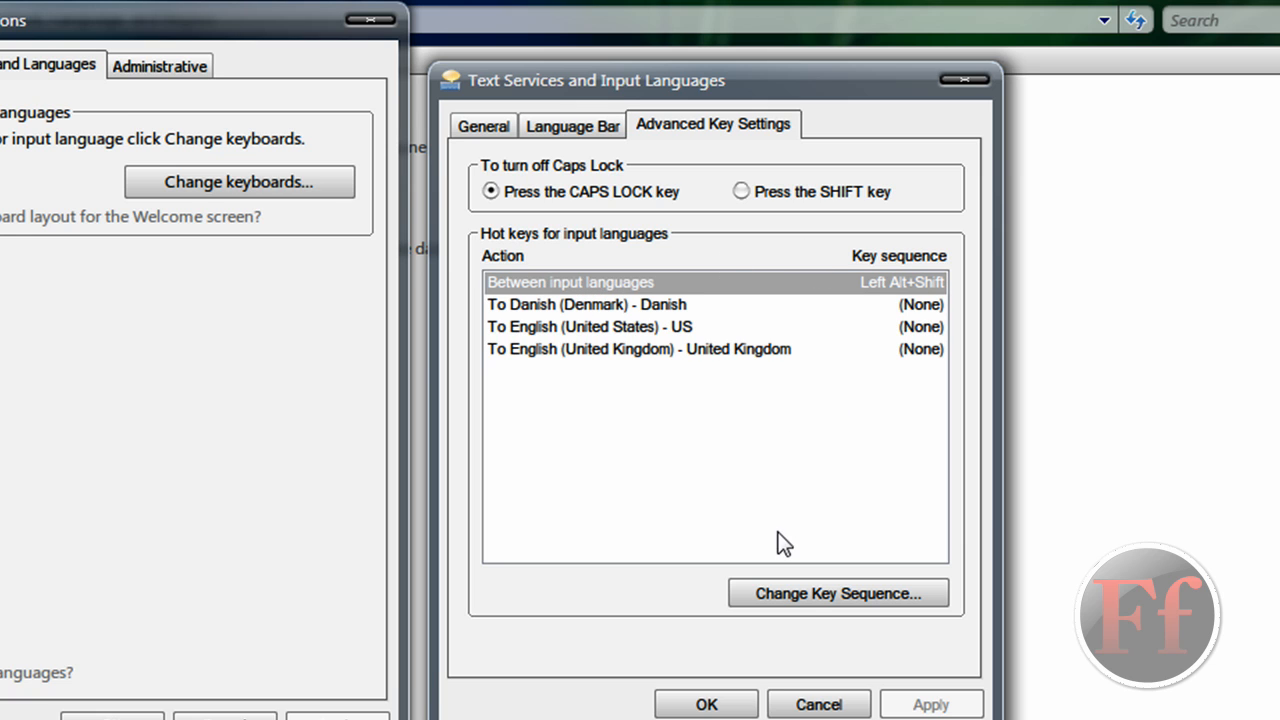
Step: Review the Change Key Sequence options, keep Left Alt+Shift, and apply the hotkey settings
left_click(838, 592)
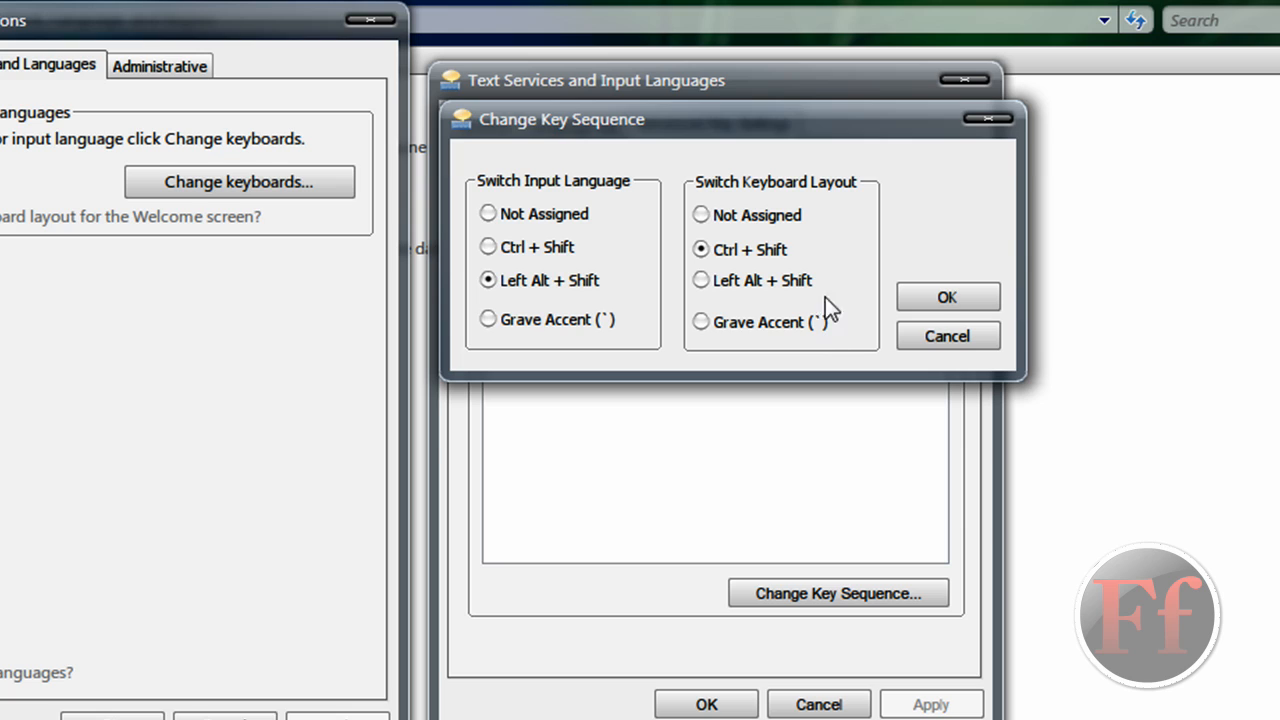
mouse_move(568, 340)
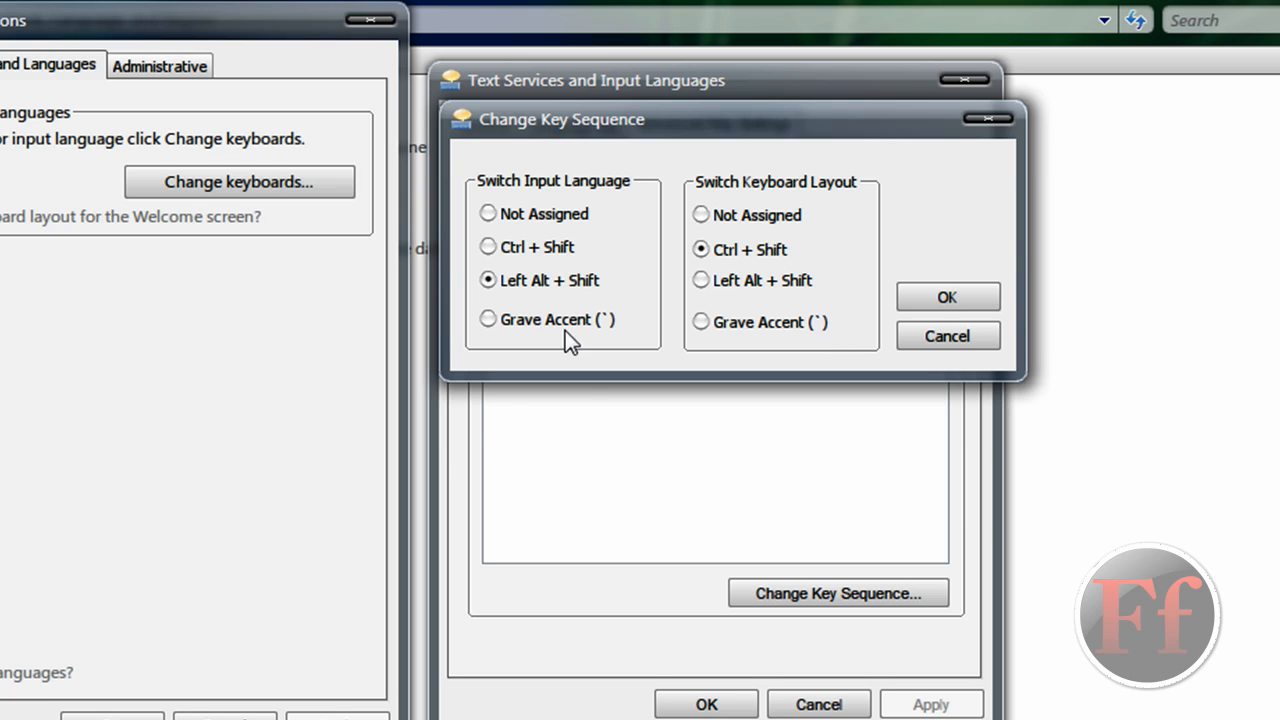
mouse_move(592, 290)
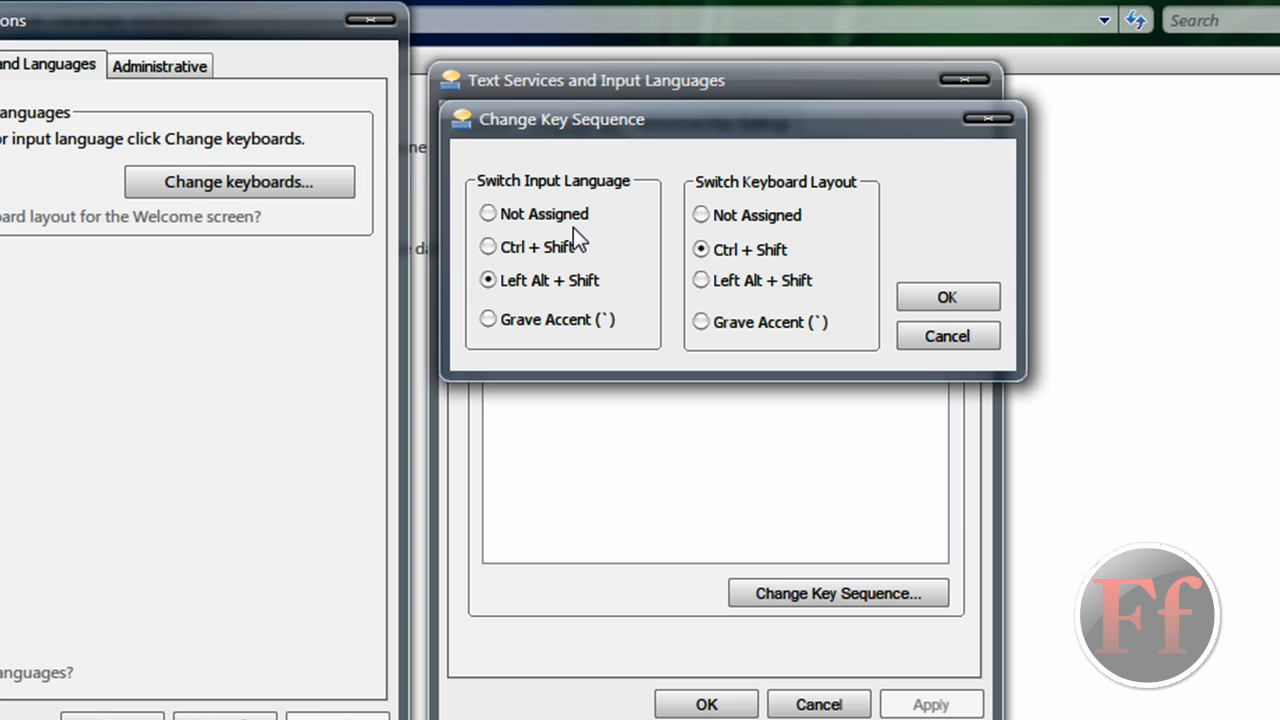
mouse_move(710, 236)
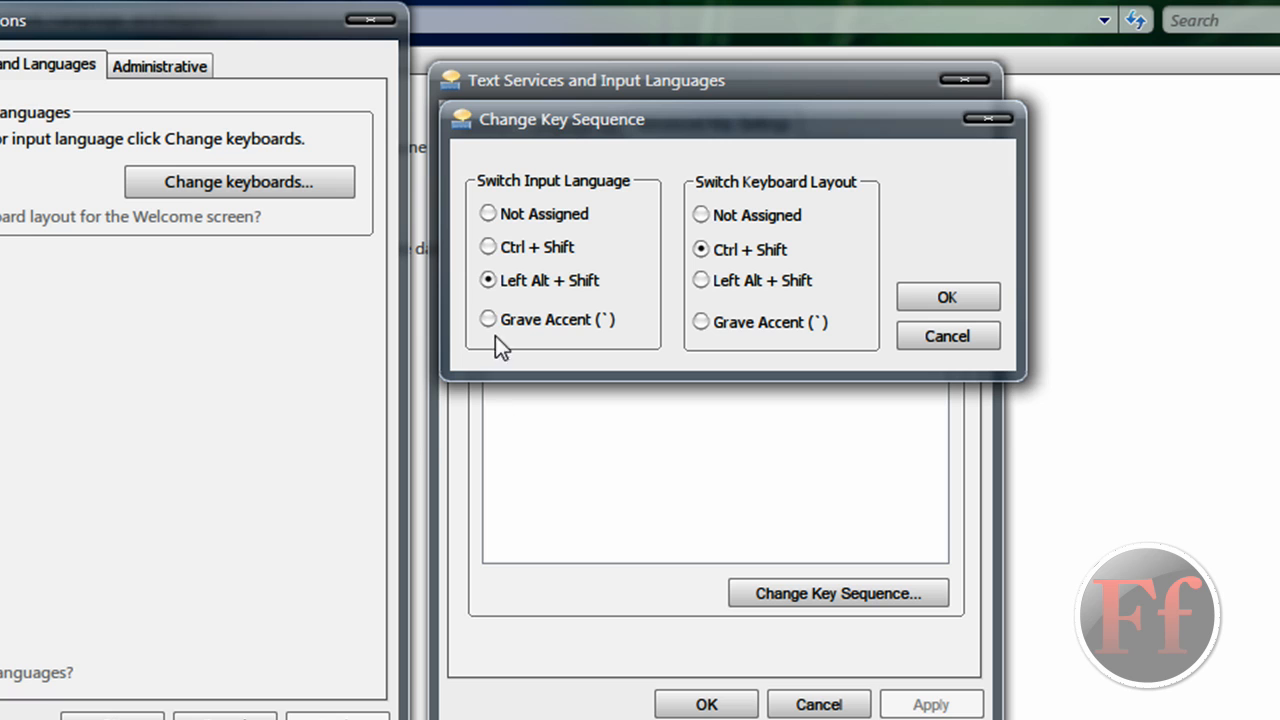
left_click(488, 248)
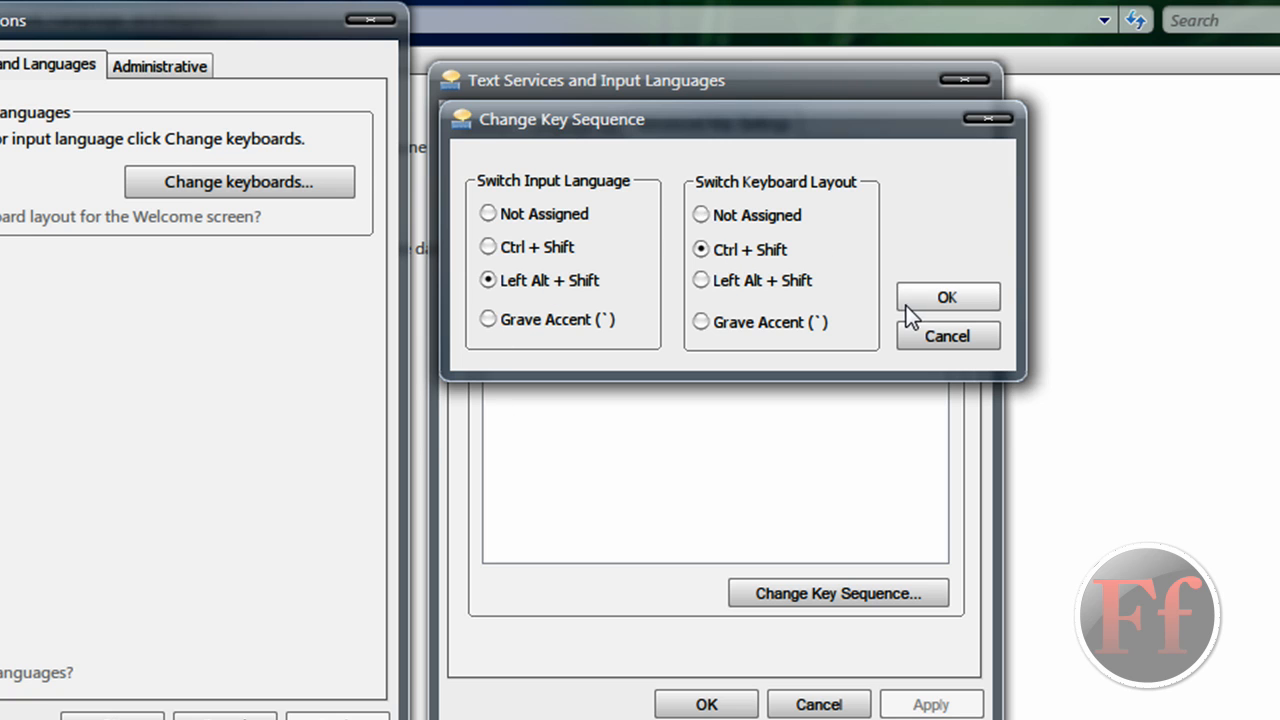
left_click(948, 296)
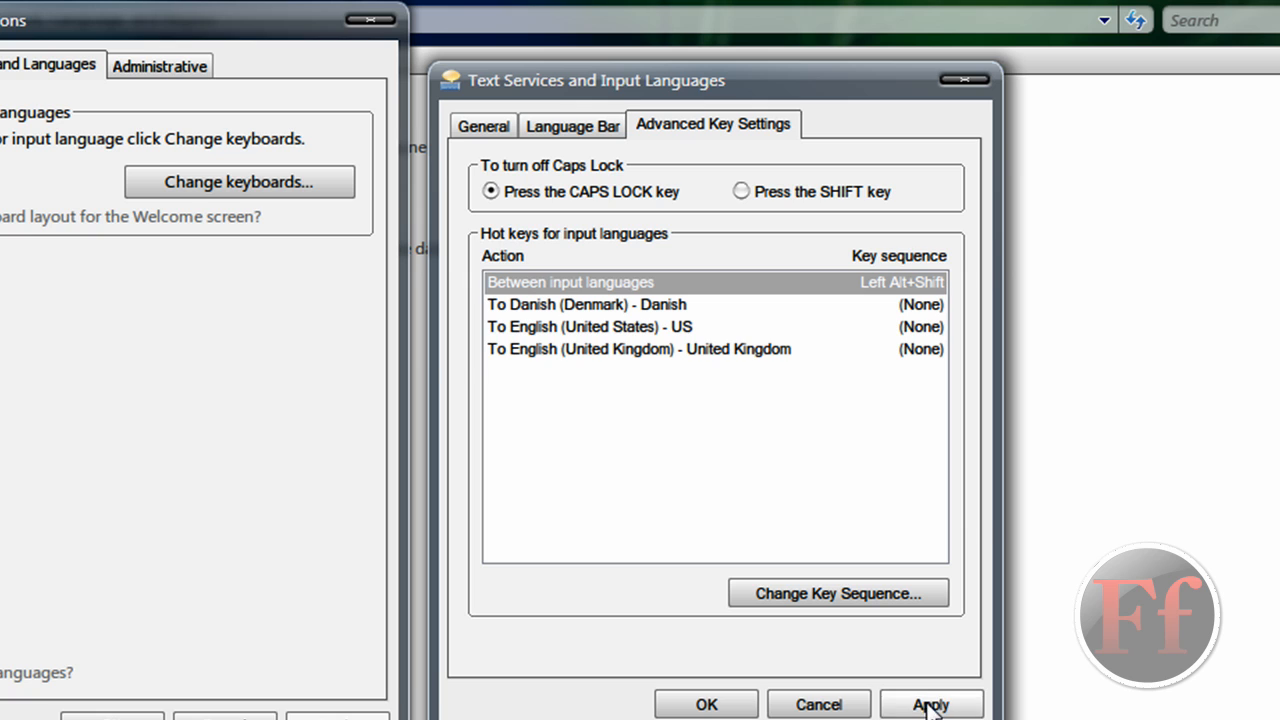
left_click(942, 704)
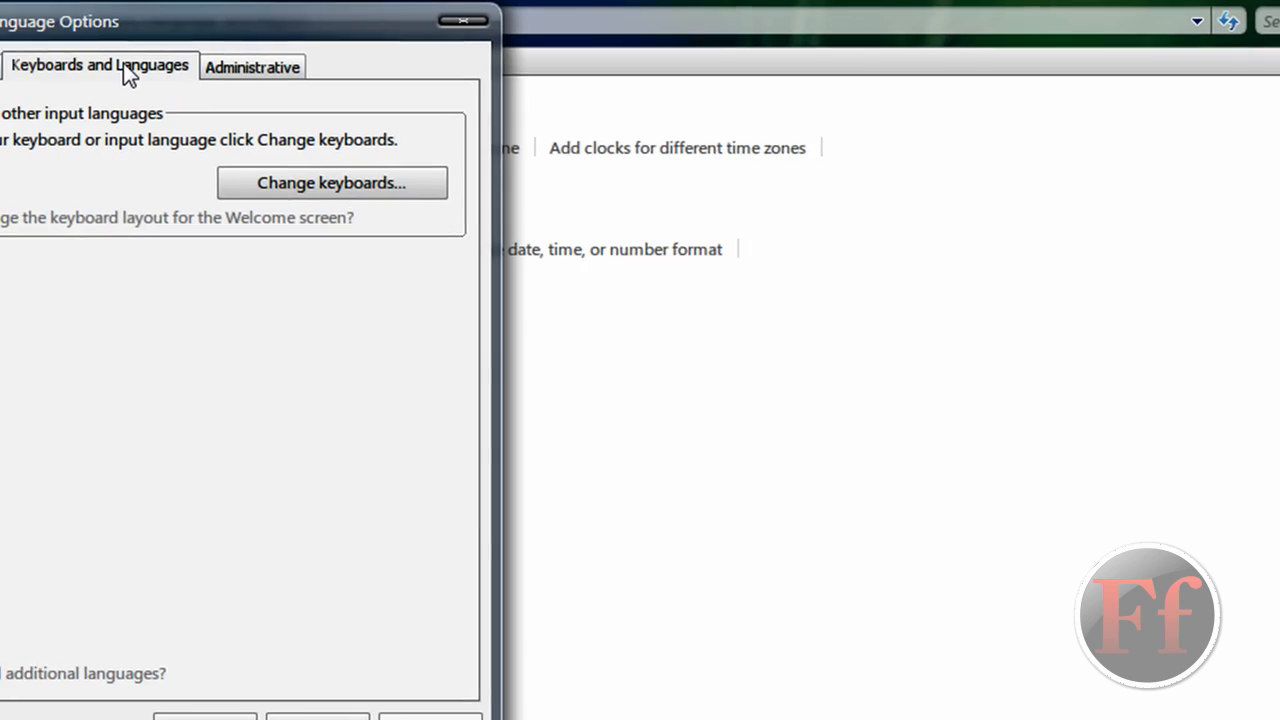
Step: View the Formats settings, then the Location settings showing United Kingdom
left_click(58, 66)
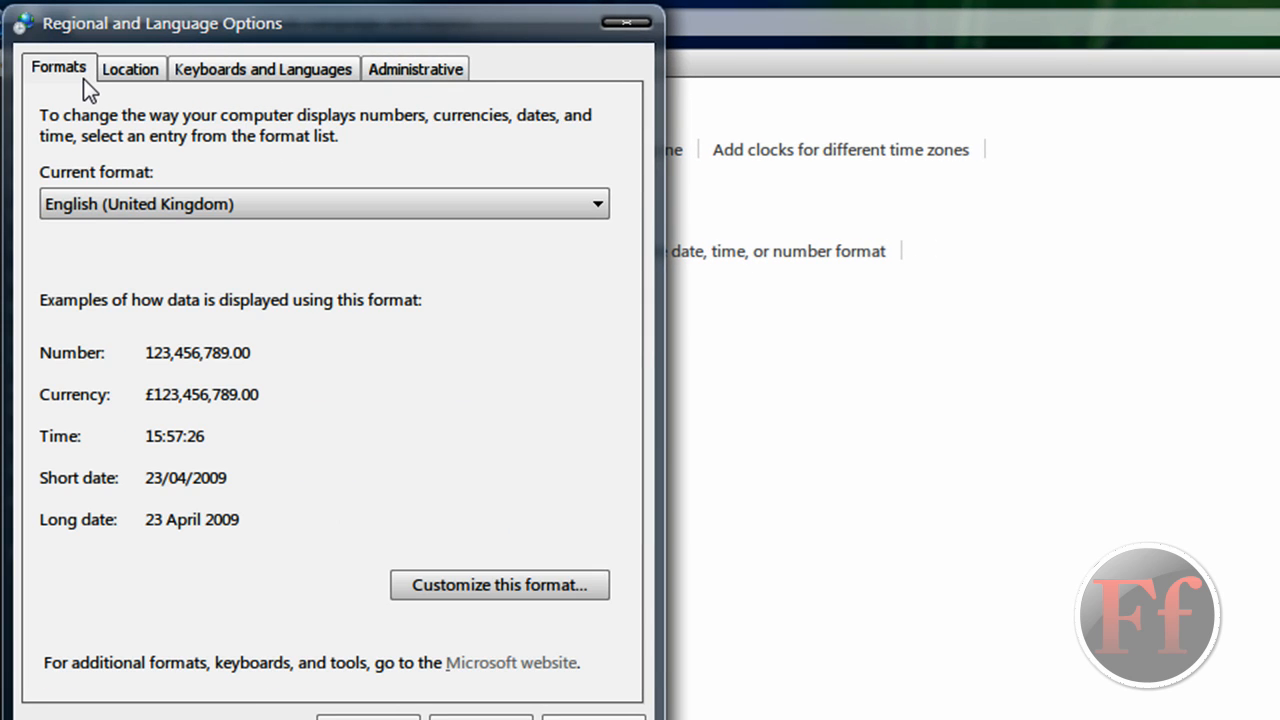
left_click(132, 68)
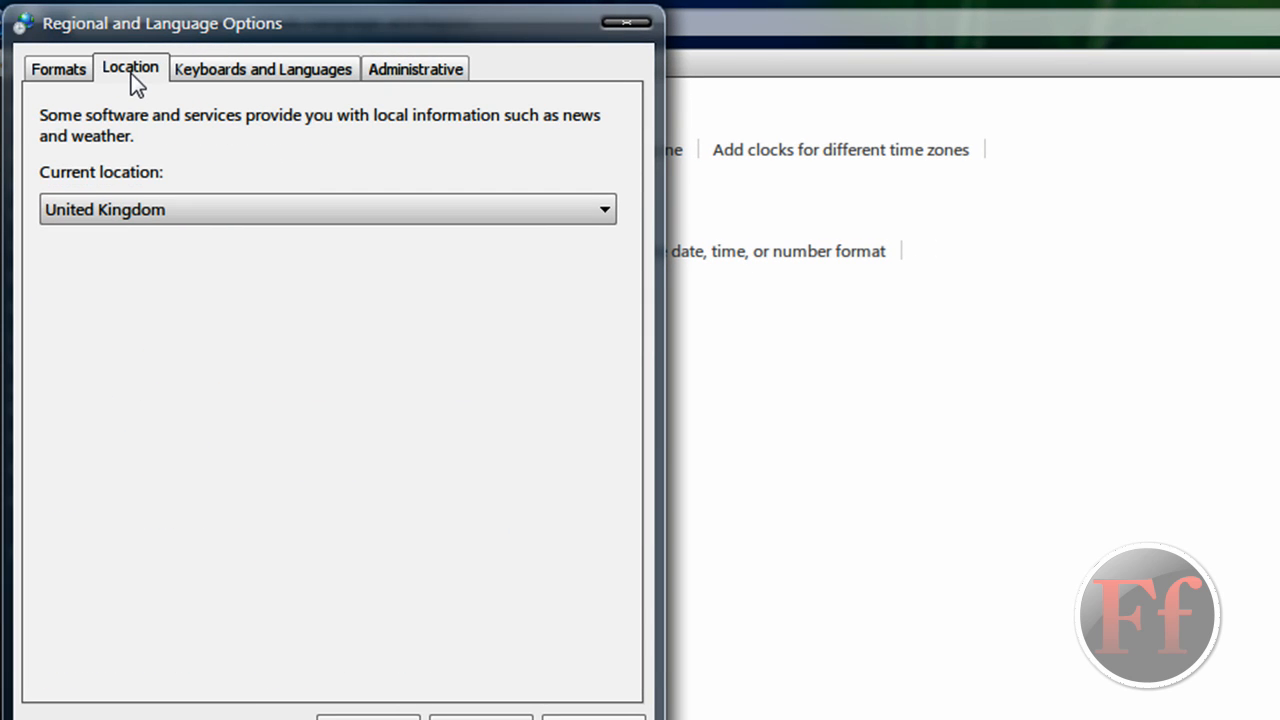